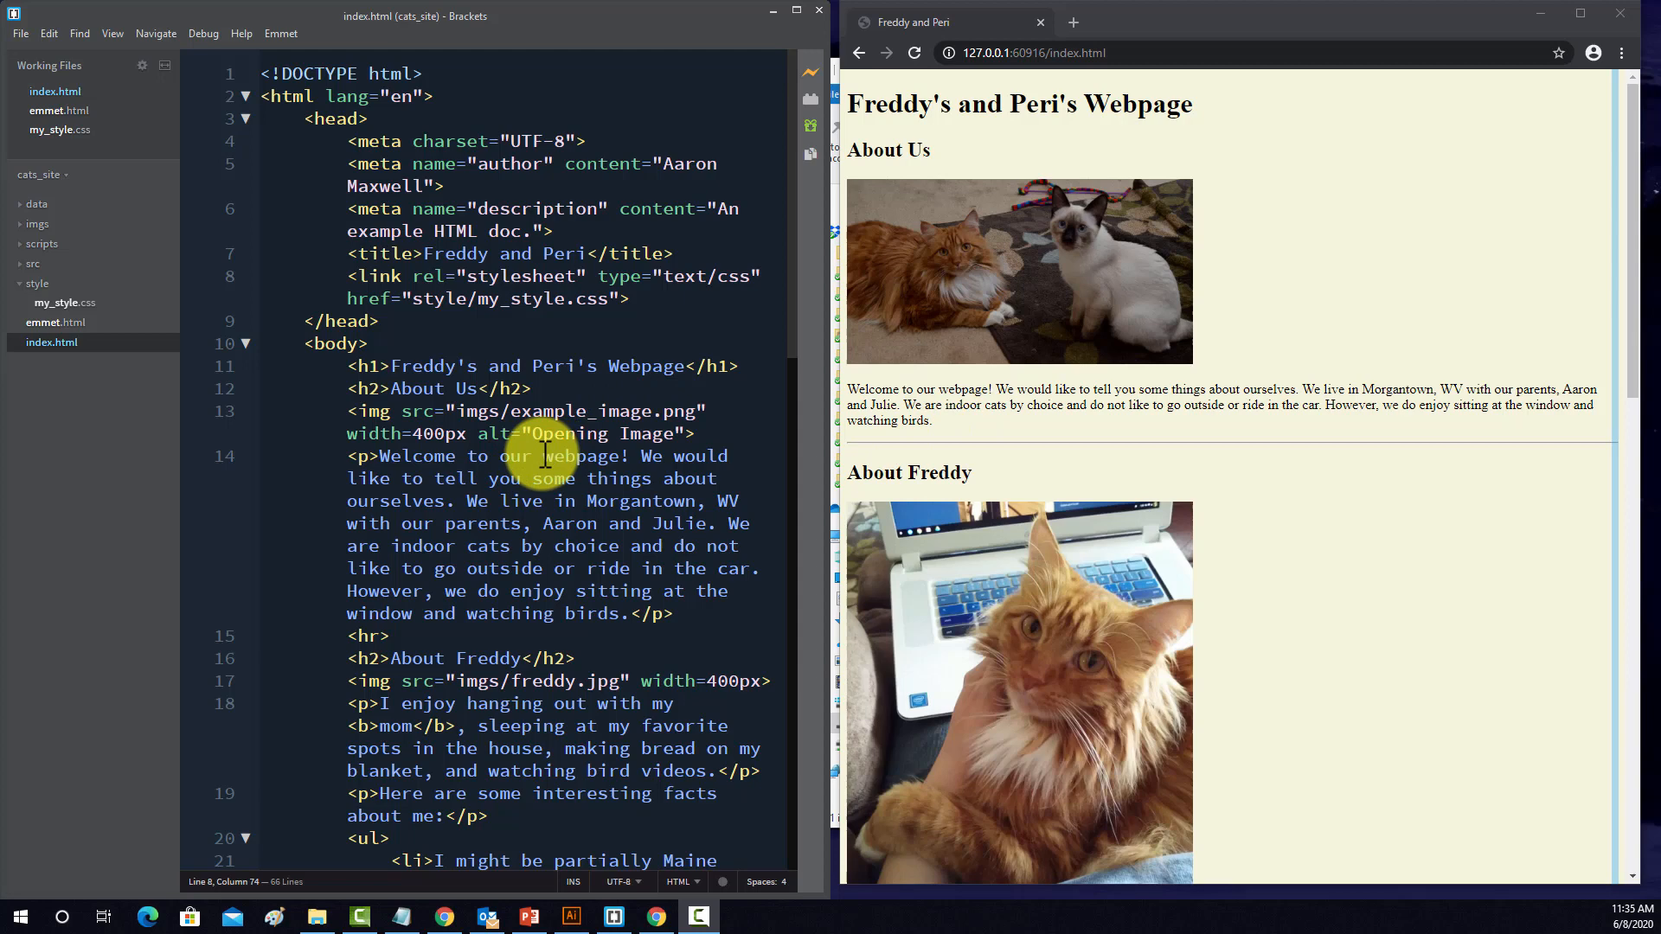
- Wrap the heading, image and welcome paragraph of index.html in <div class="opening_div">
scroll(down, 3)
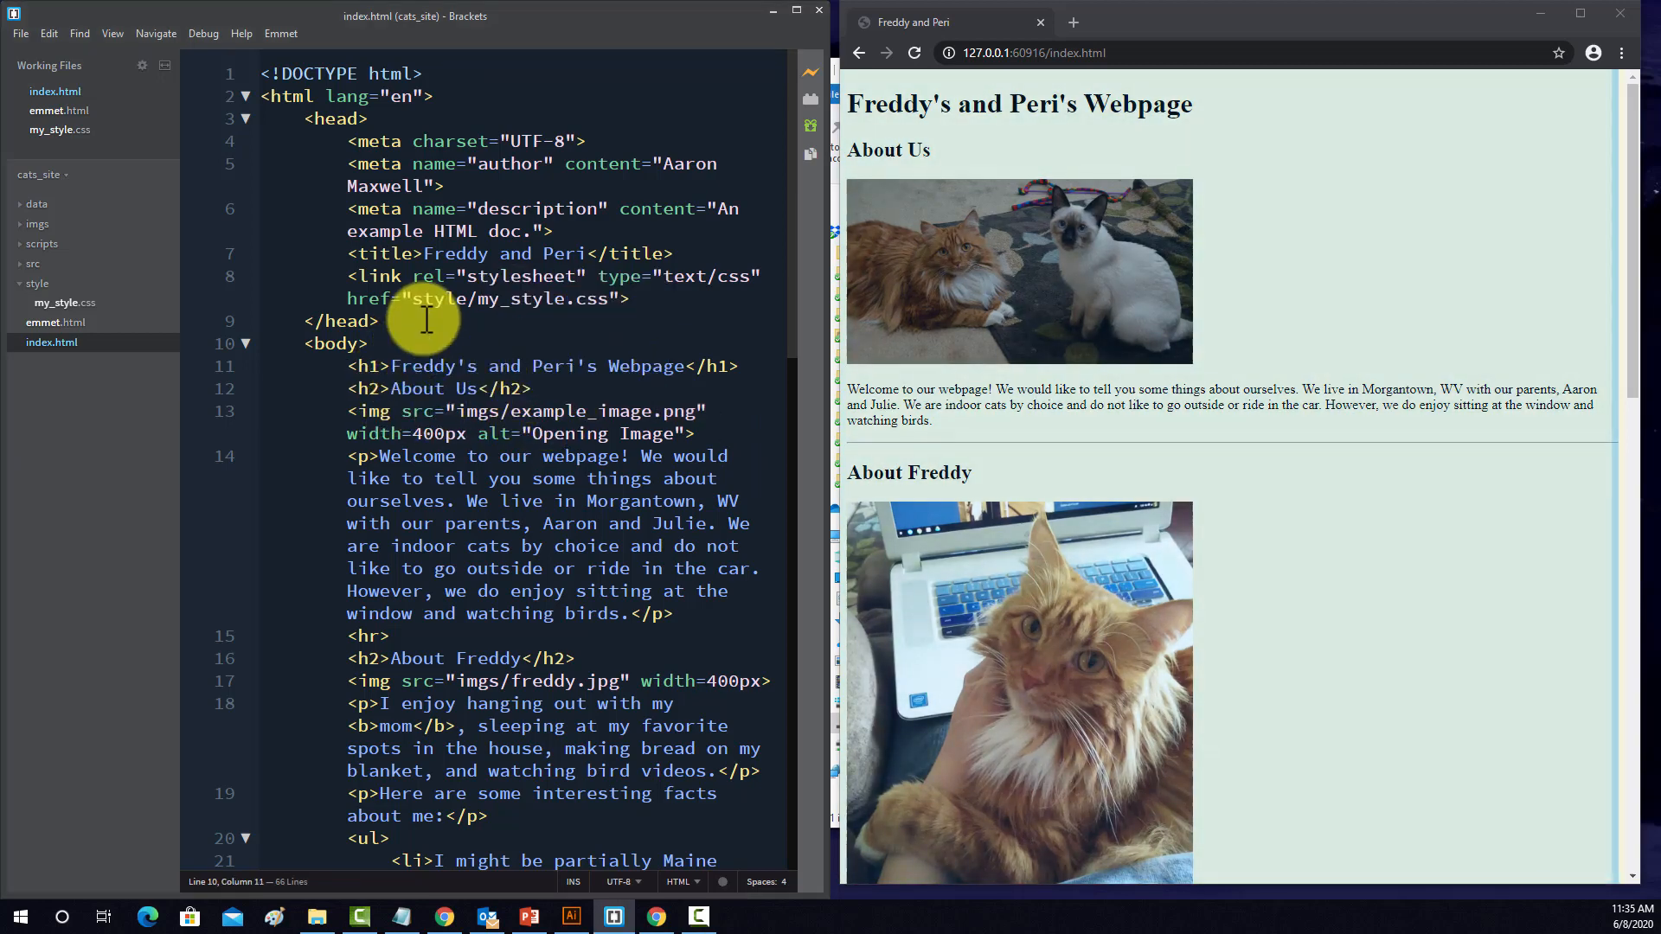
text(<)
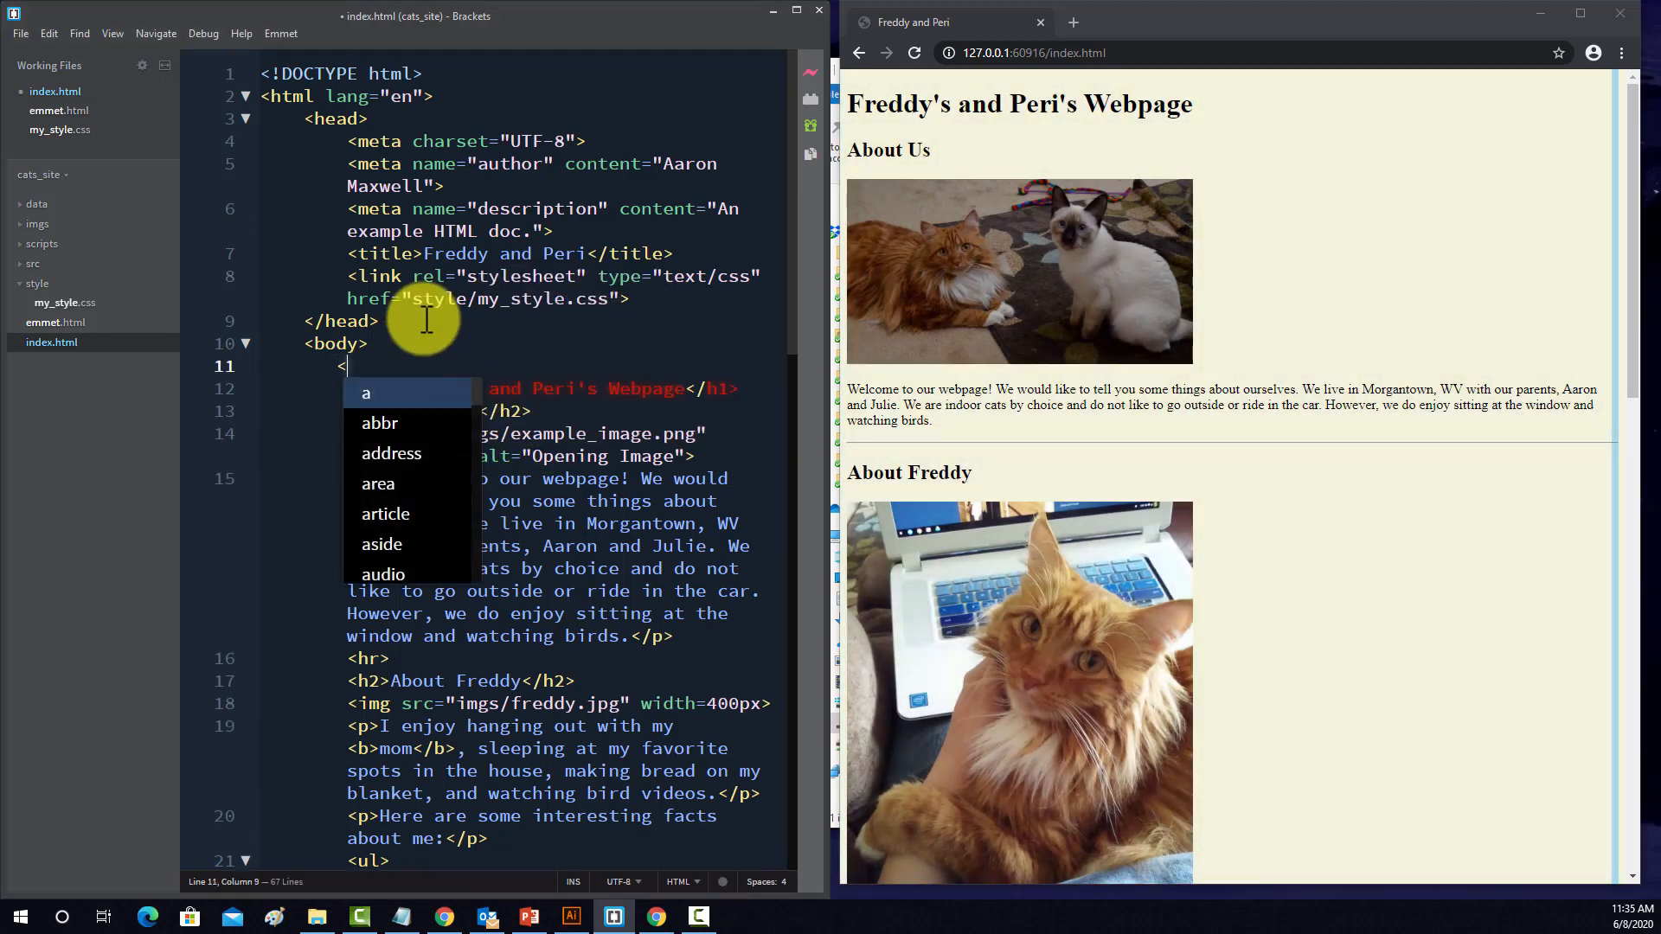
text(div>)
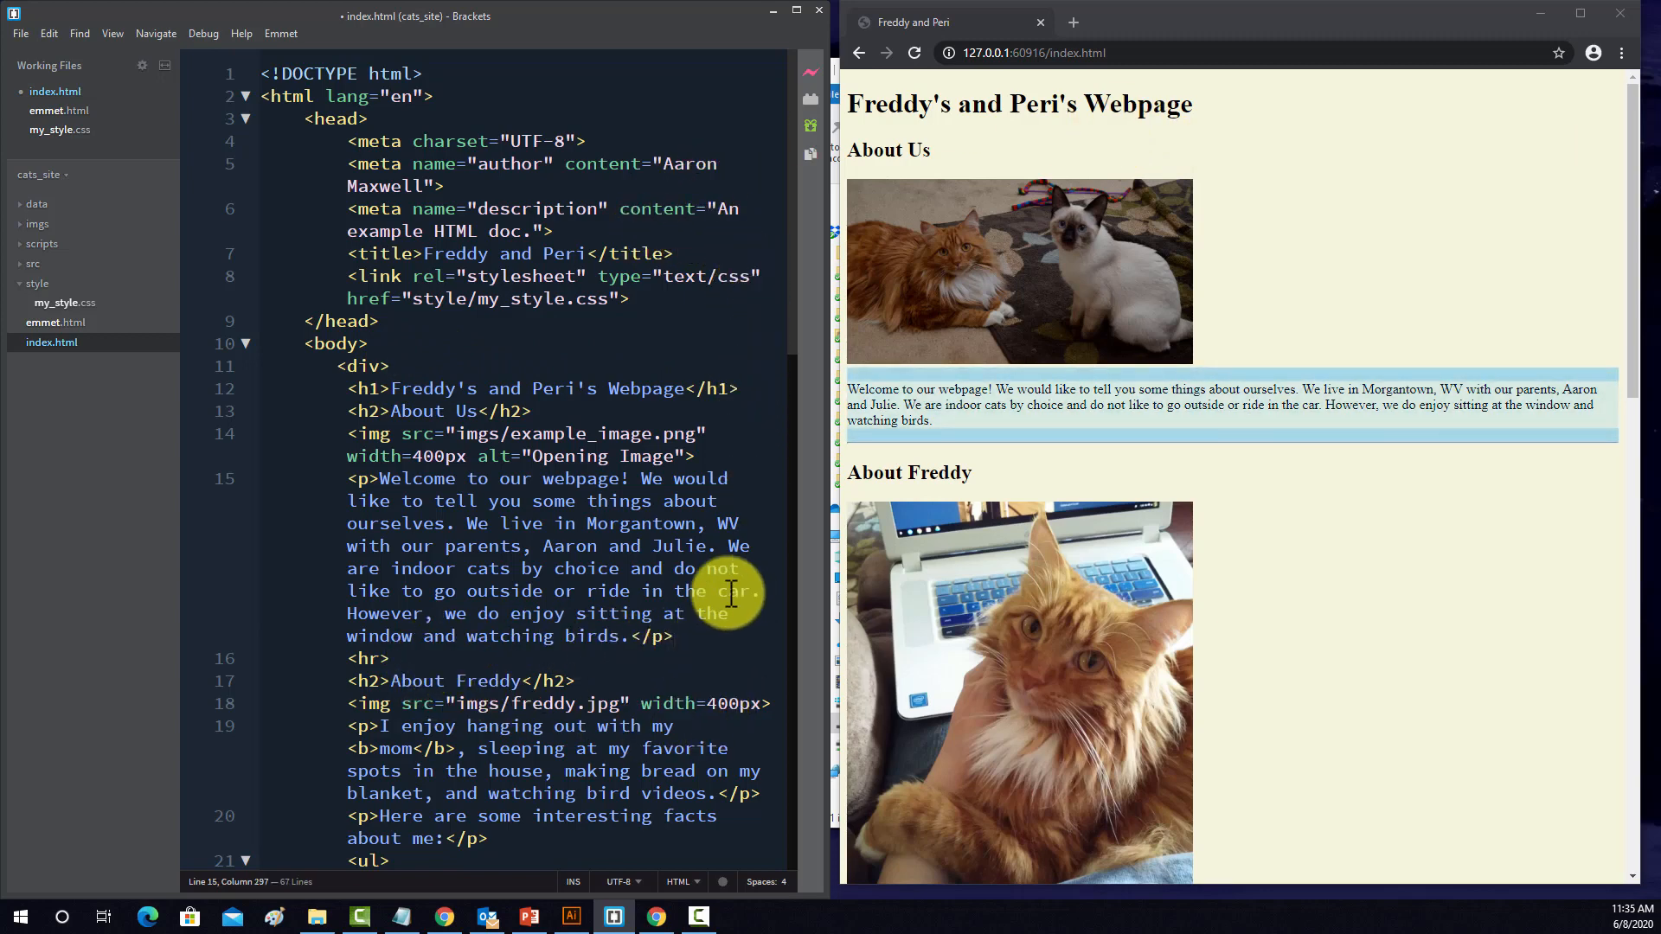
text(</div>div>)
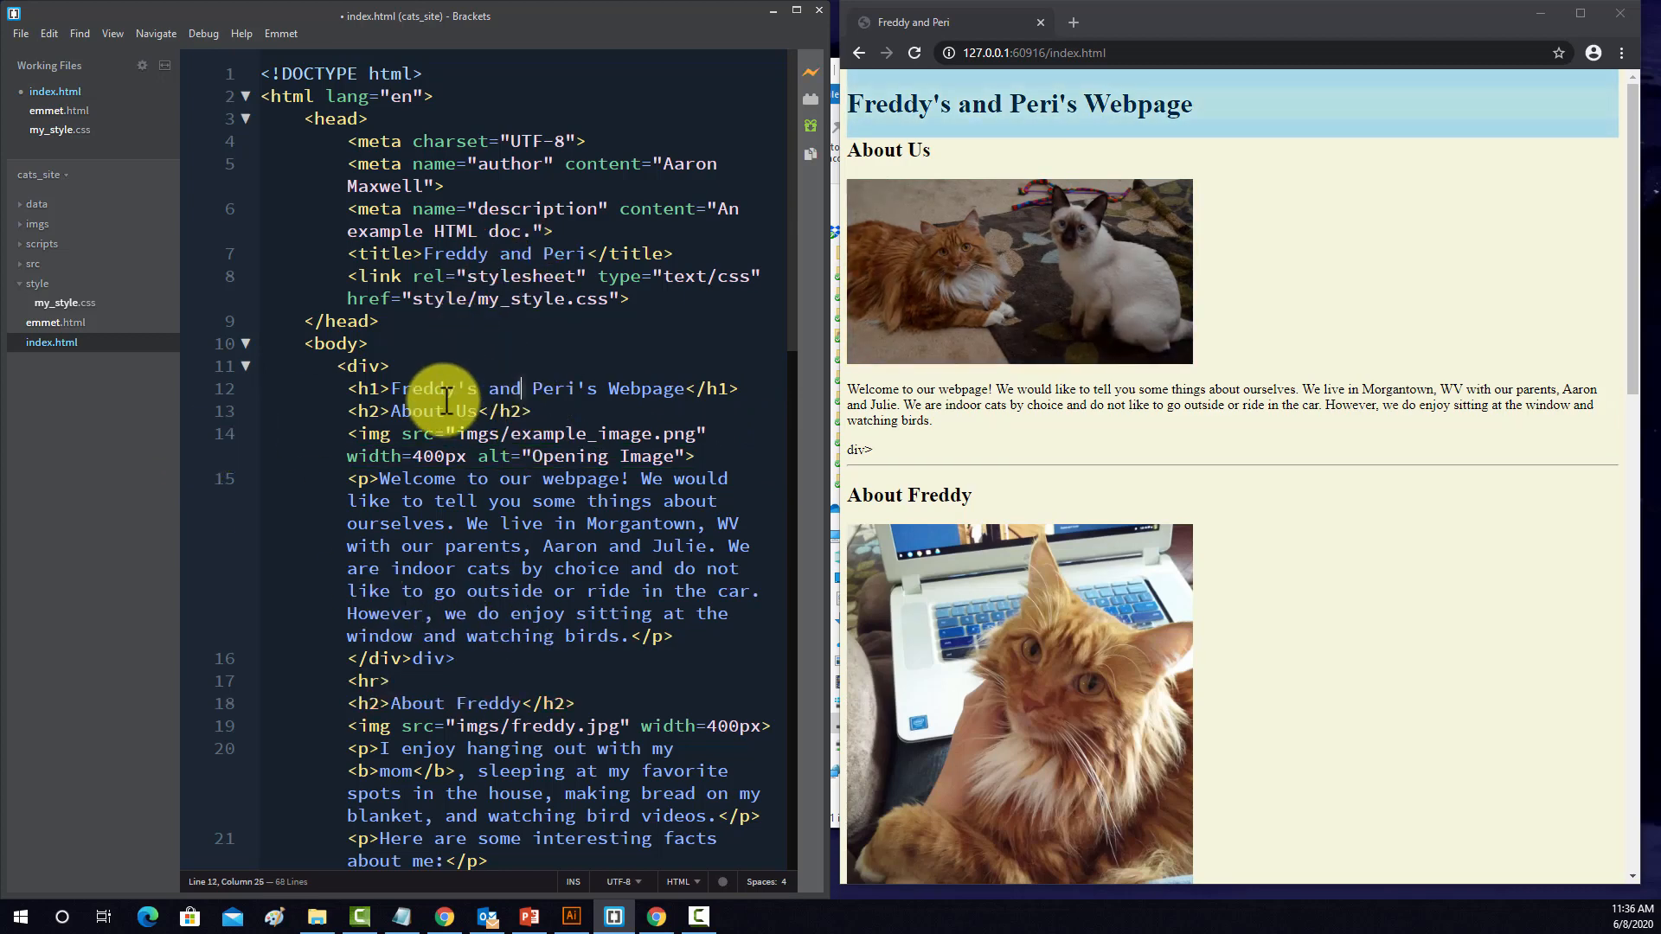
text(class=")
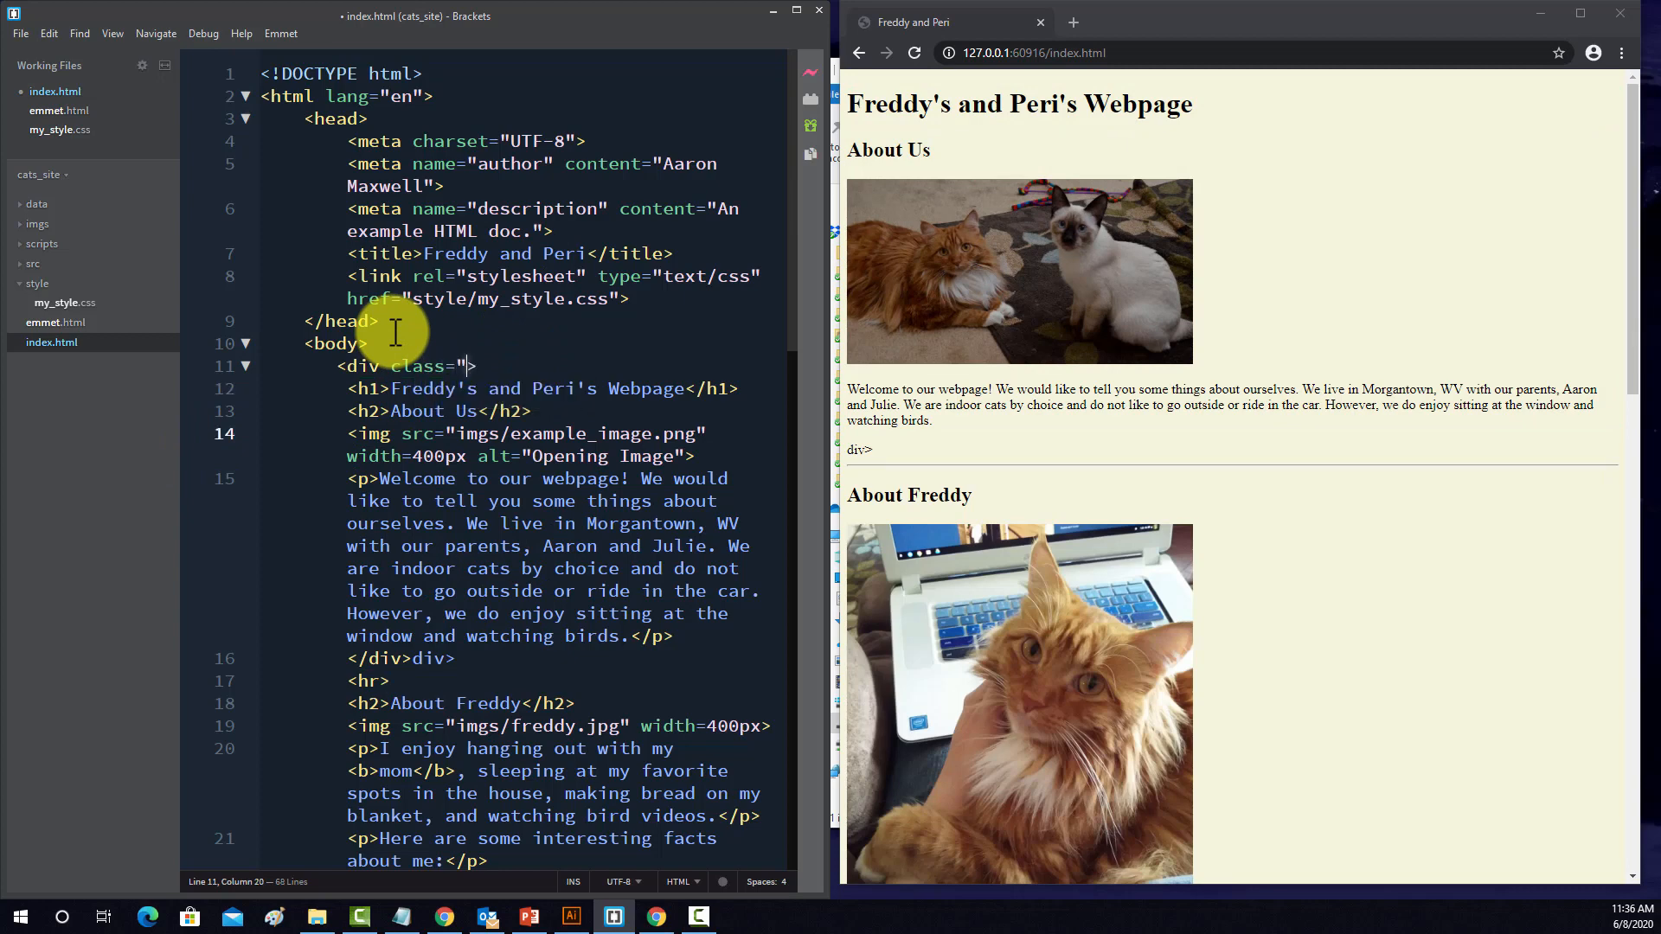
text(opening)
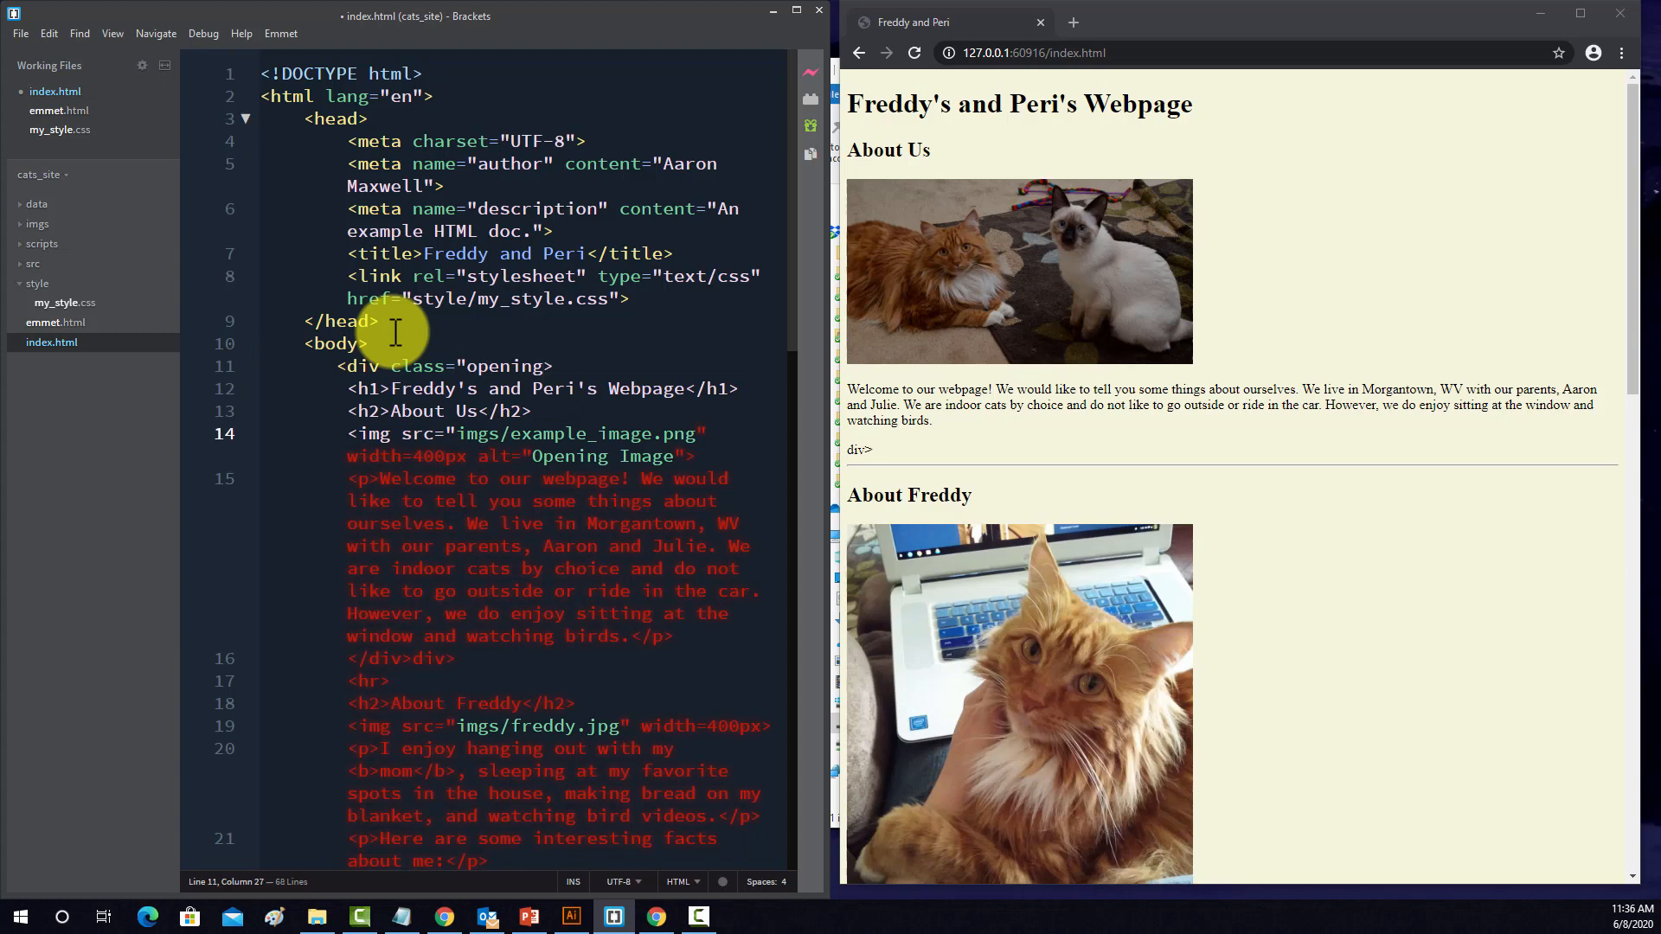
text(_div)
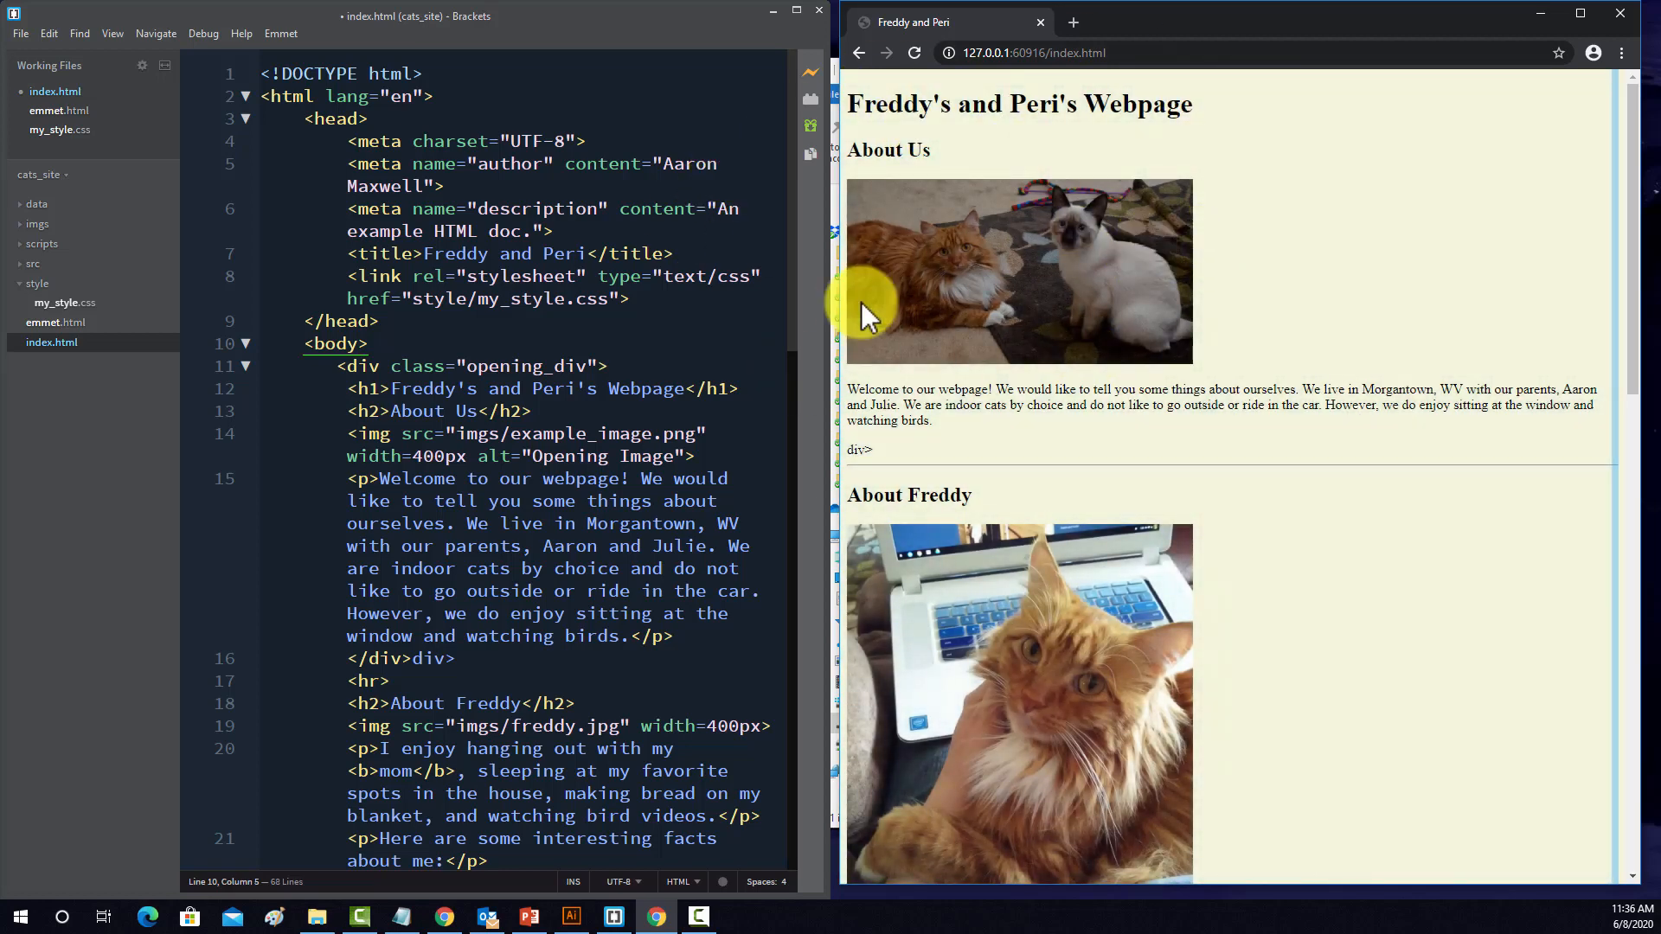
mouse_move(932, 229)
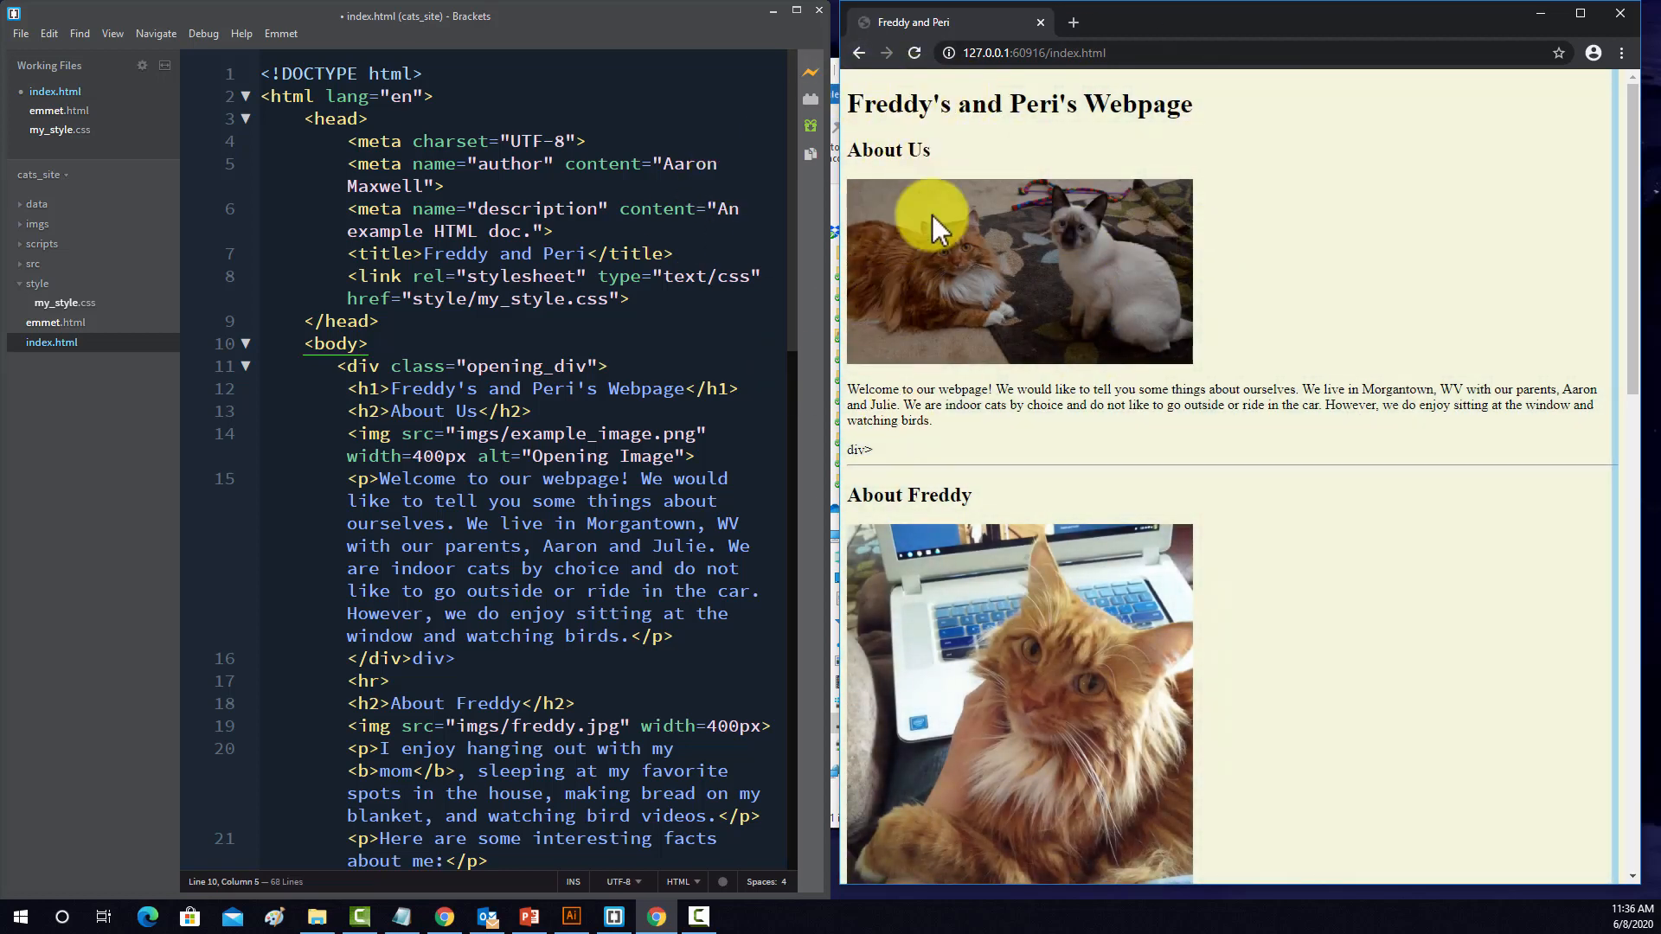
mouse_move(105, 233)
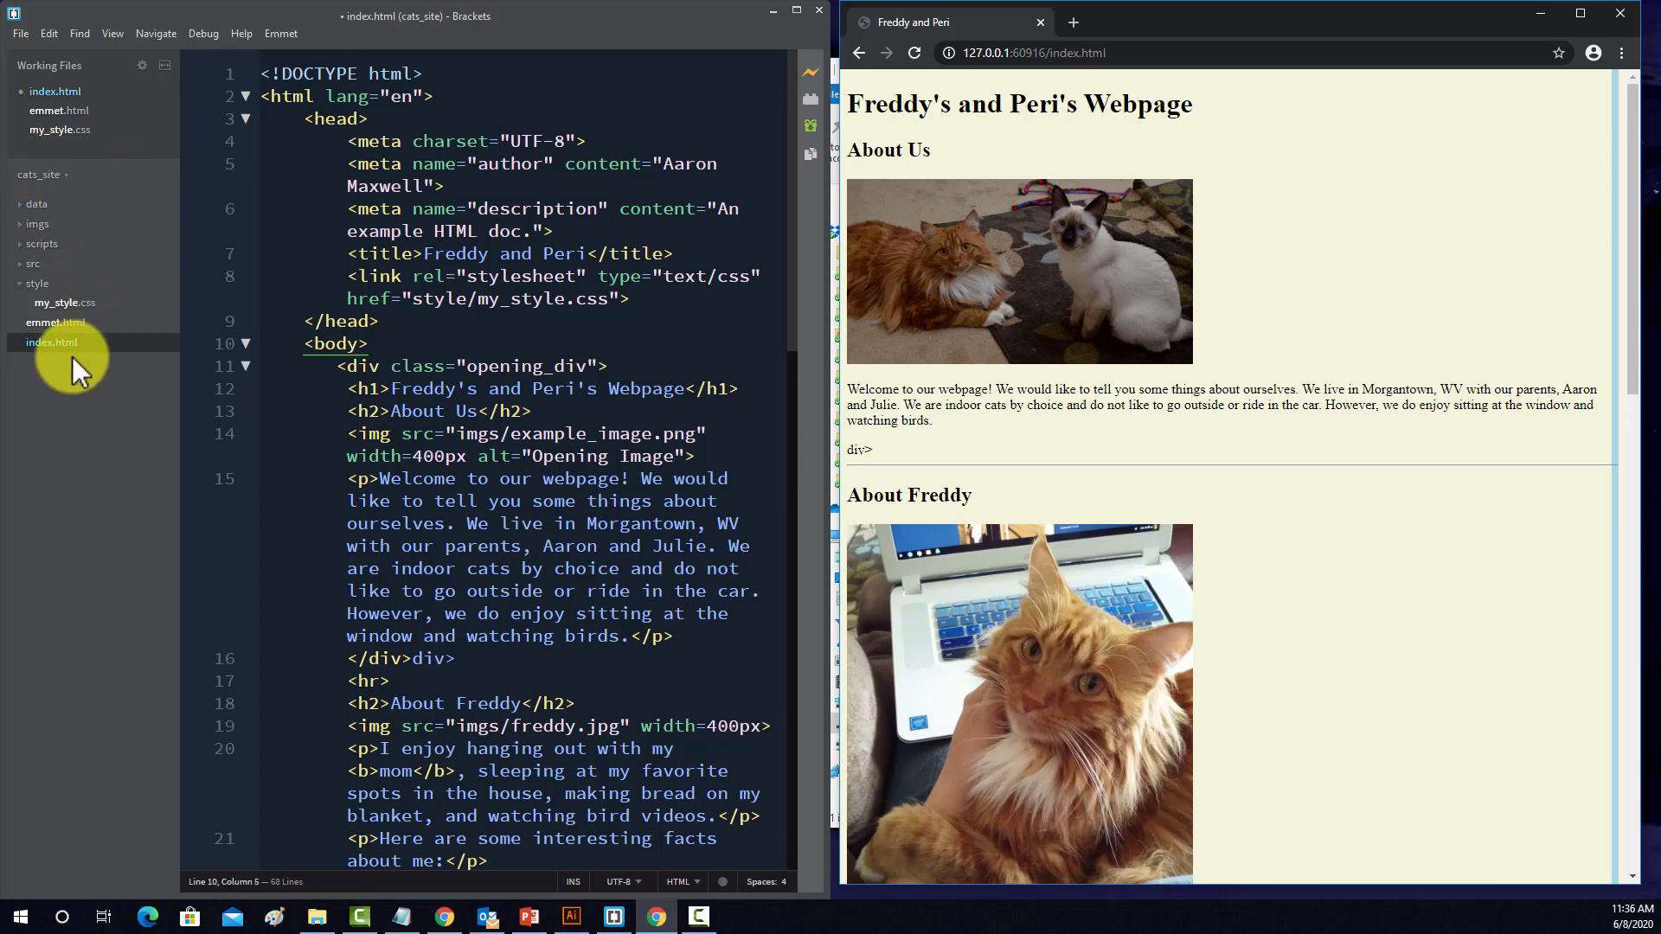
- Start a new .opening_div{ } rule in my_style.css after the body rule
click(64, 301)
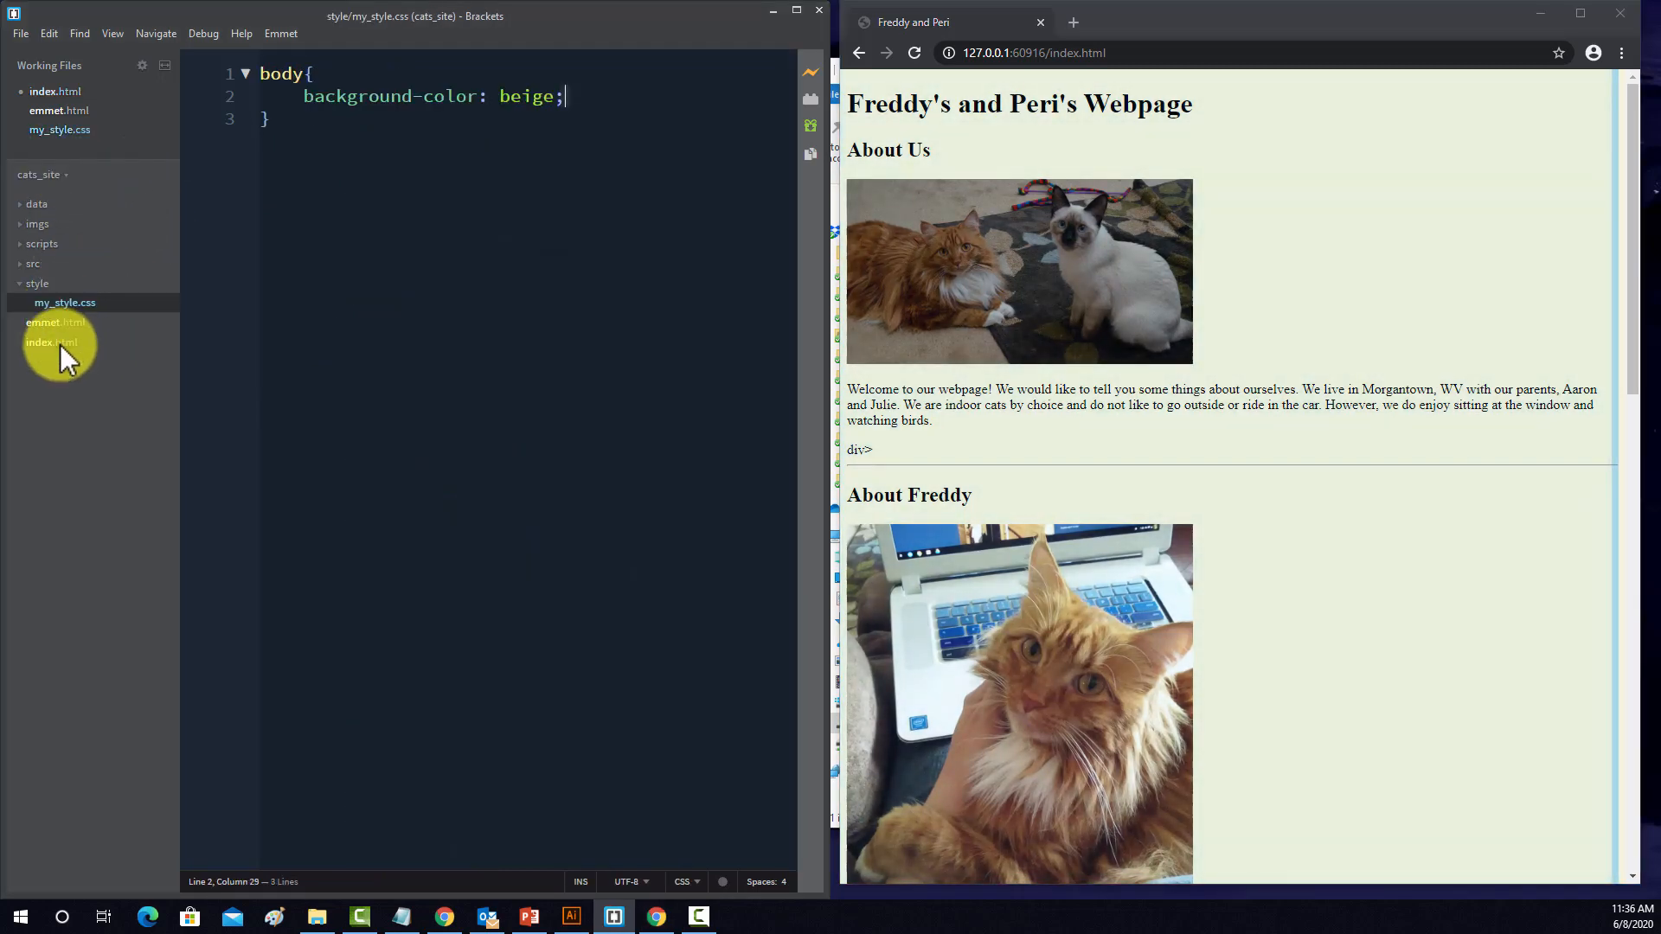
click(52, 343)
text(.)
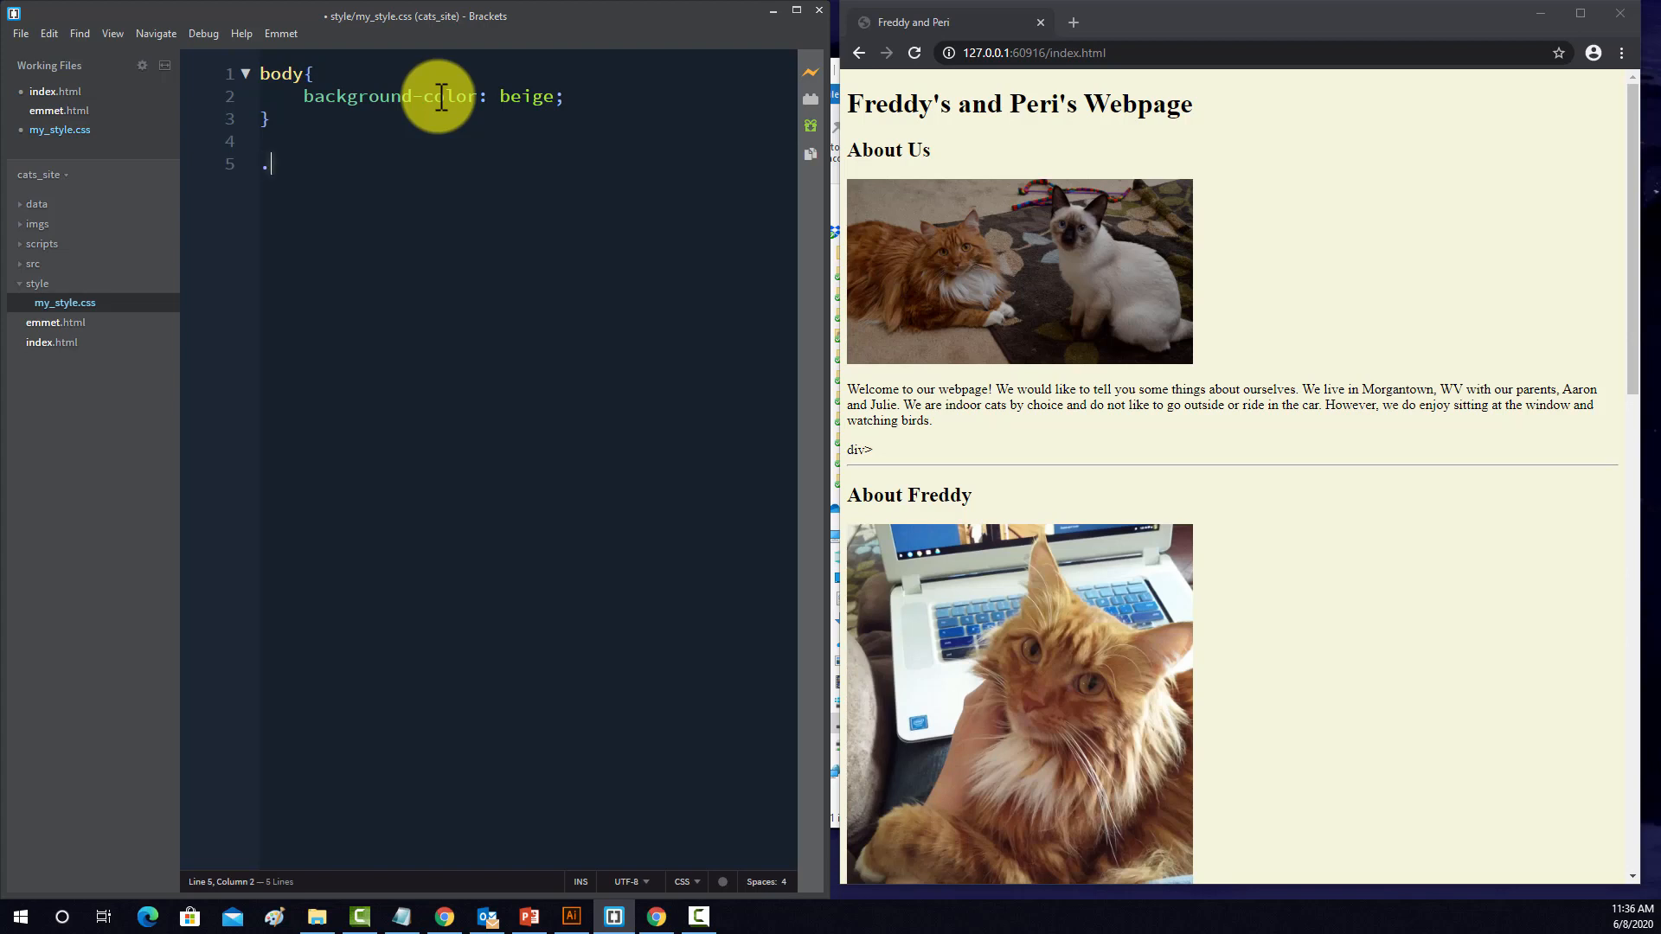
text(open)
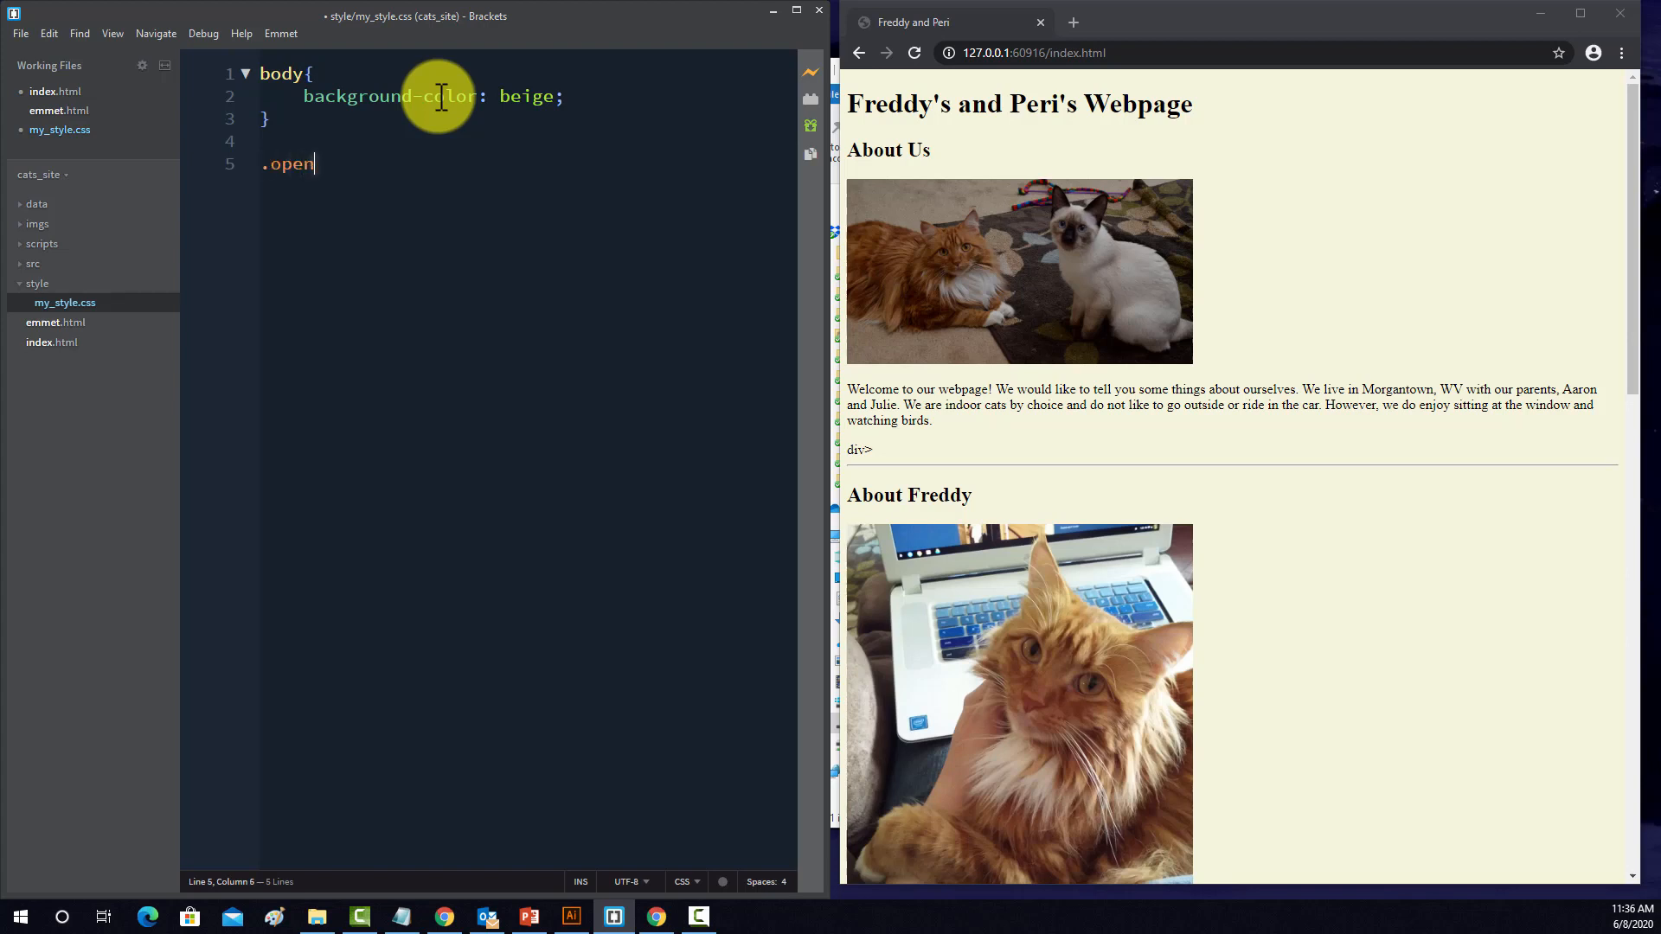
text(ing_div)
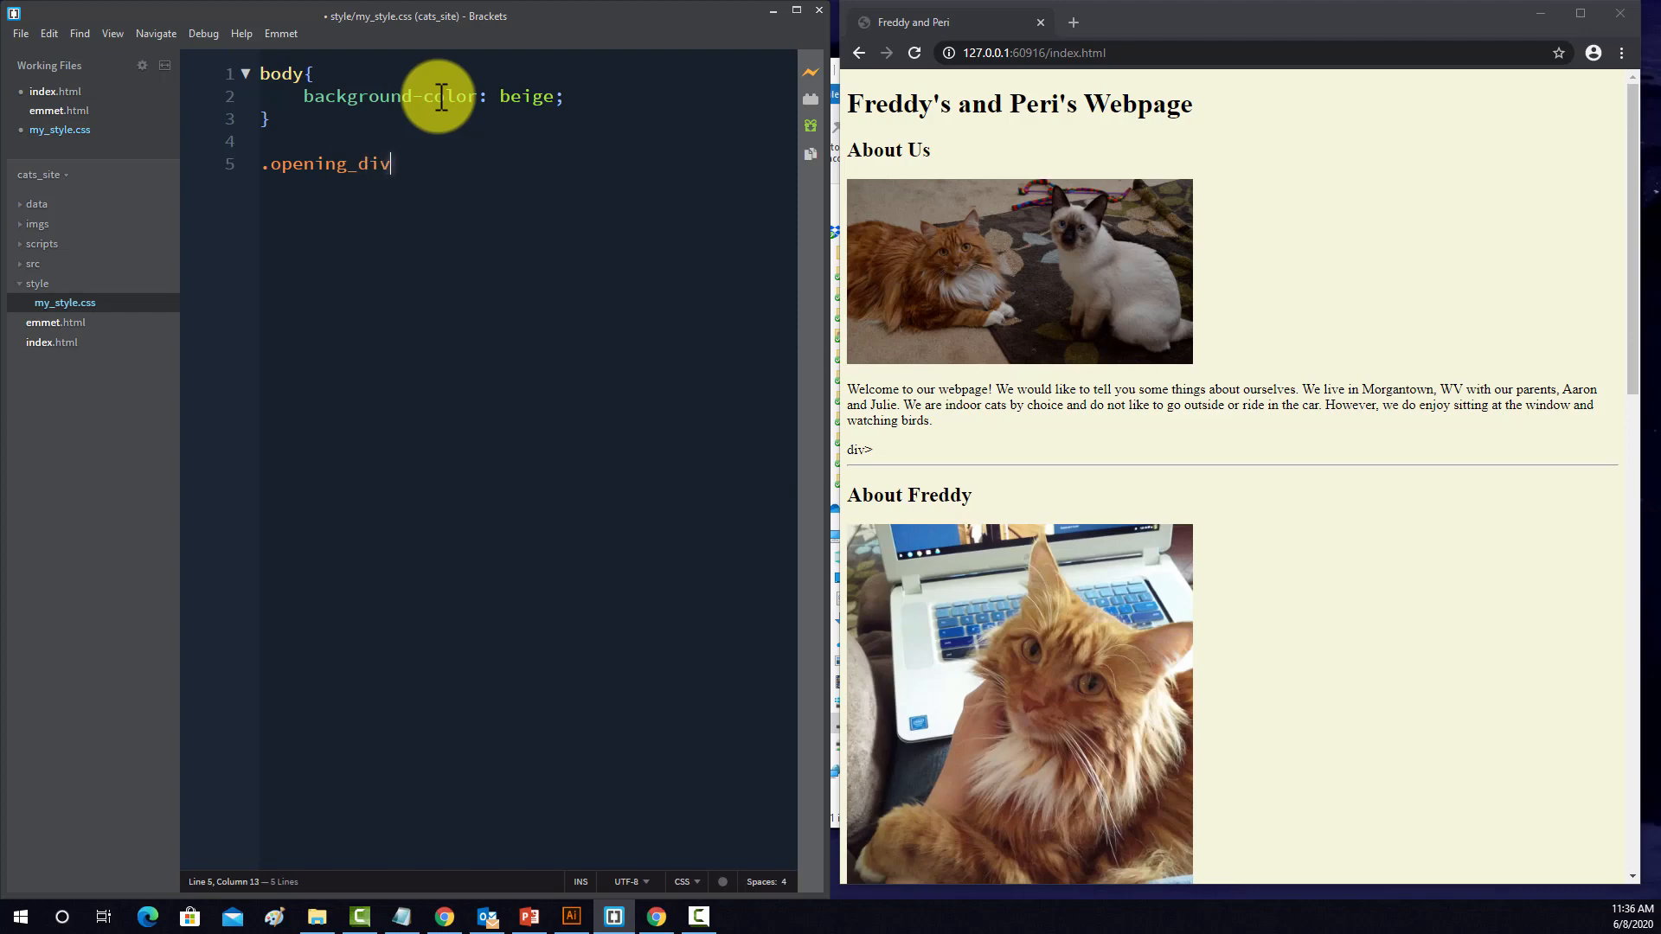
click(50, 342)
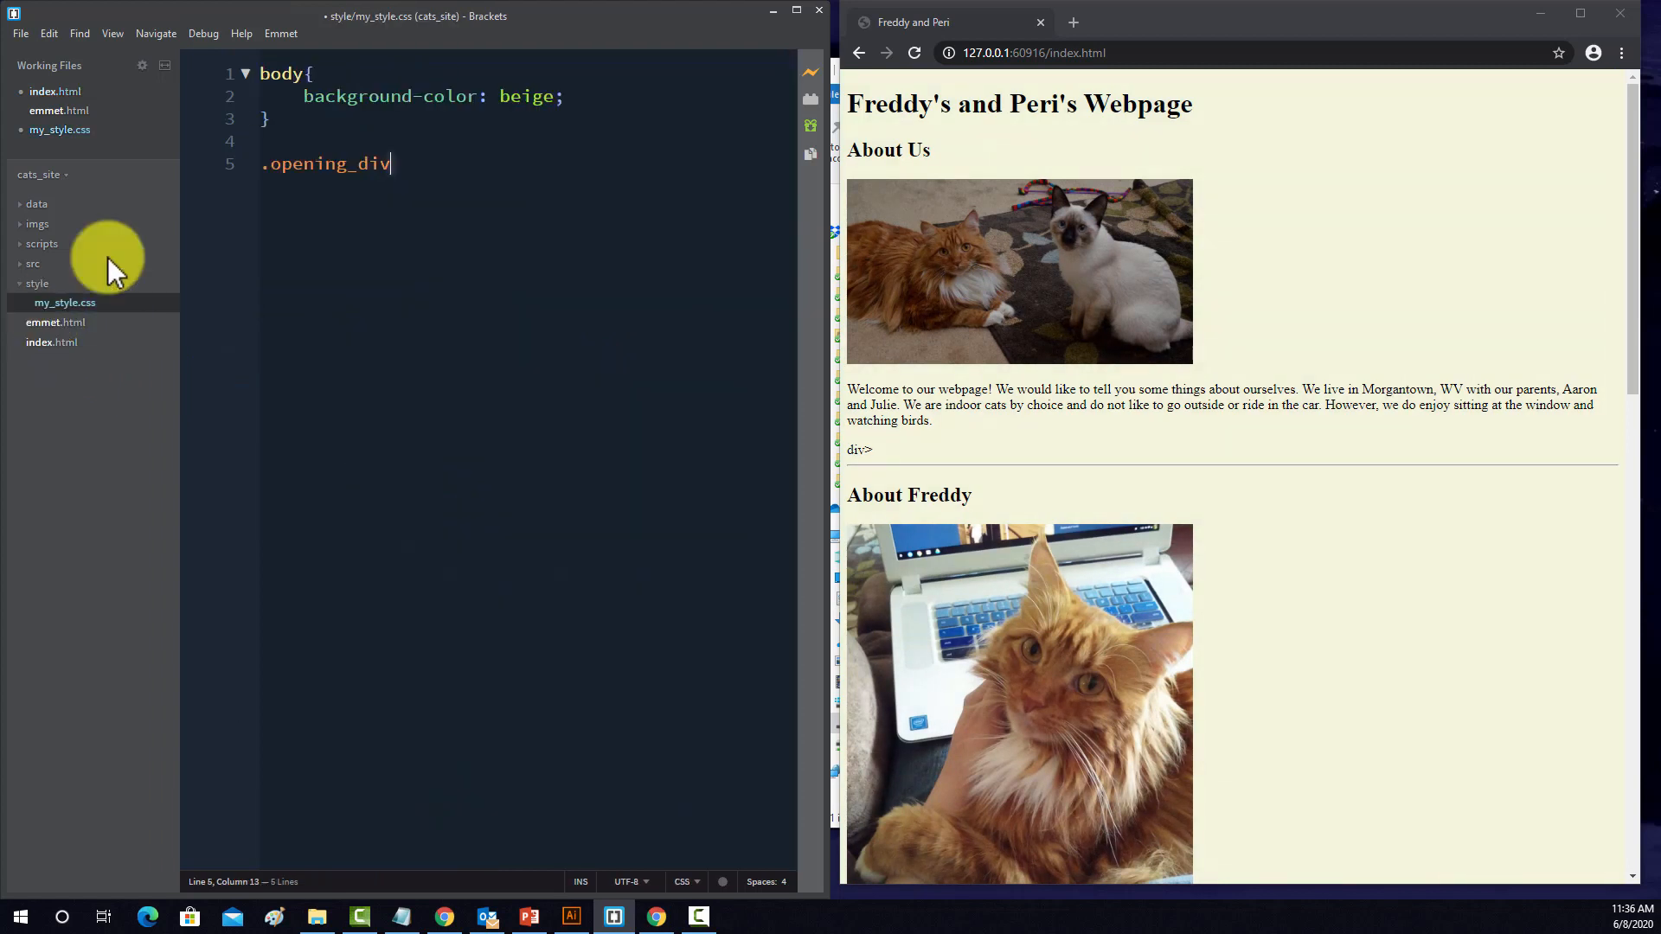
text({)
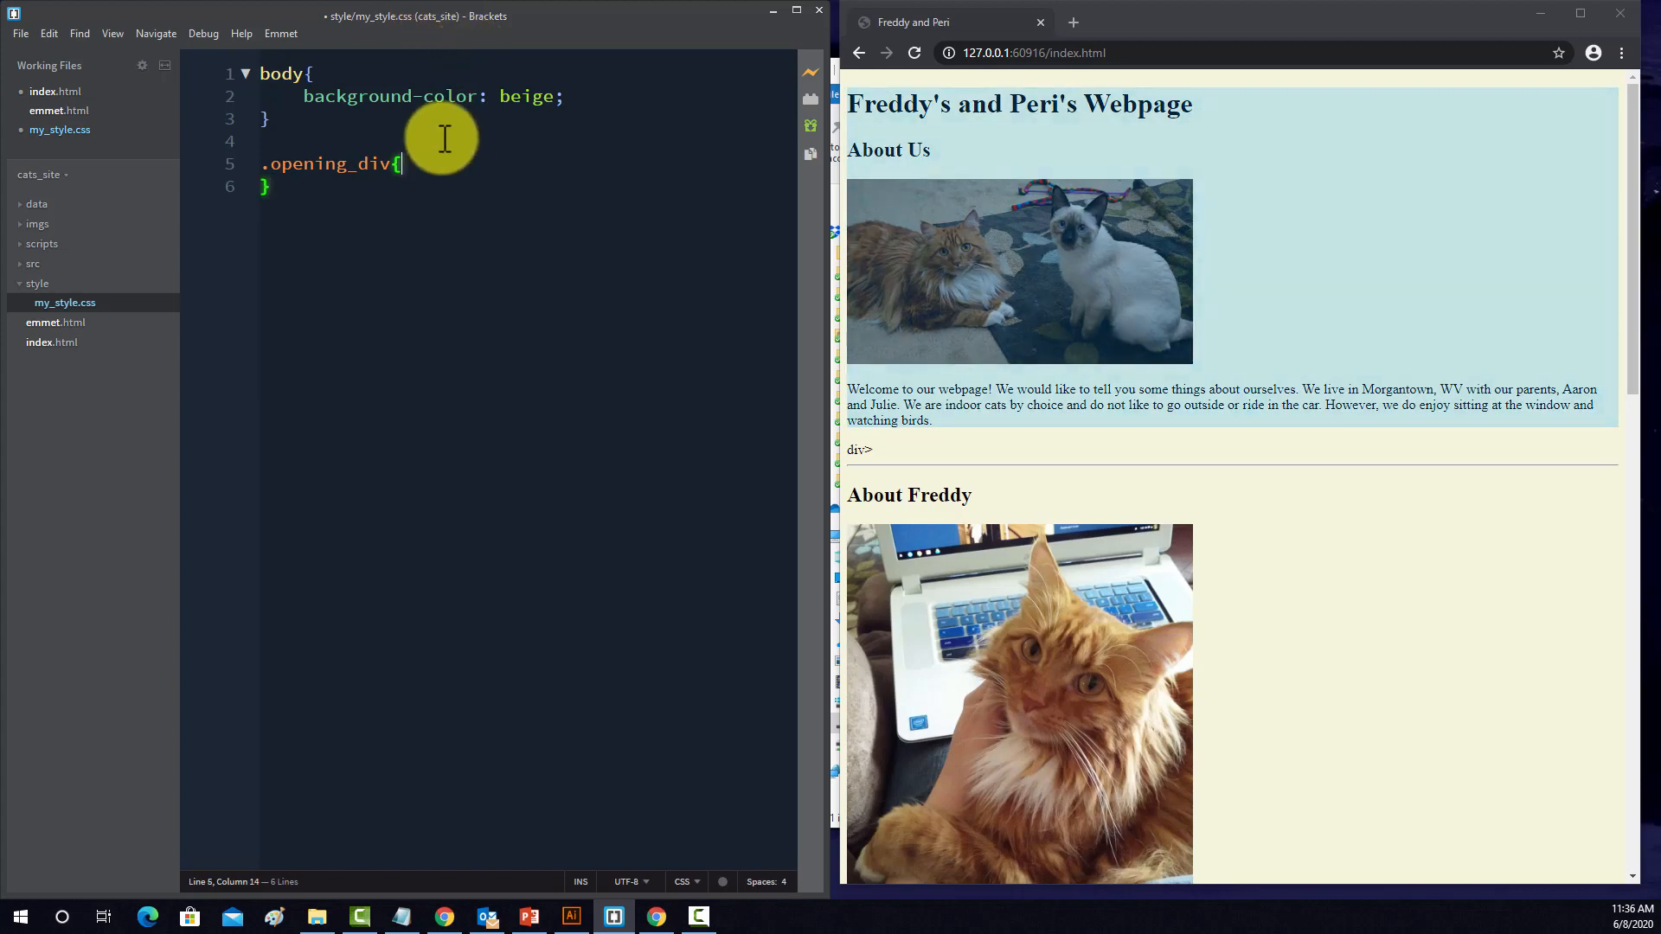
- Give .opening_div background-color darkolivegreen from the colour hints
text(ba)
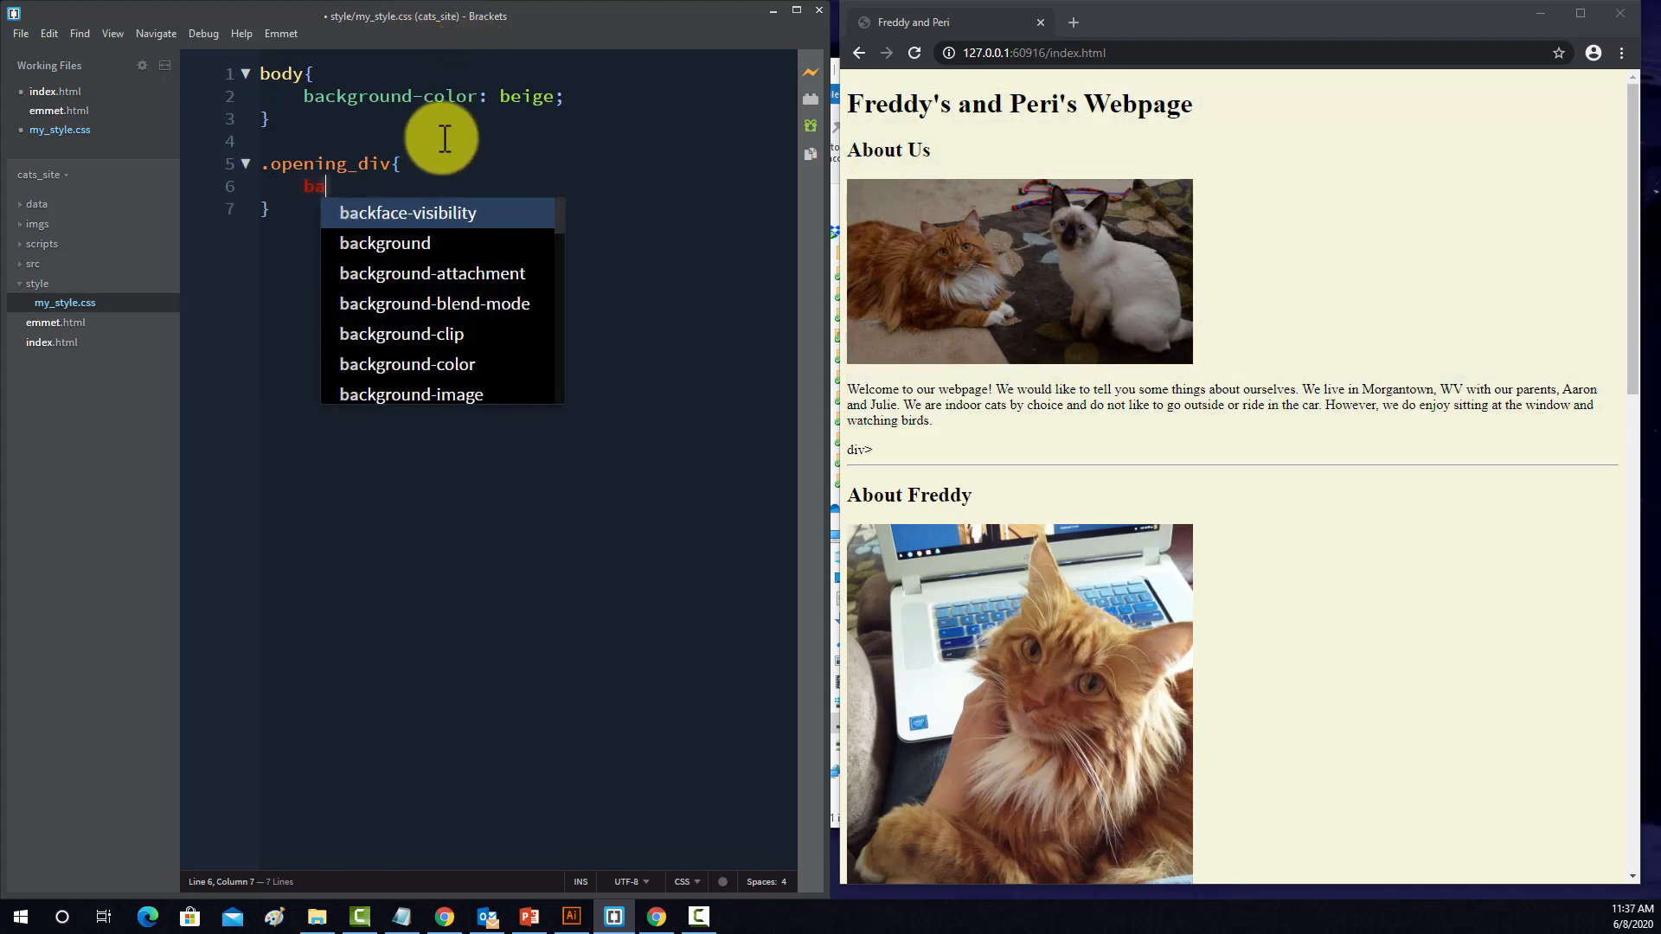
text(ckground-color:)
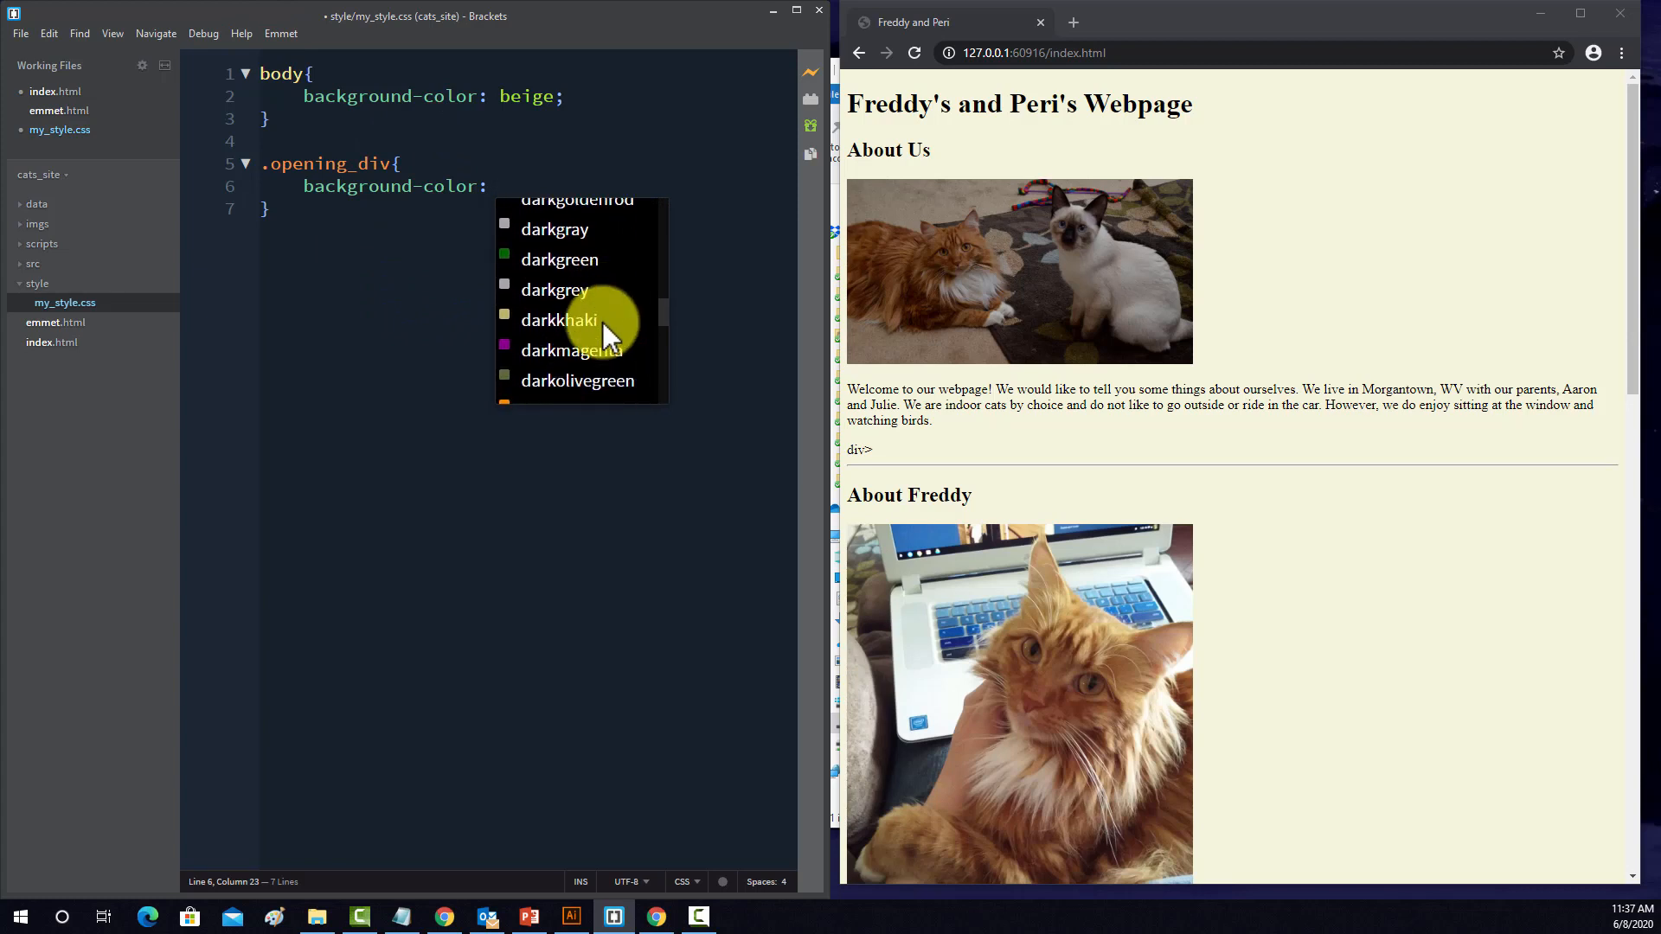
click(578, 381)
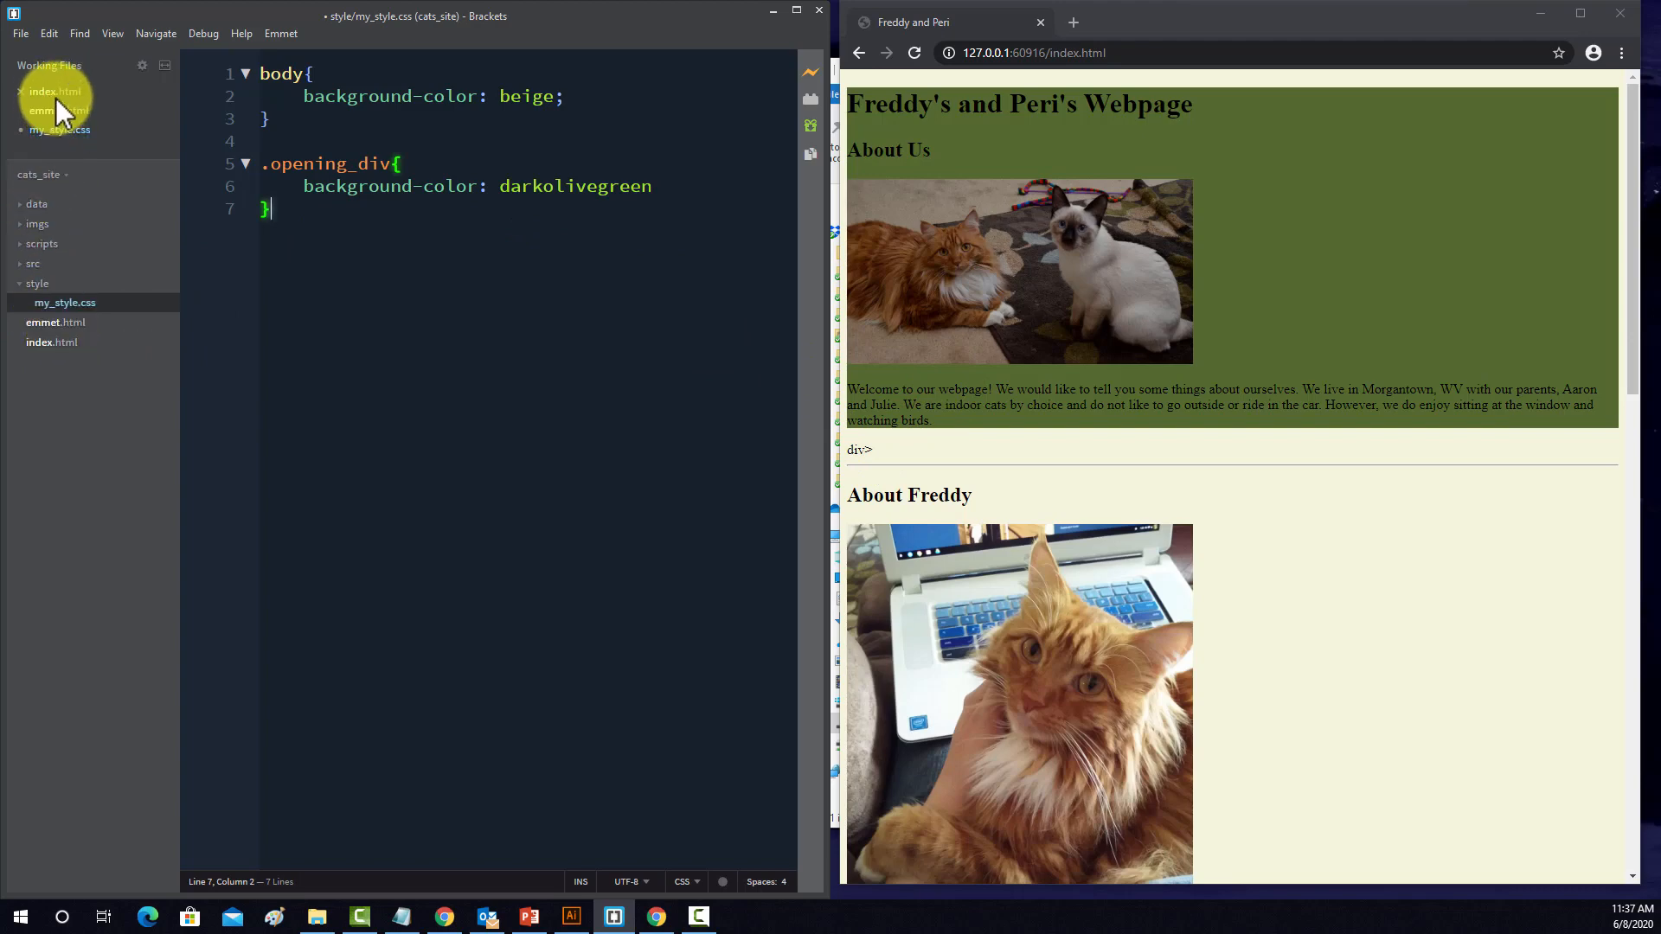
- Add margin: 40px; to .opening_div and terminate the darkolivegreen declaration with a semicolon
click(55, 91)
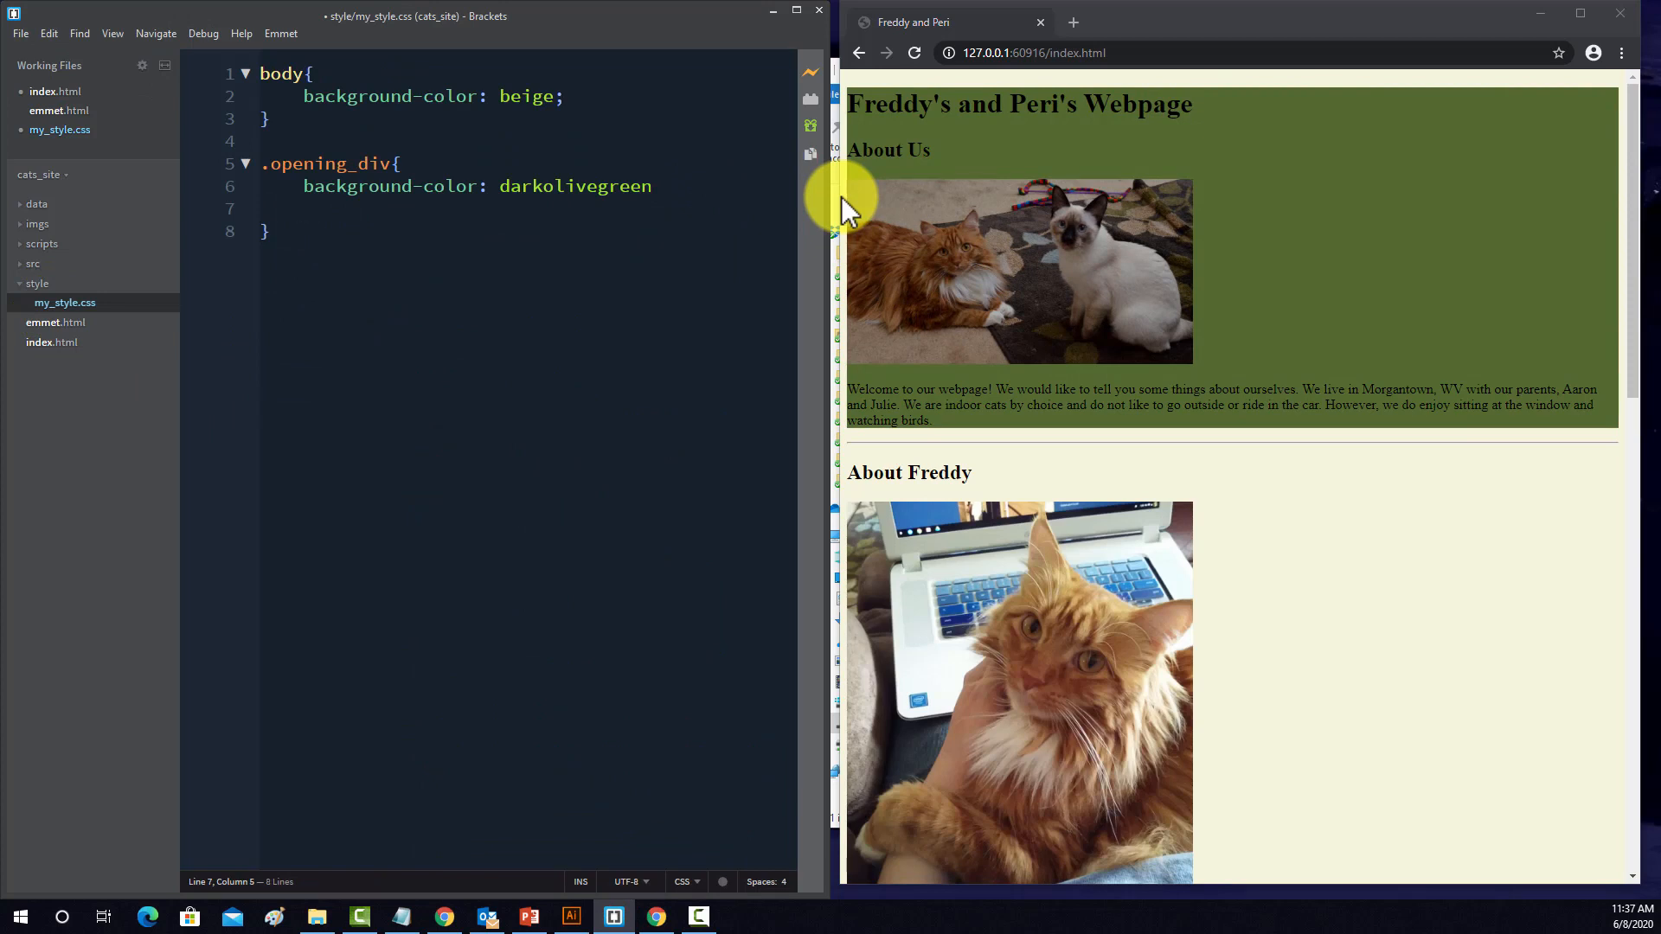
text(margin)
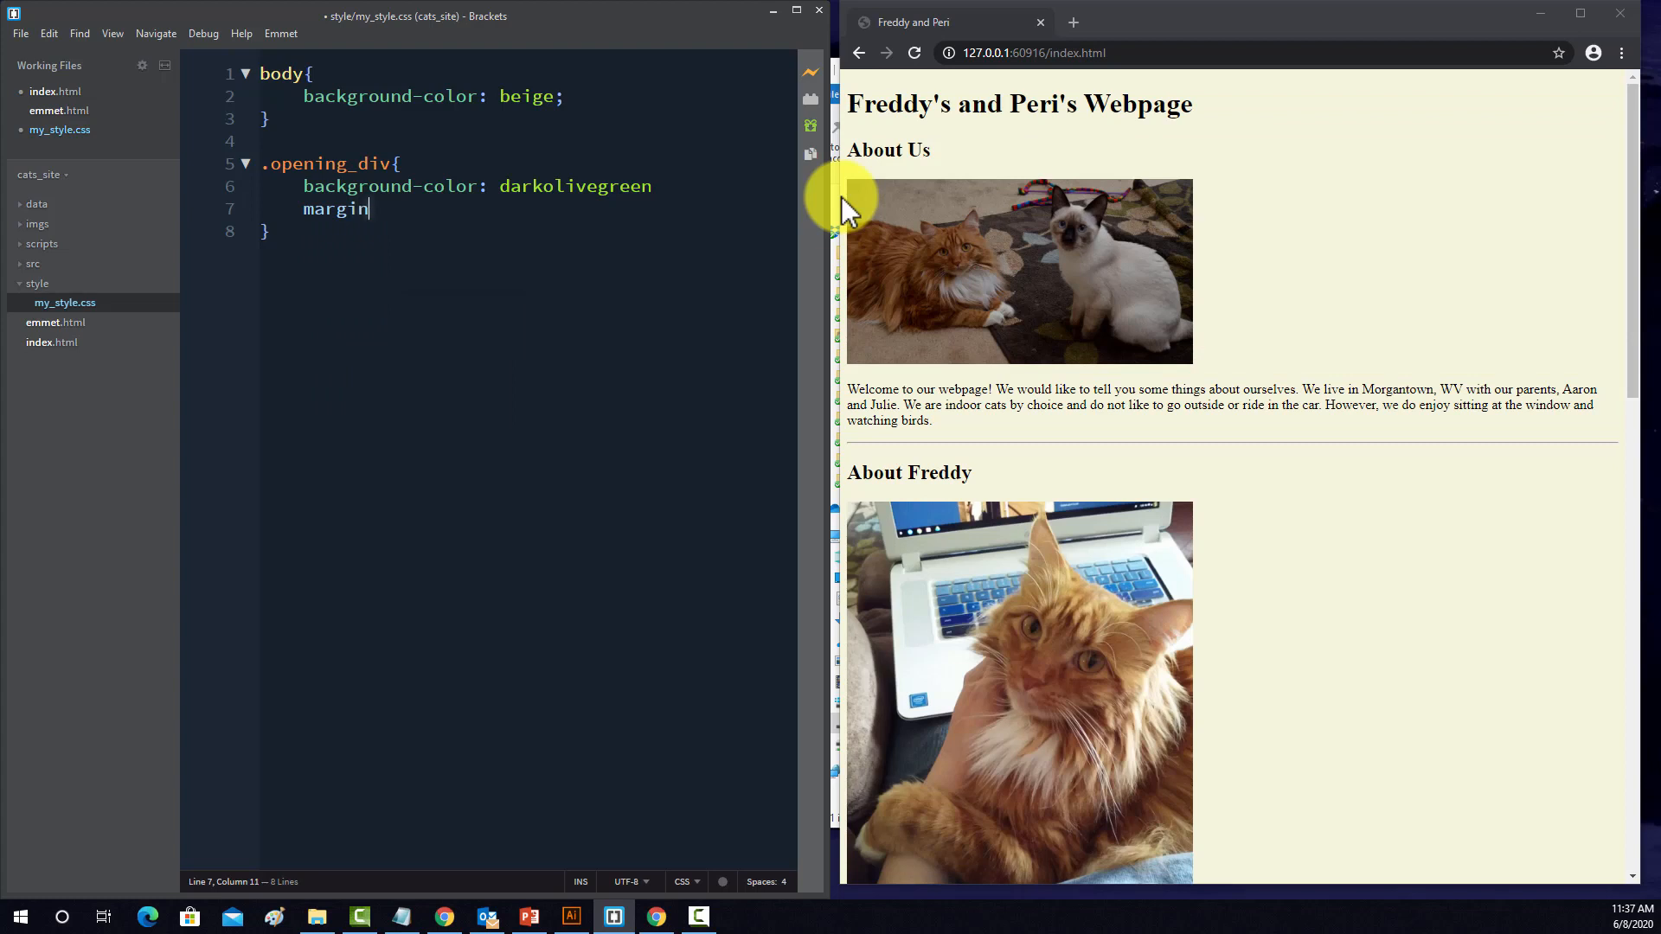
text(: 3)
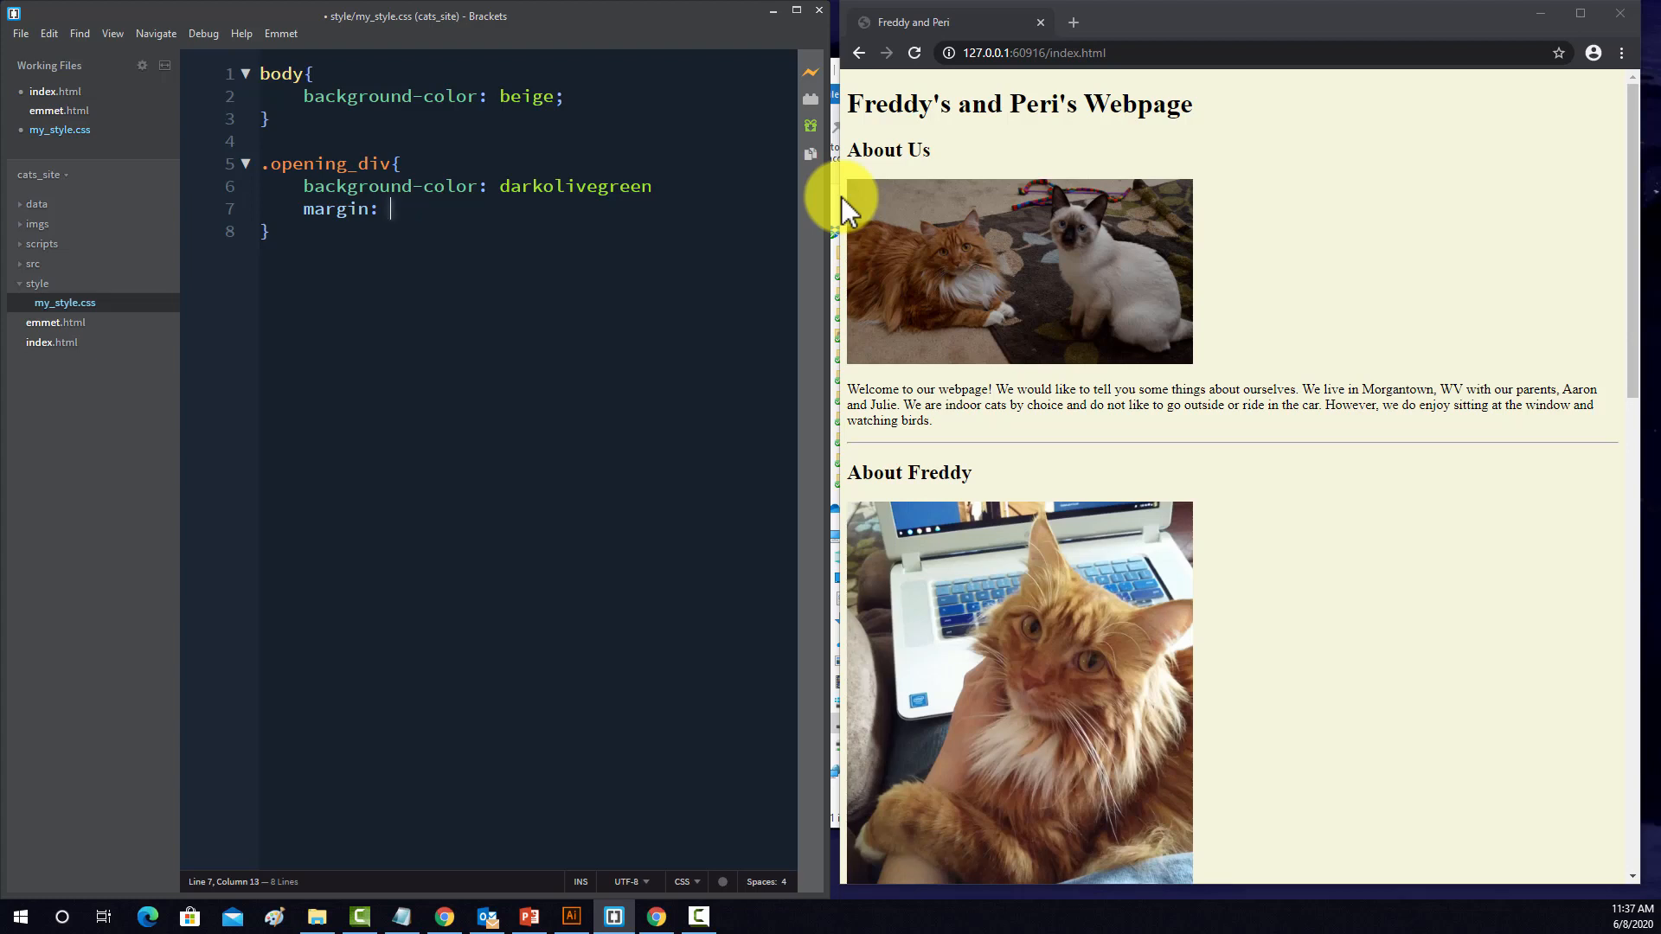
text(40px)
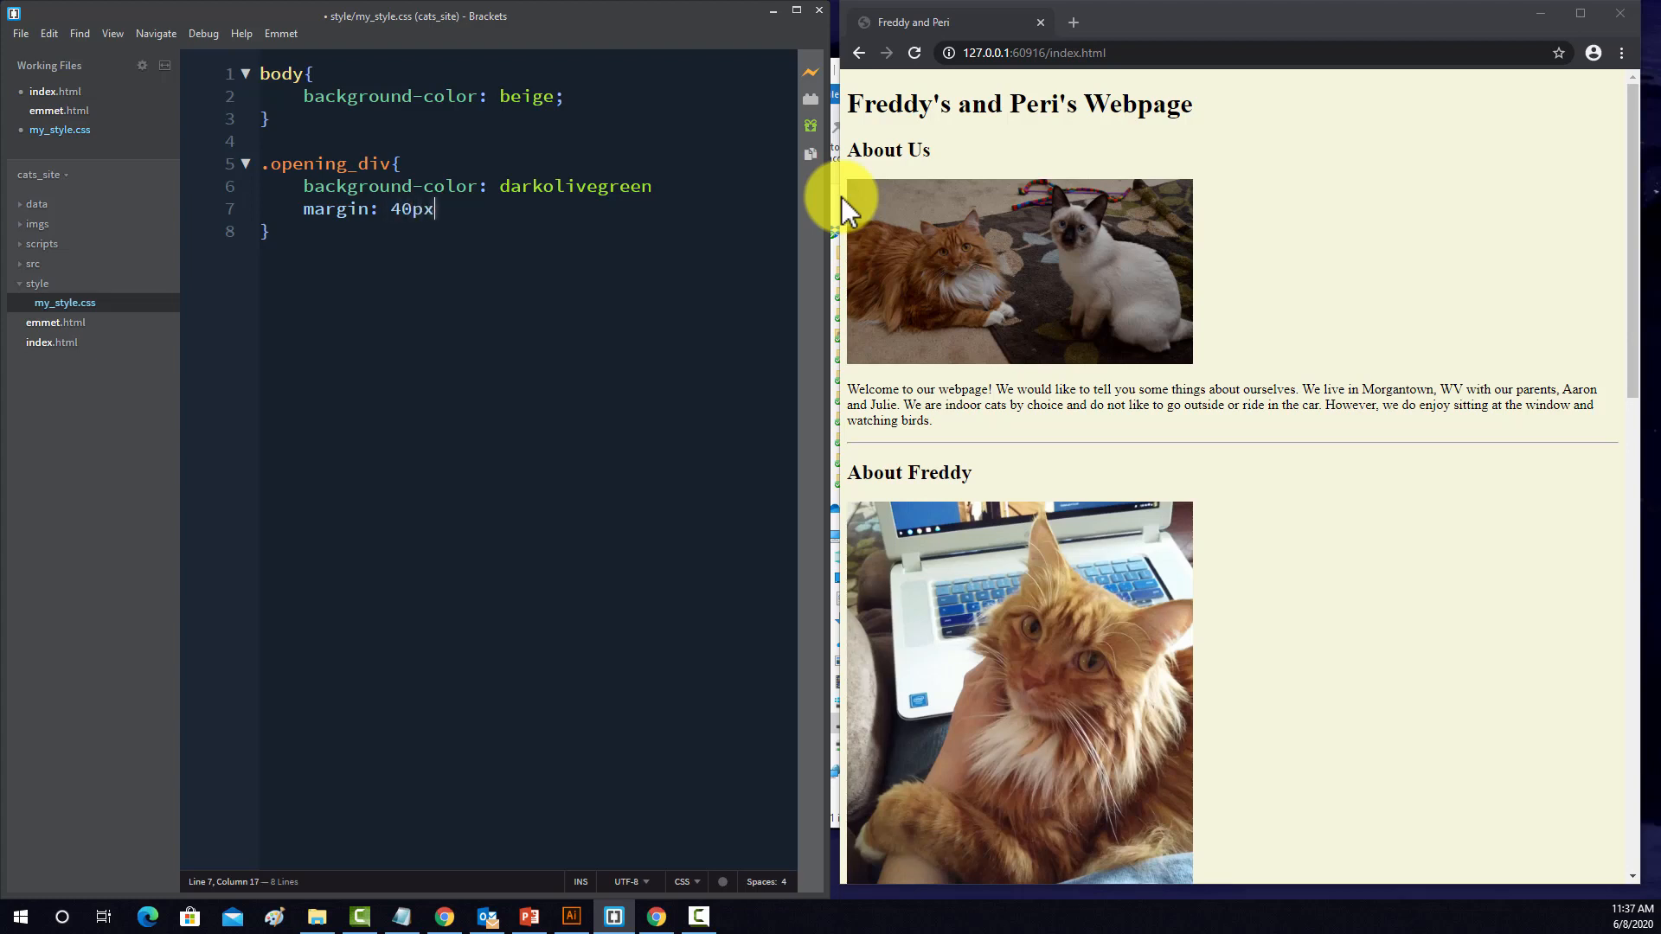
text(;)
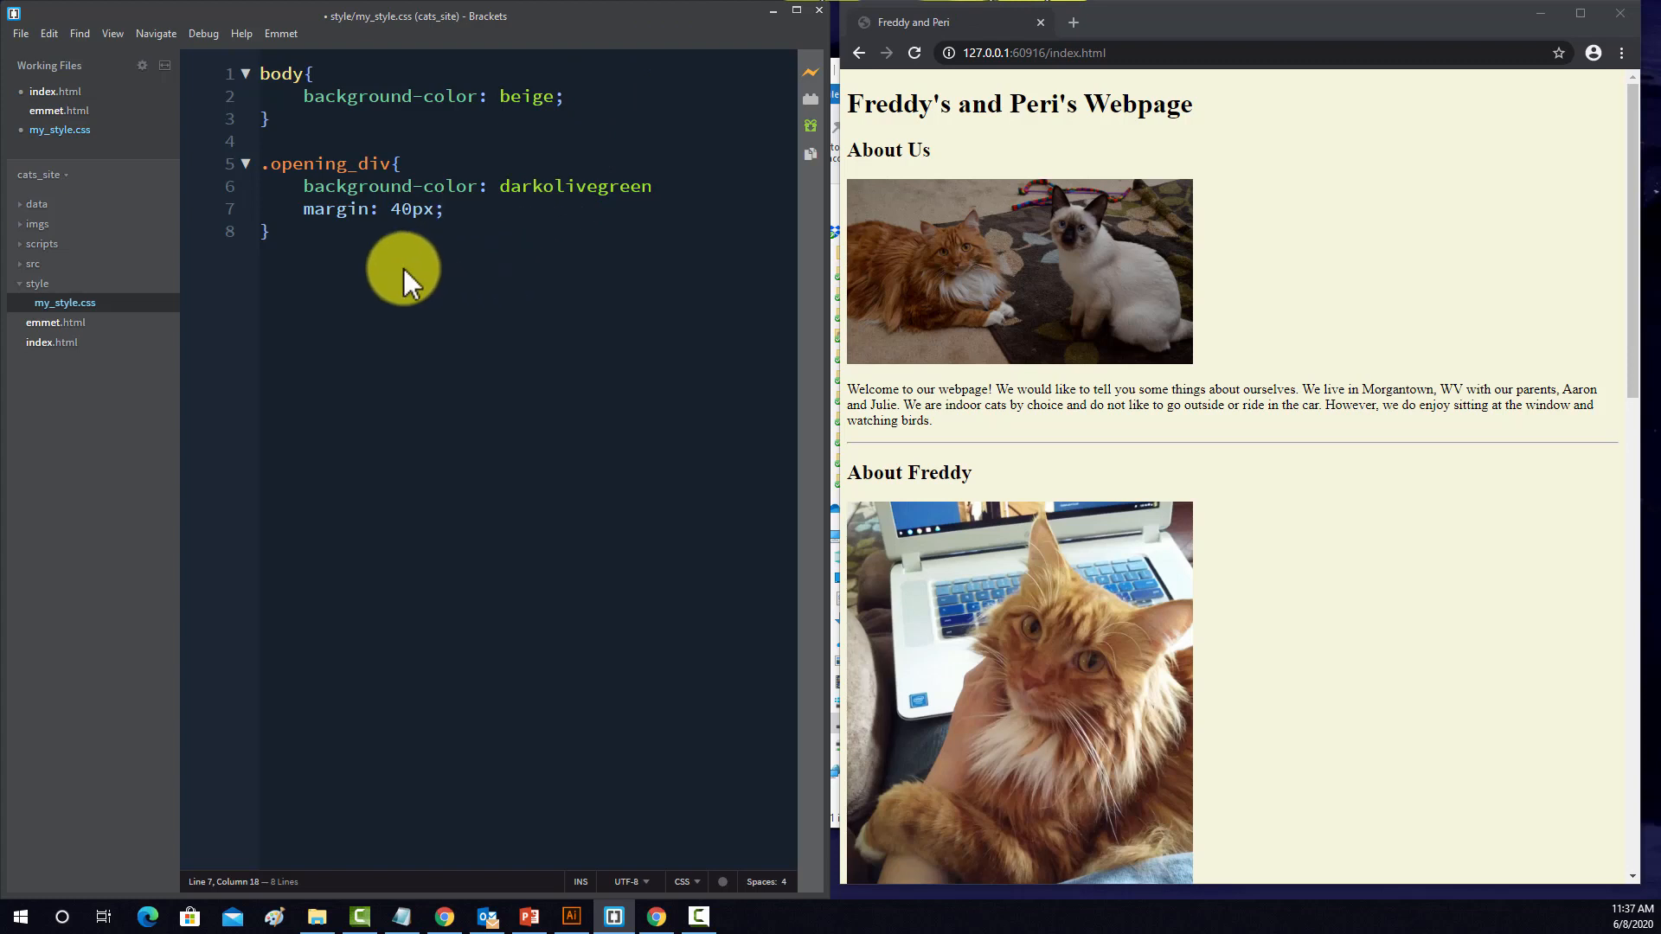
click(19, 33)
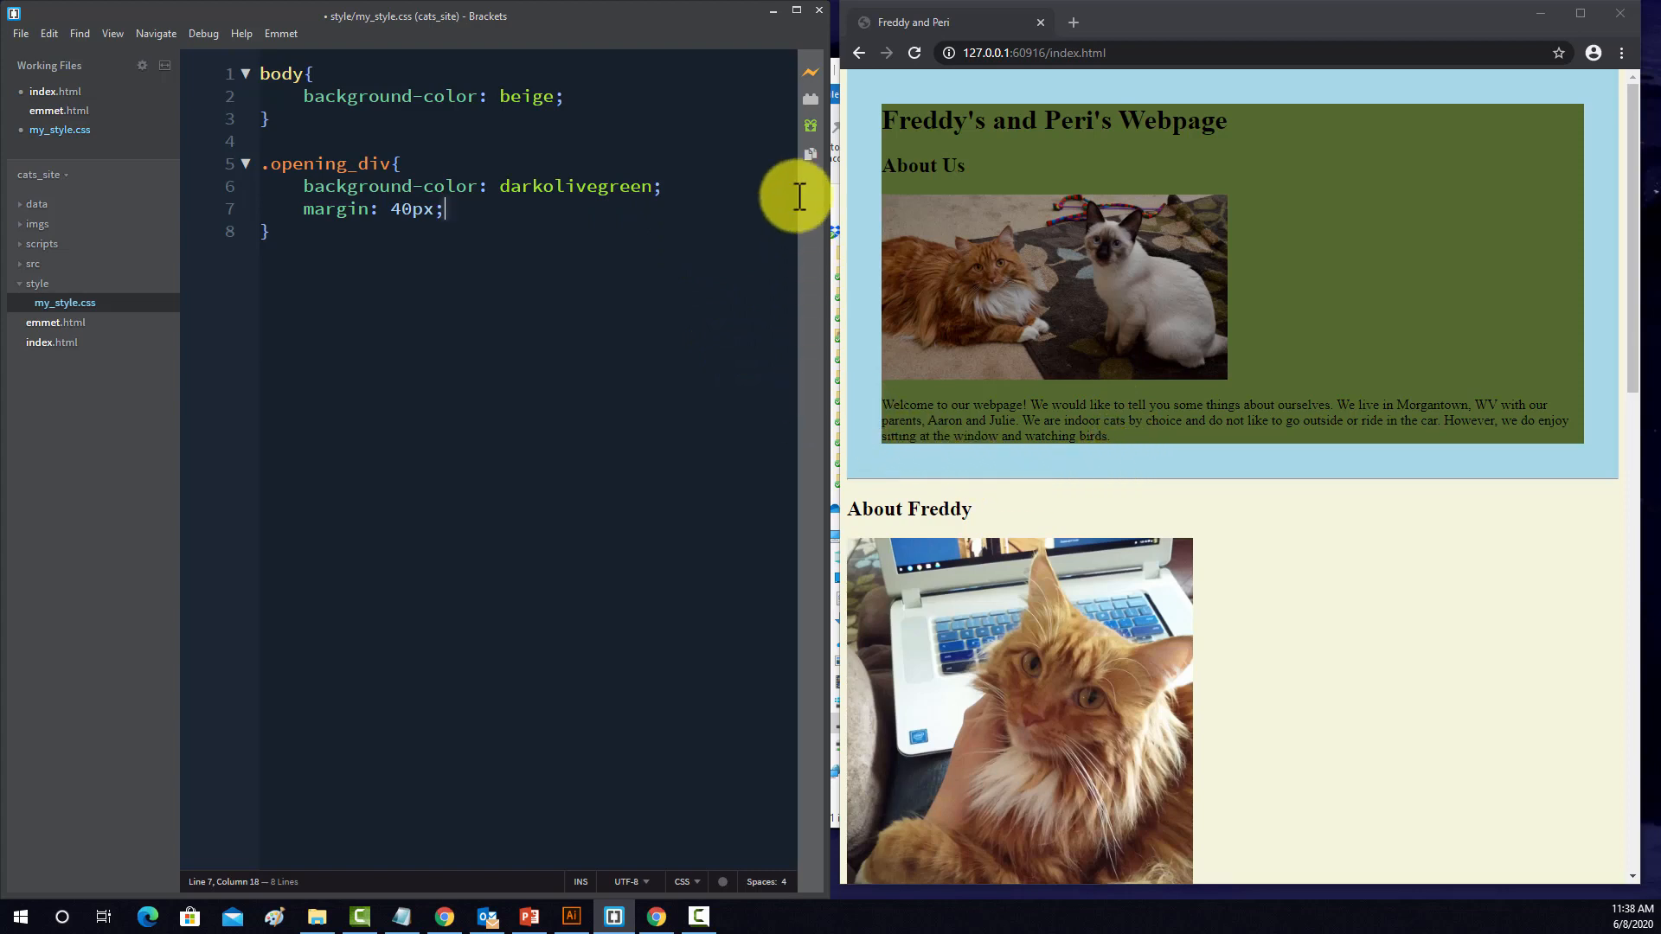
mouse_move(969, 471)
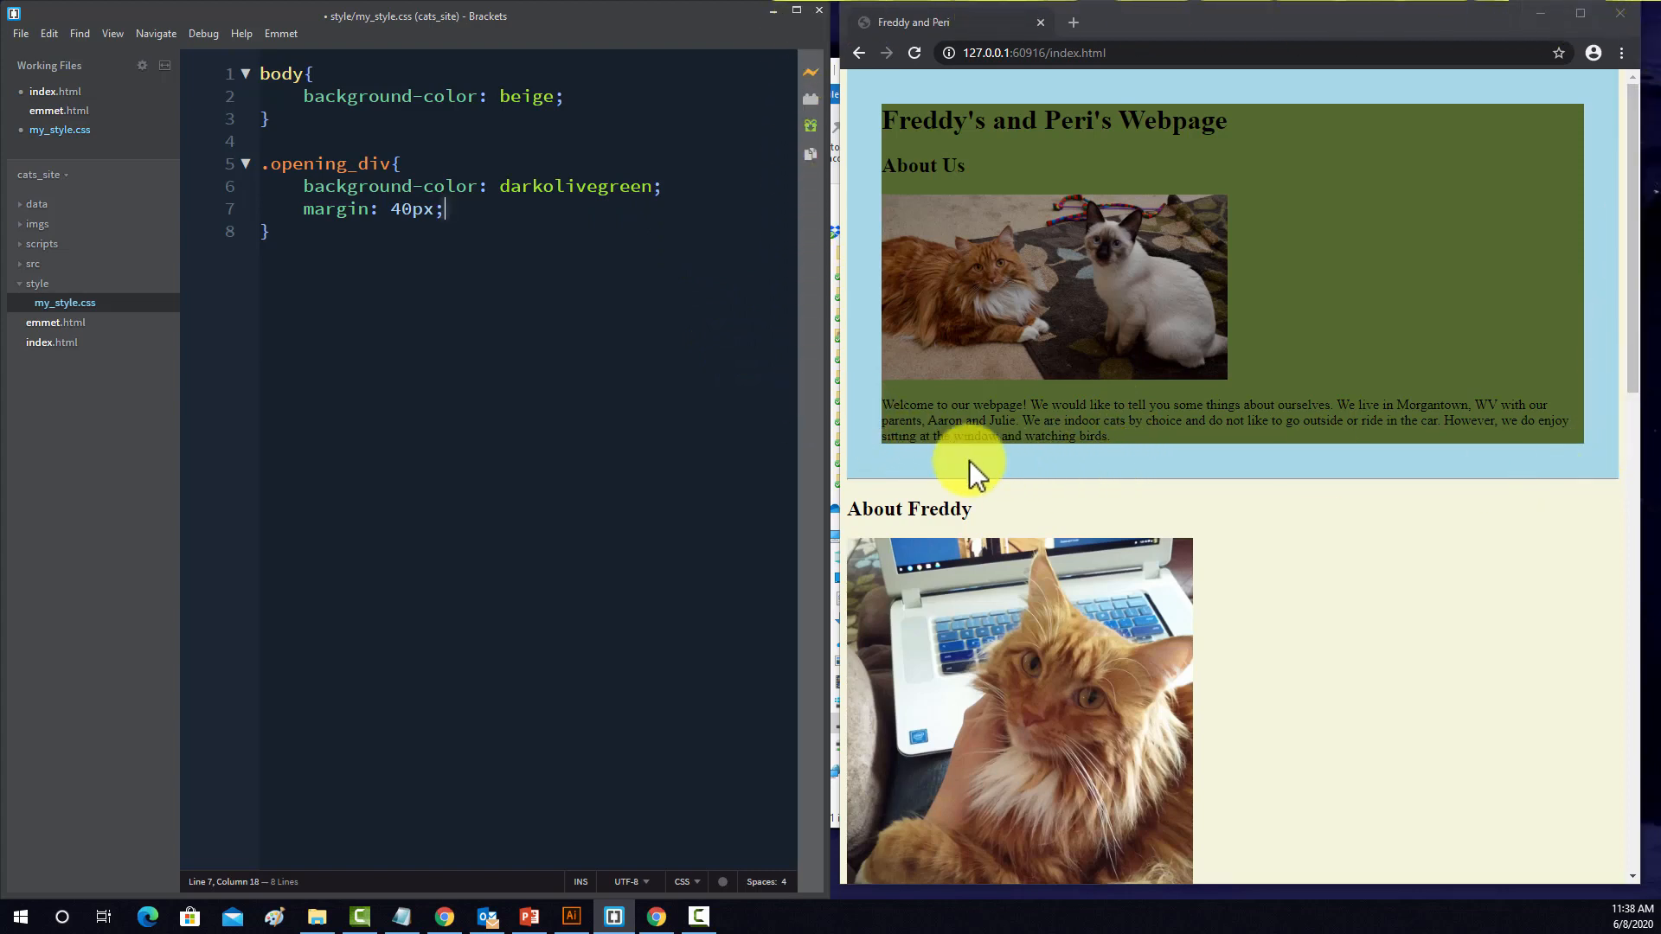
mouse_move(853, 328)
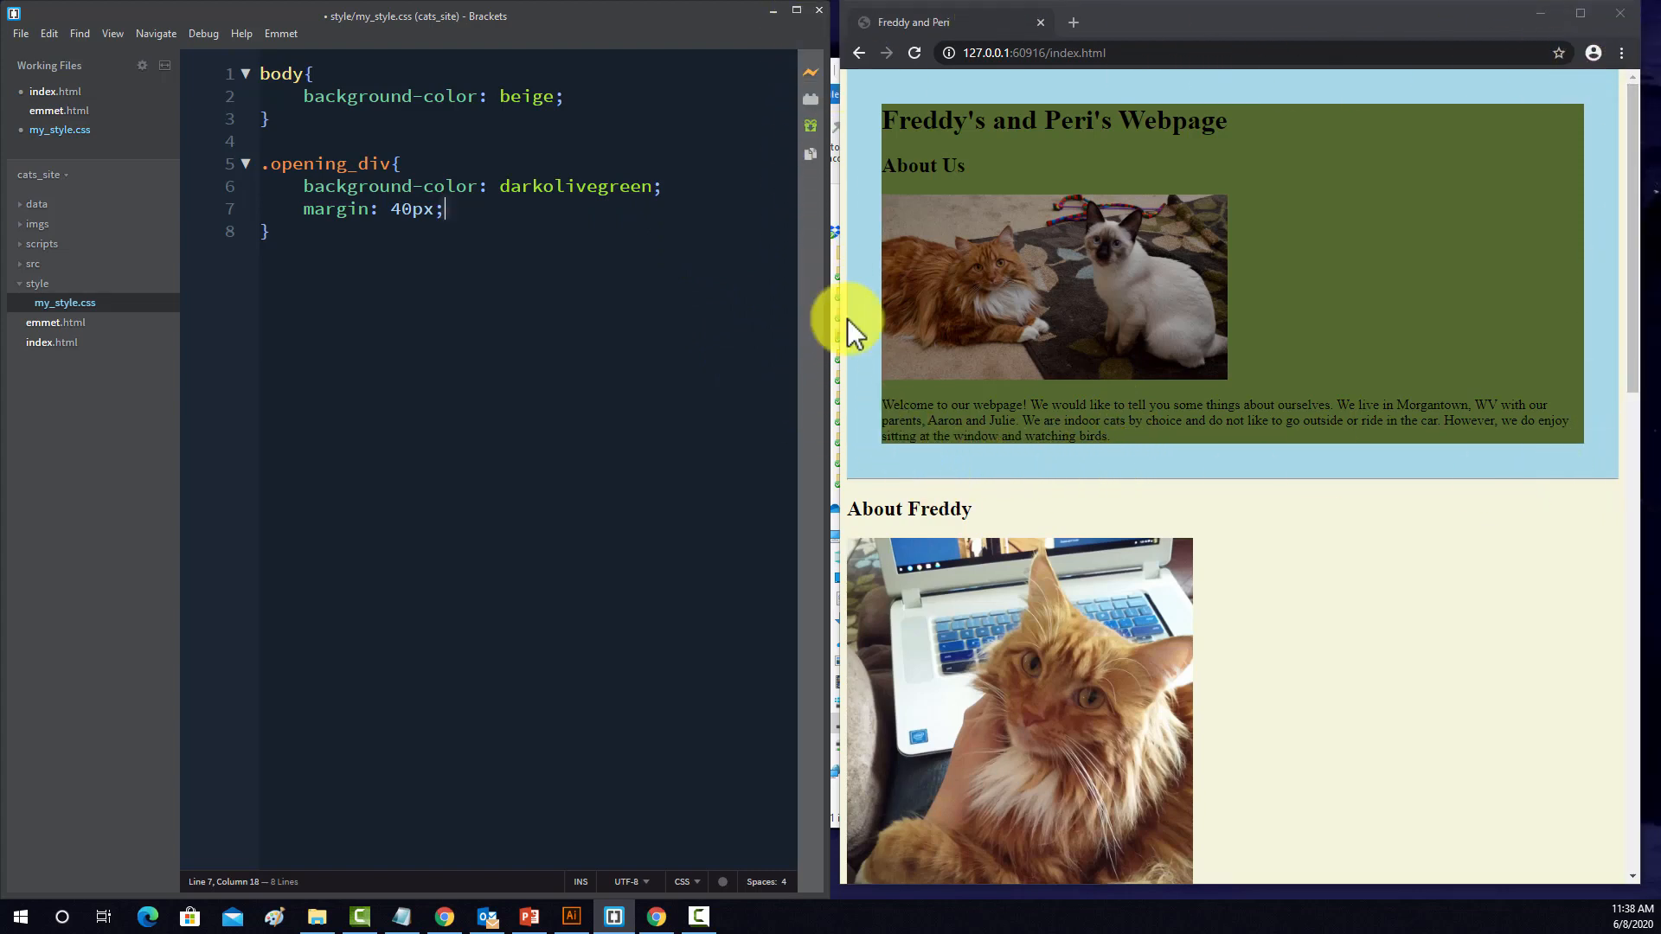
mouse_move(1443, 45)
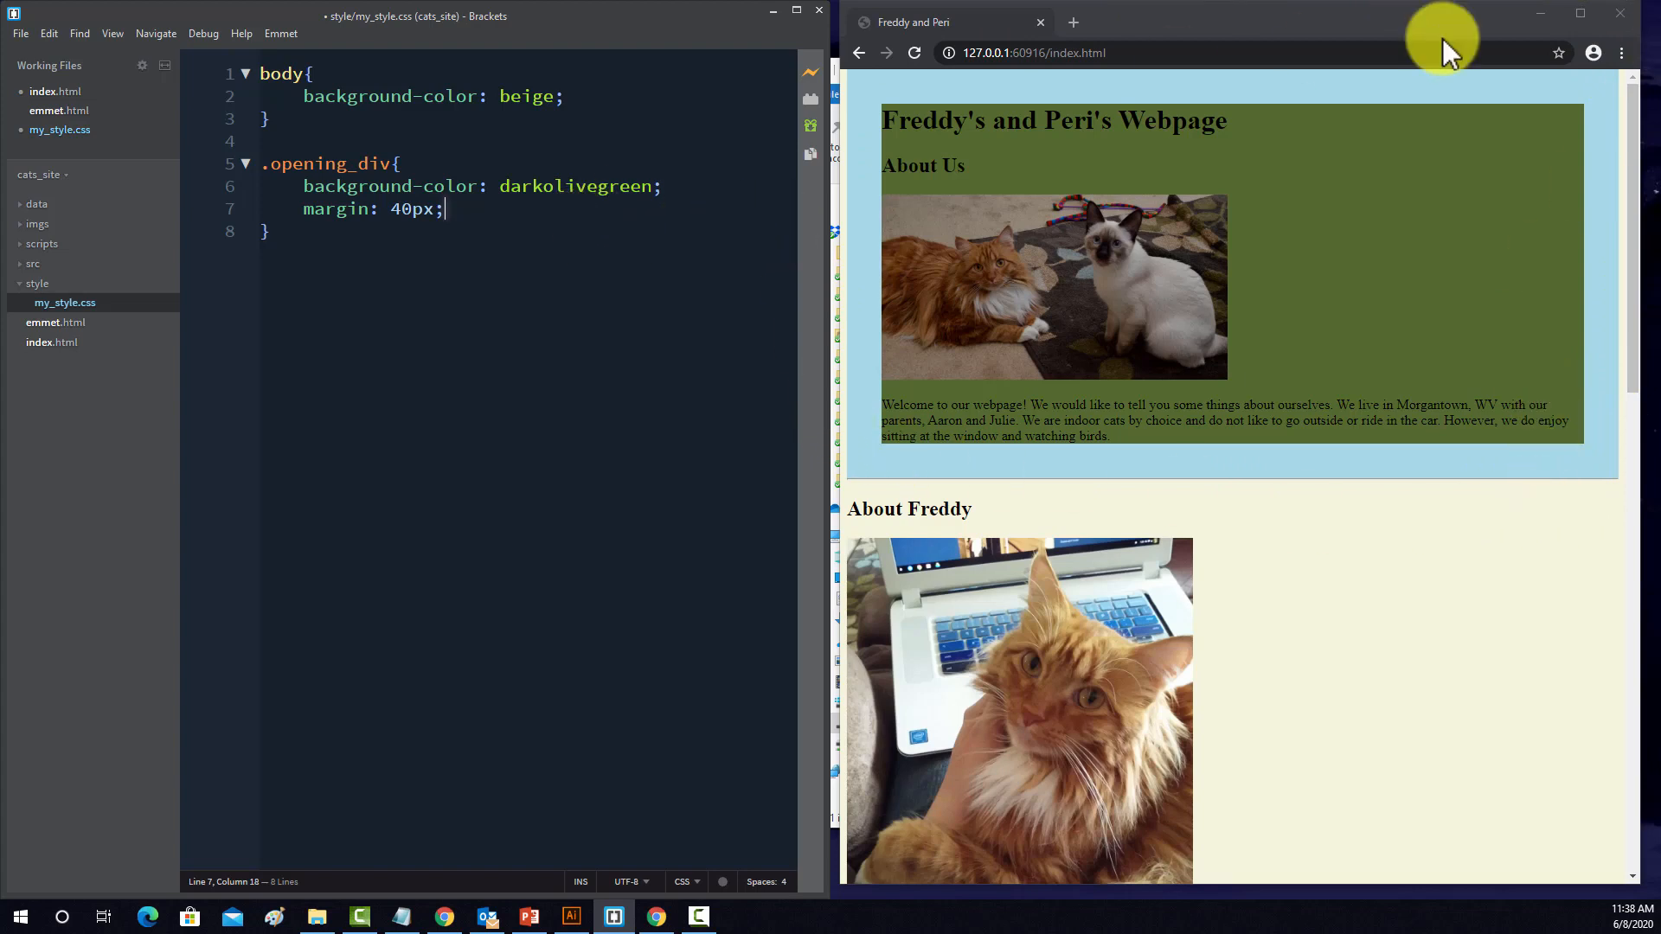
mouse_move(1516, 115)
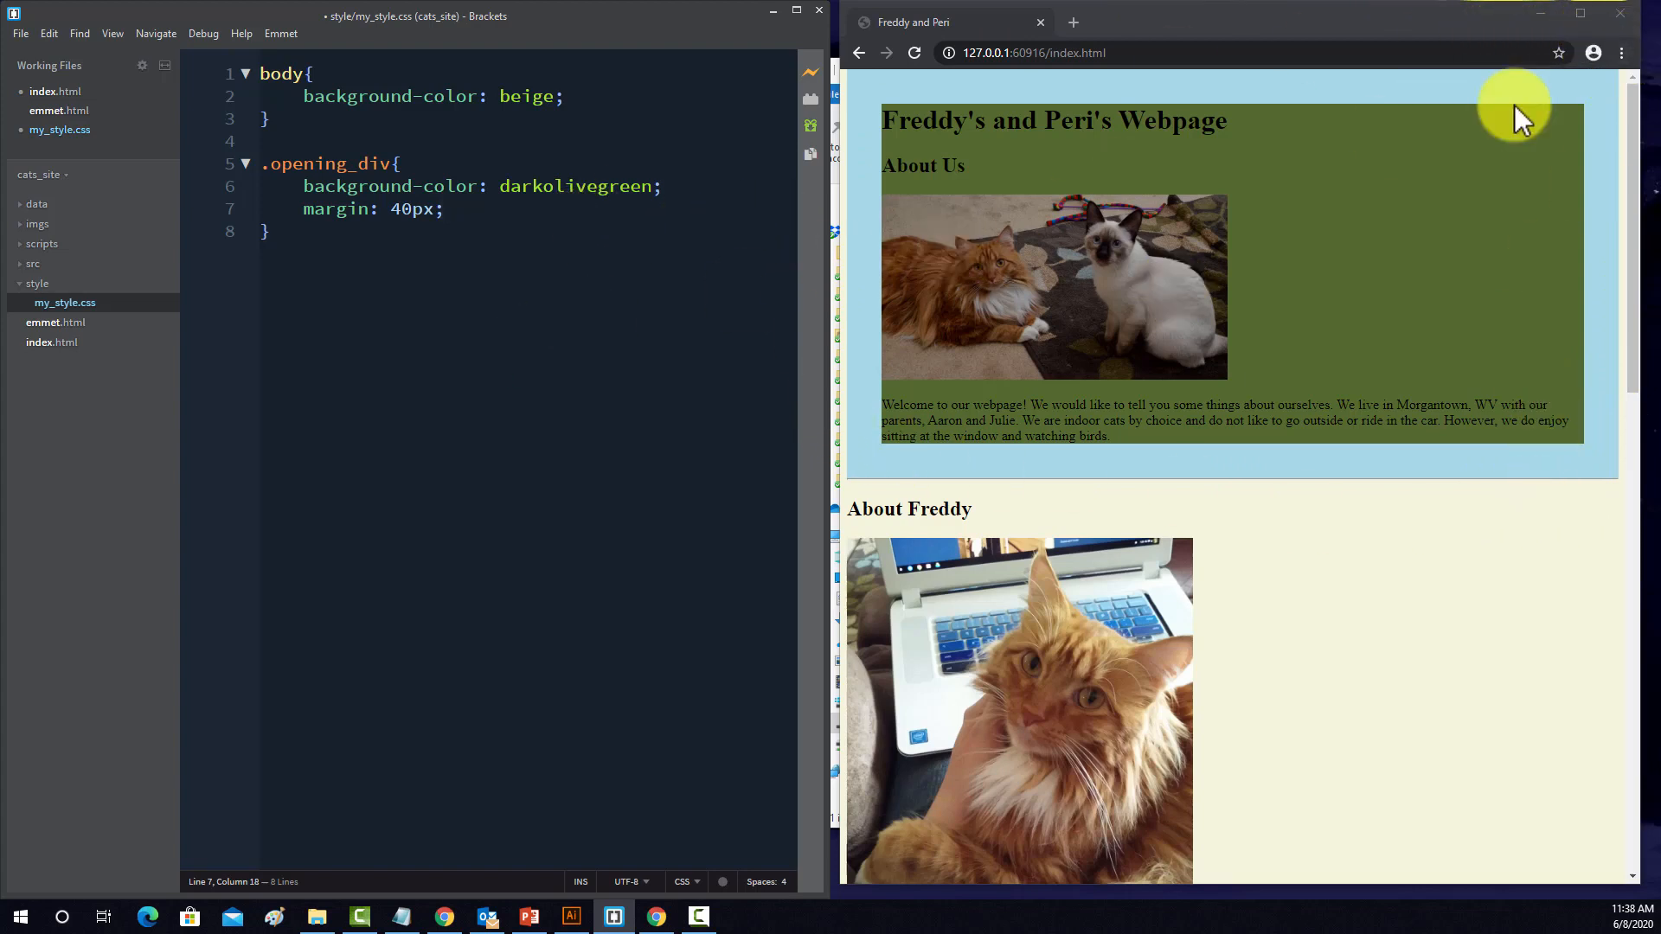
click(1619, 54)
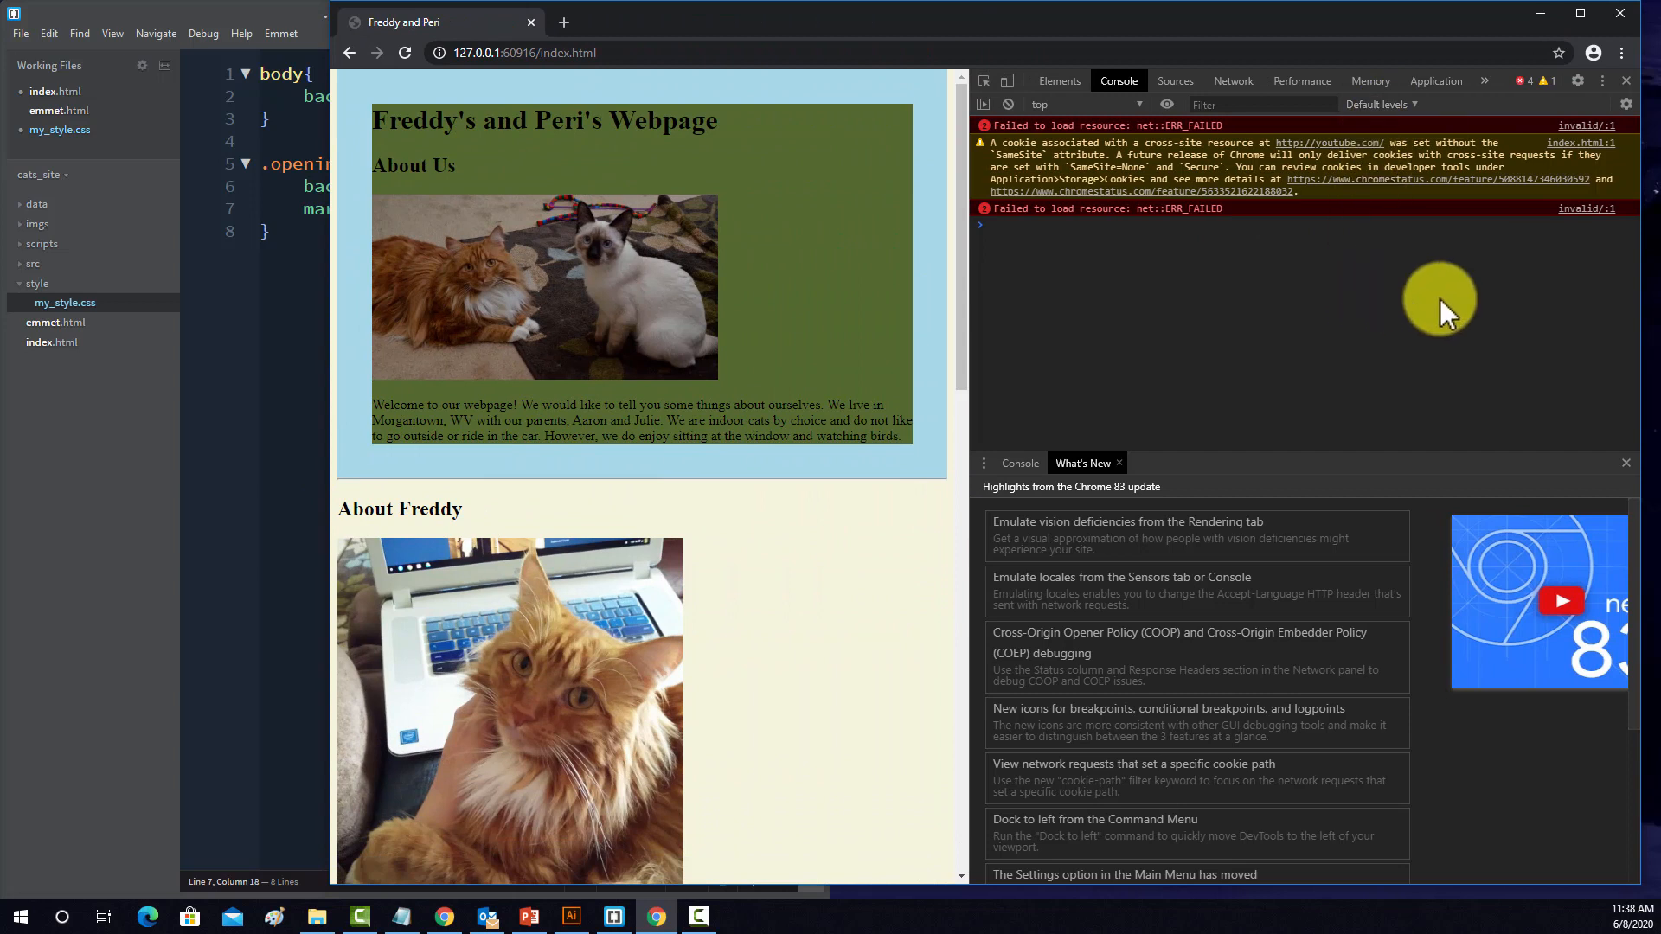
mouse_move(1562, 190)
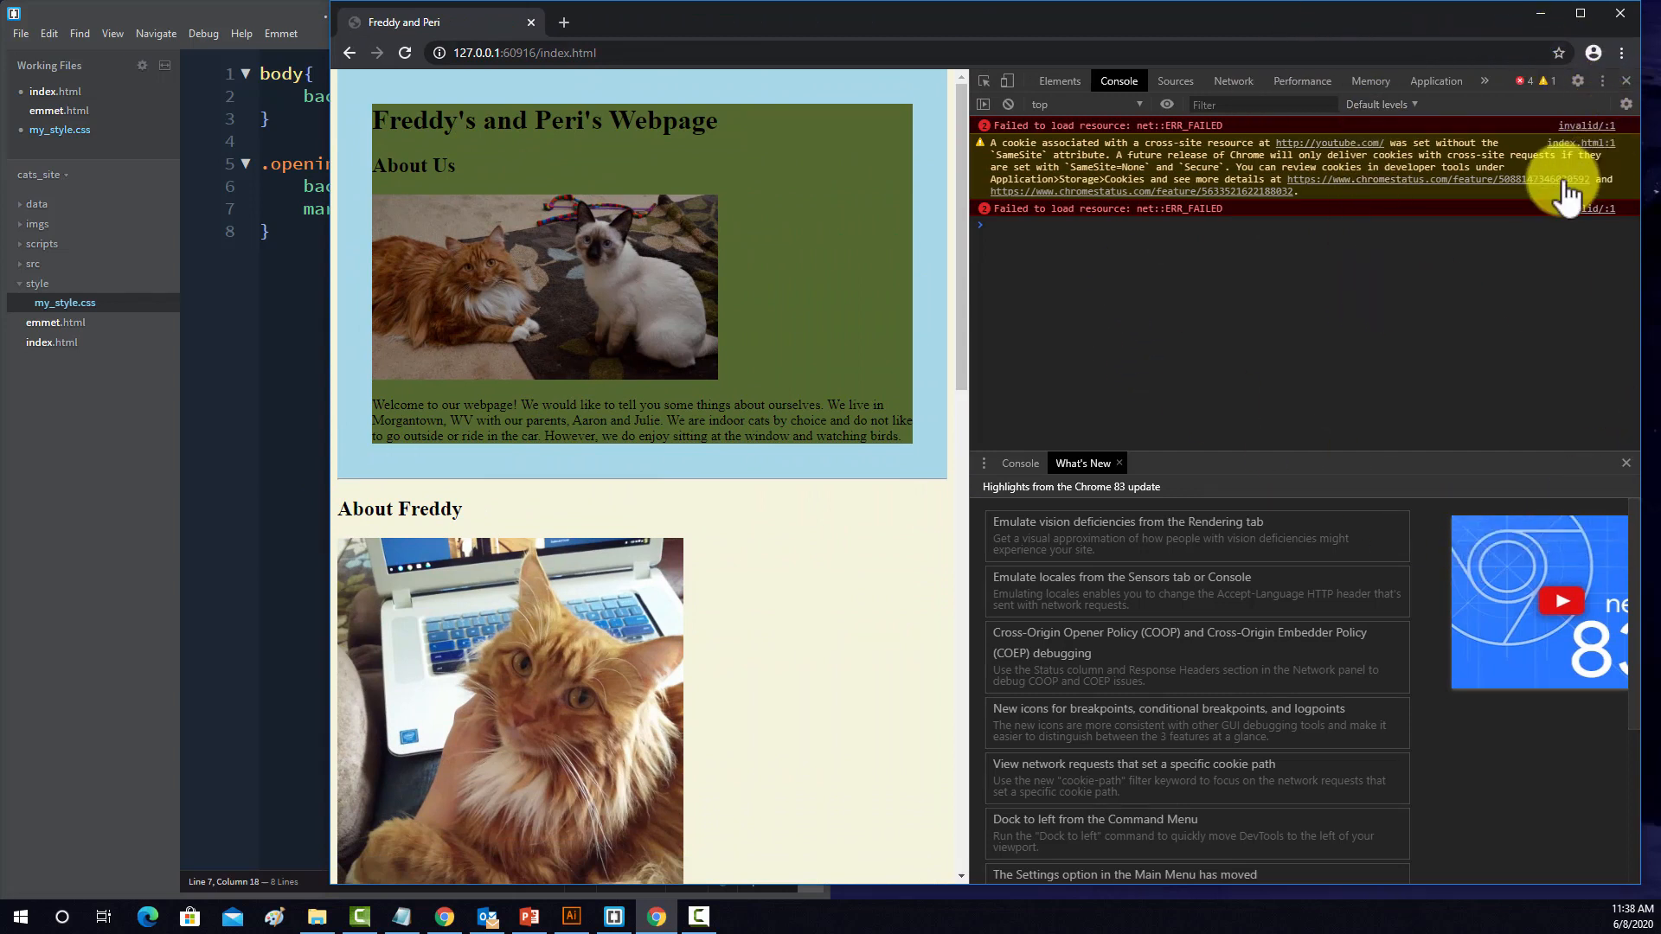
mouse_move(792, 327)
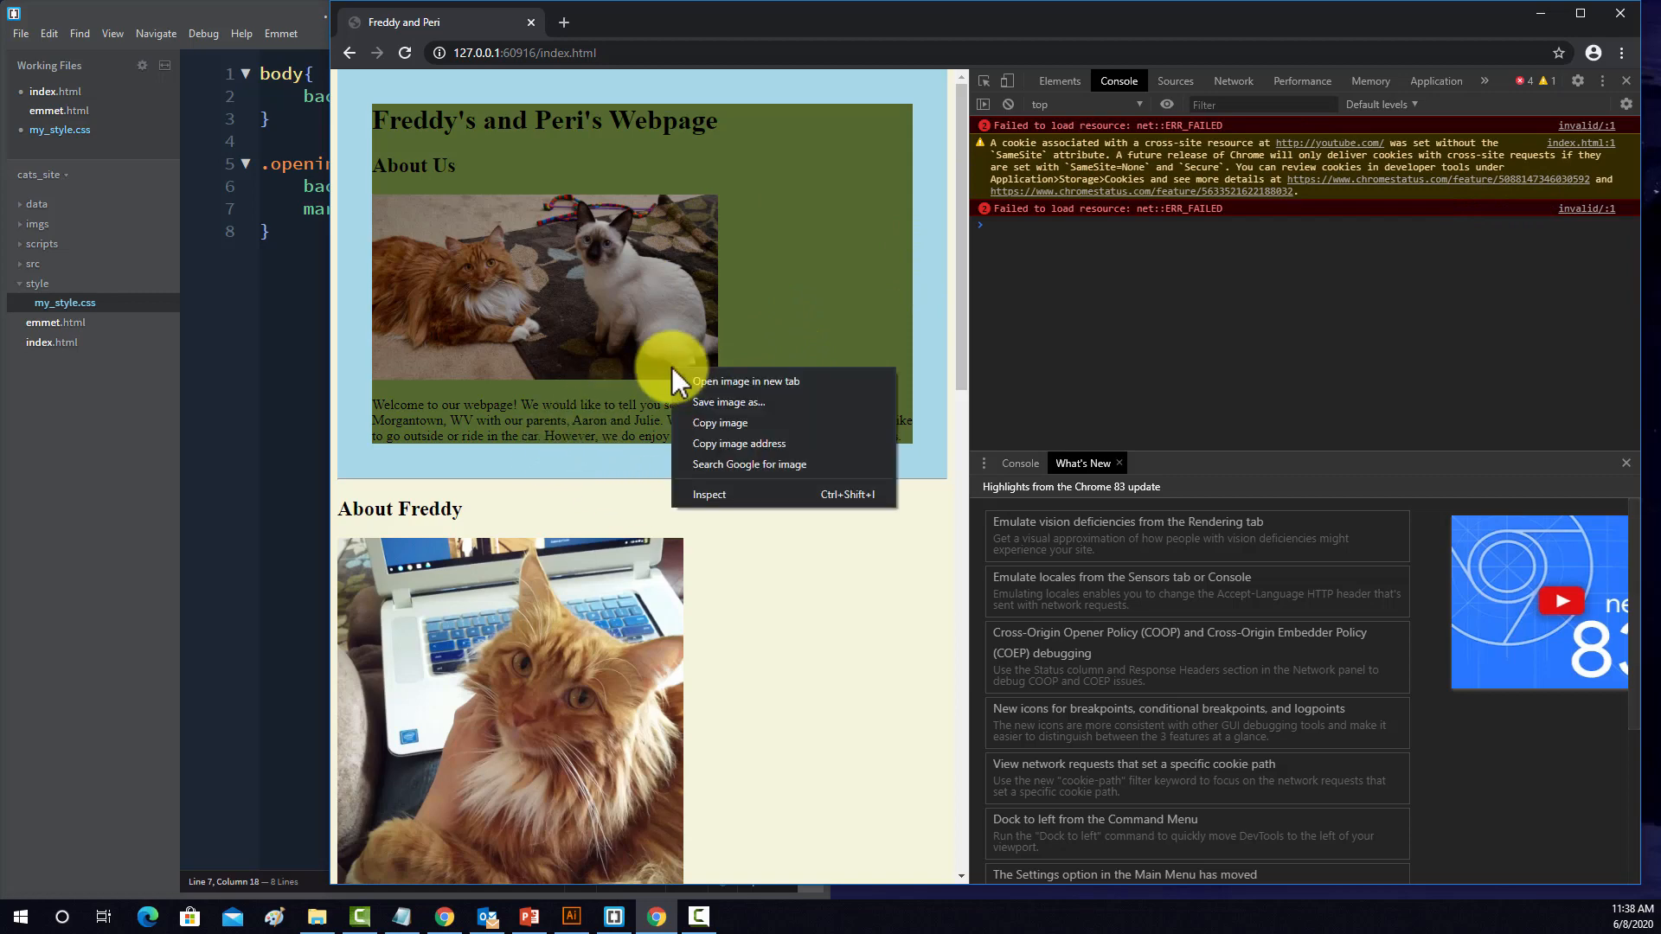
click(708, 493)
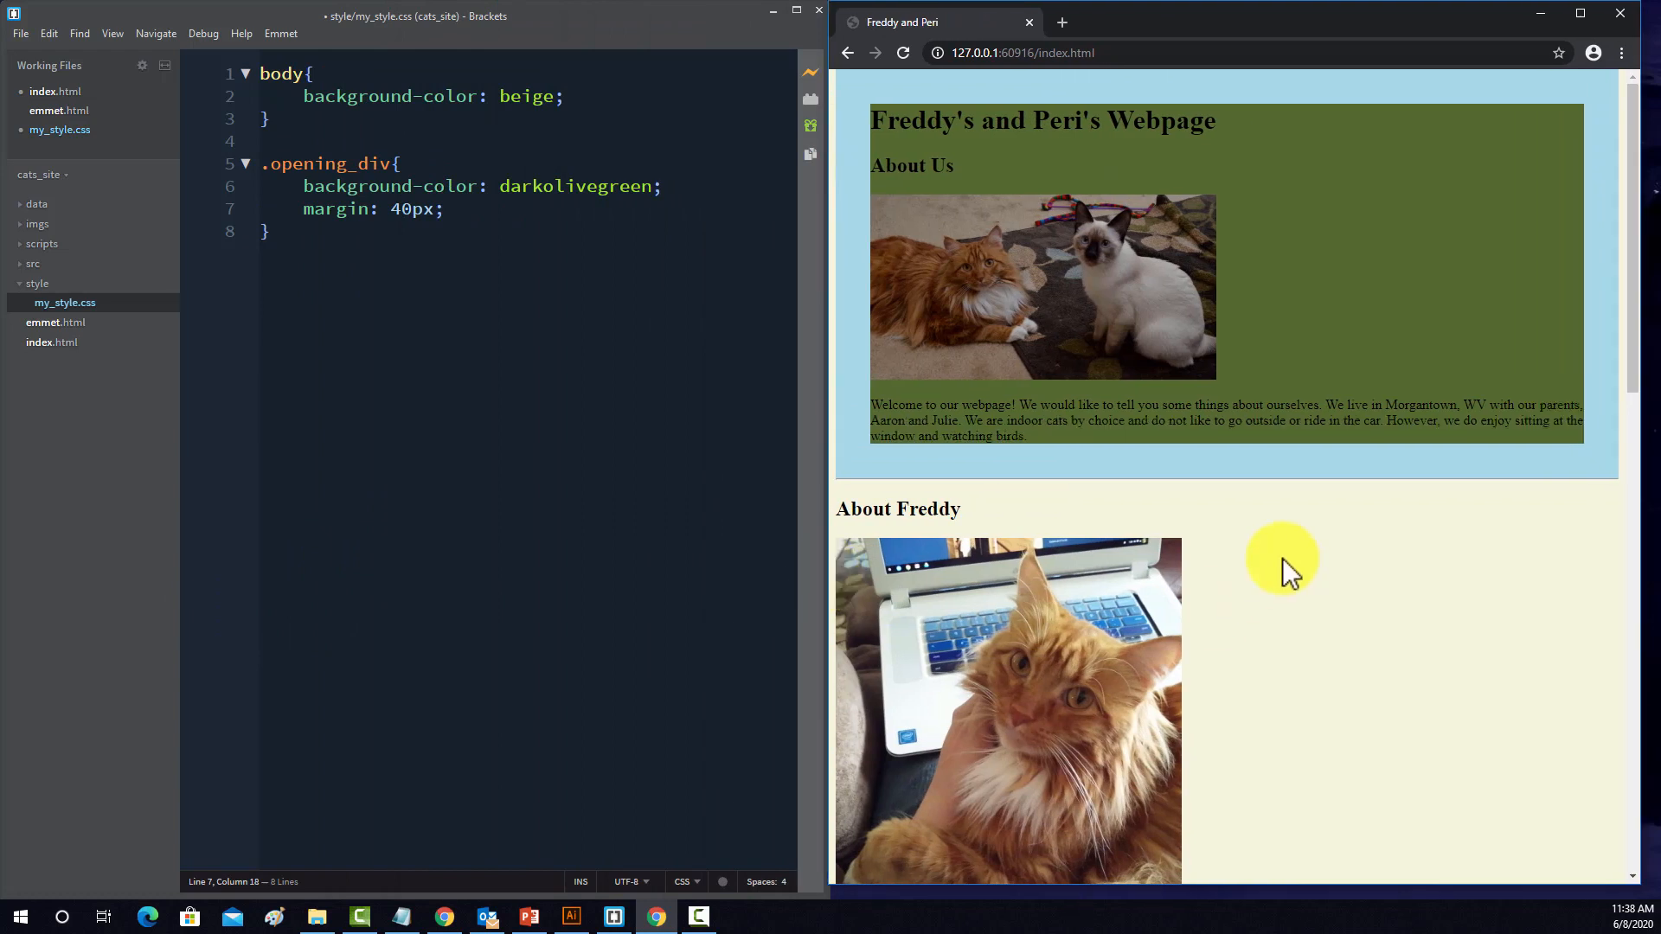
- Replace margin with padding in .opening_div so it reads padding: 40px
click(526, 209)
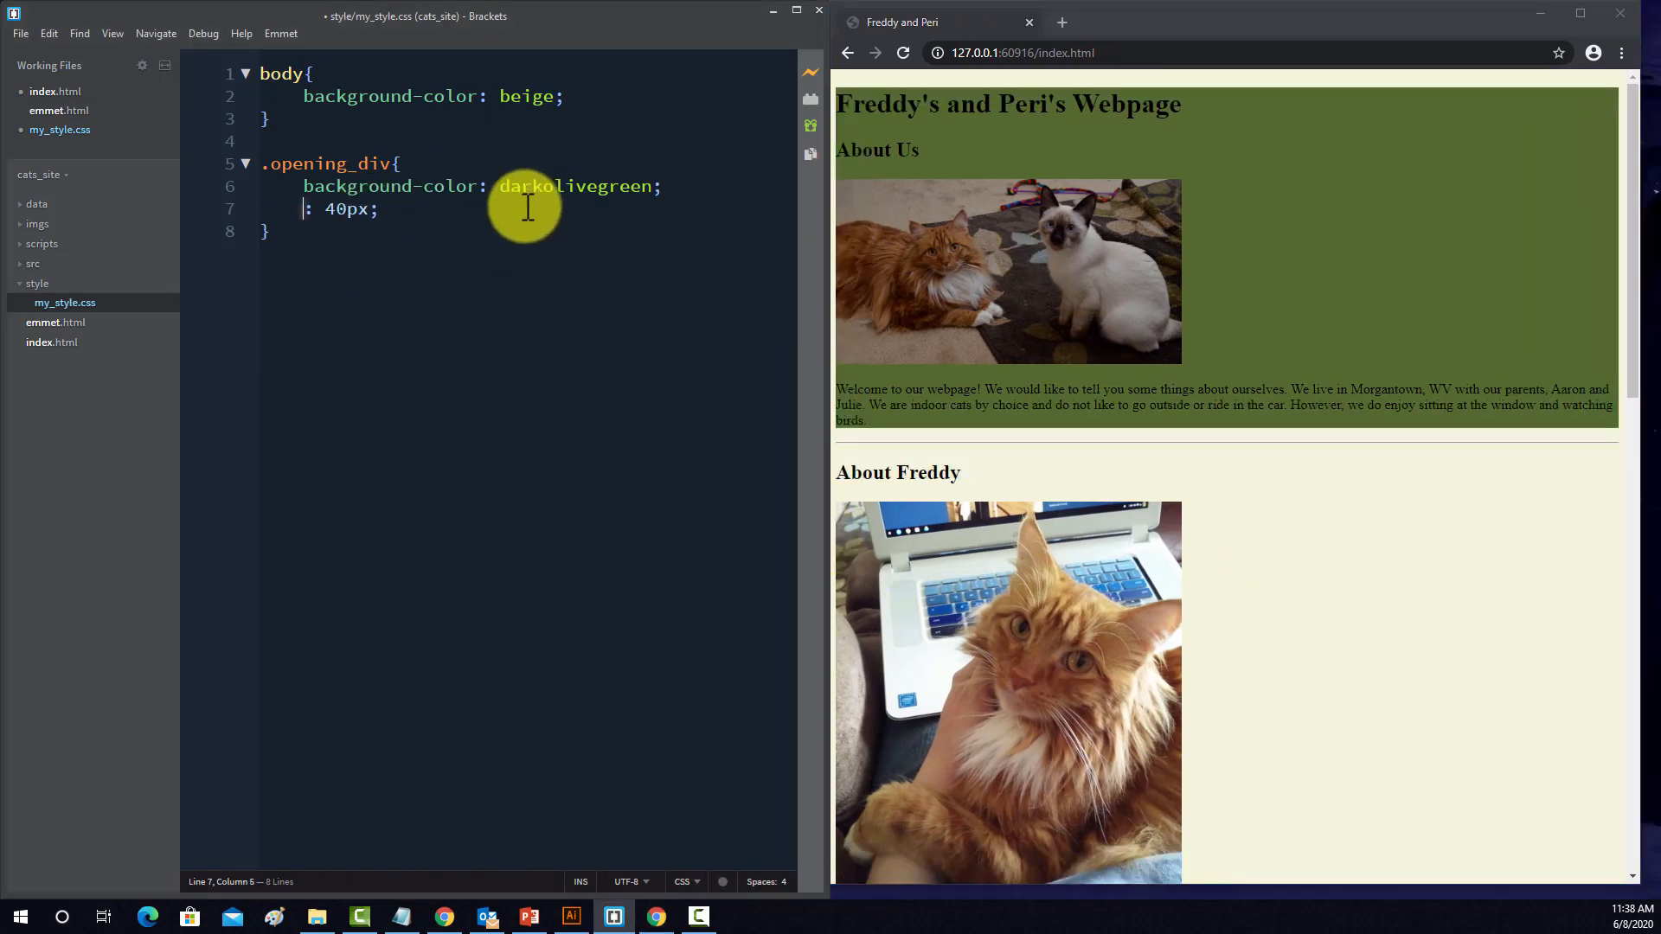
text(padding)
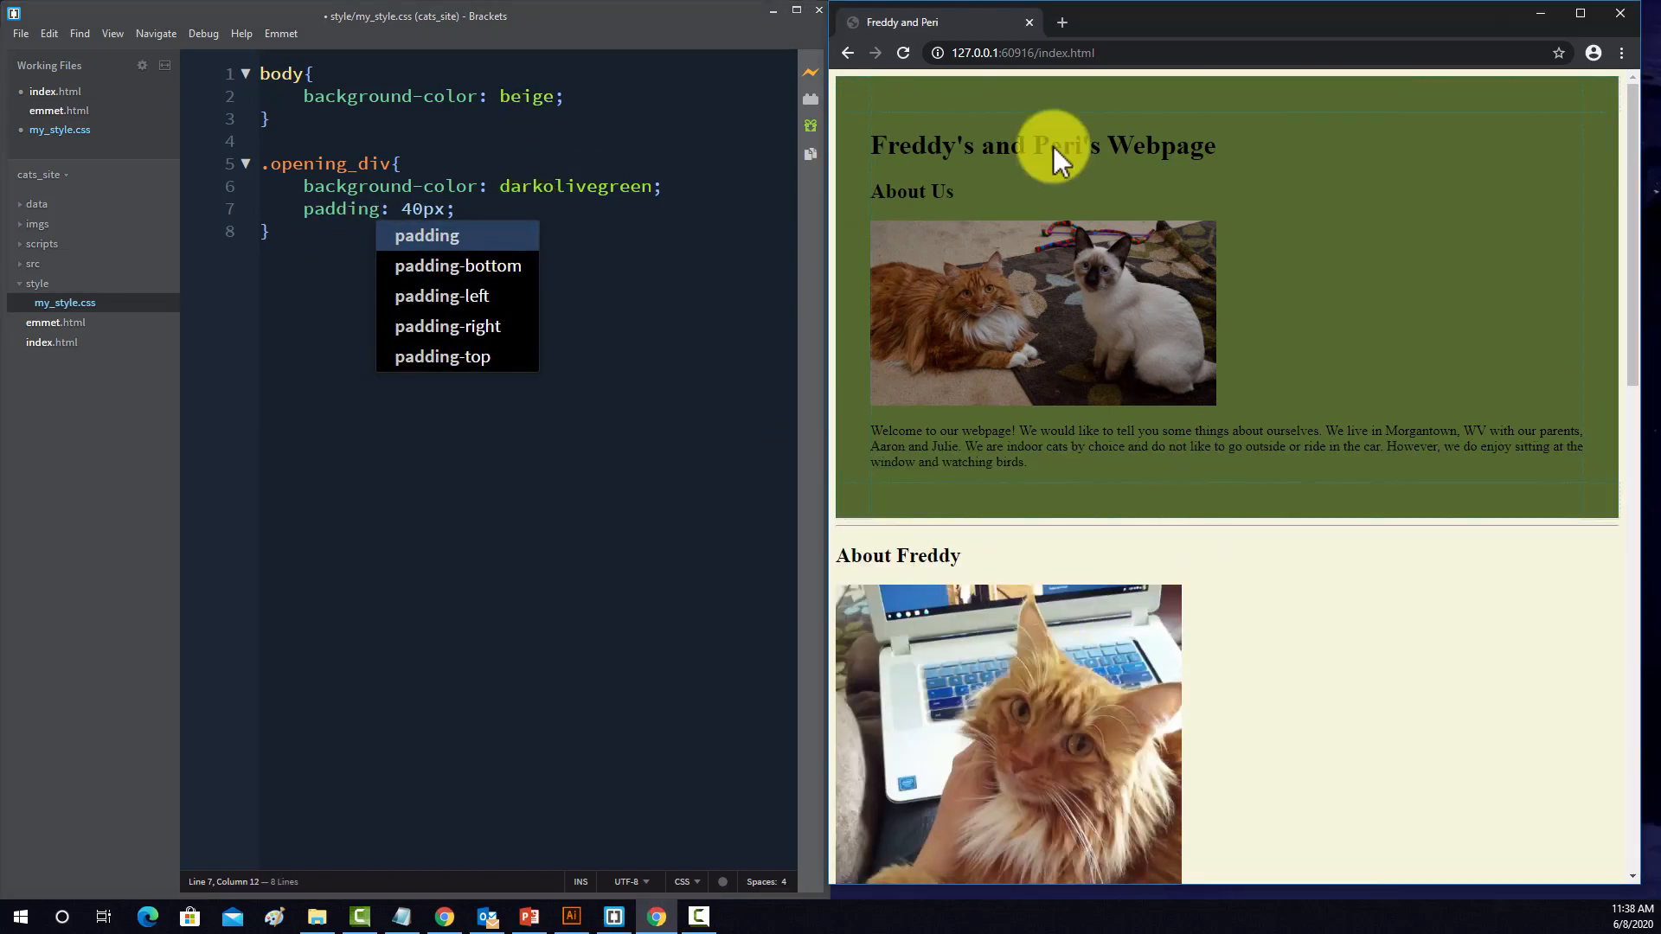
mouse_move(1007, 508)
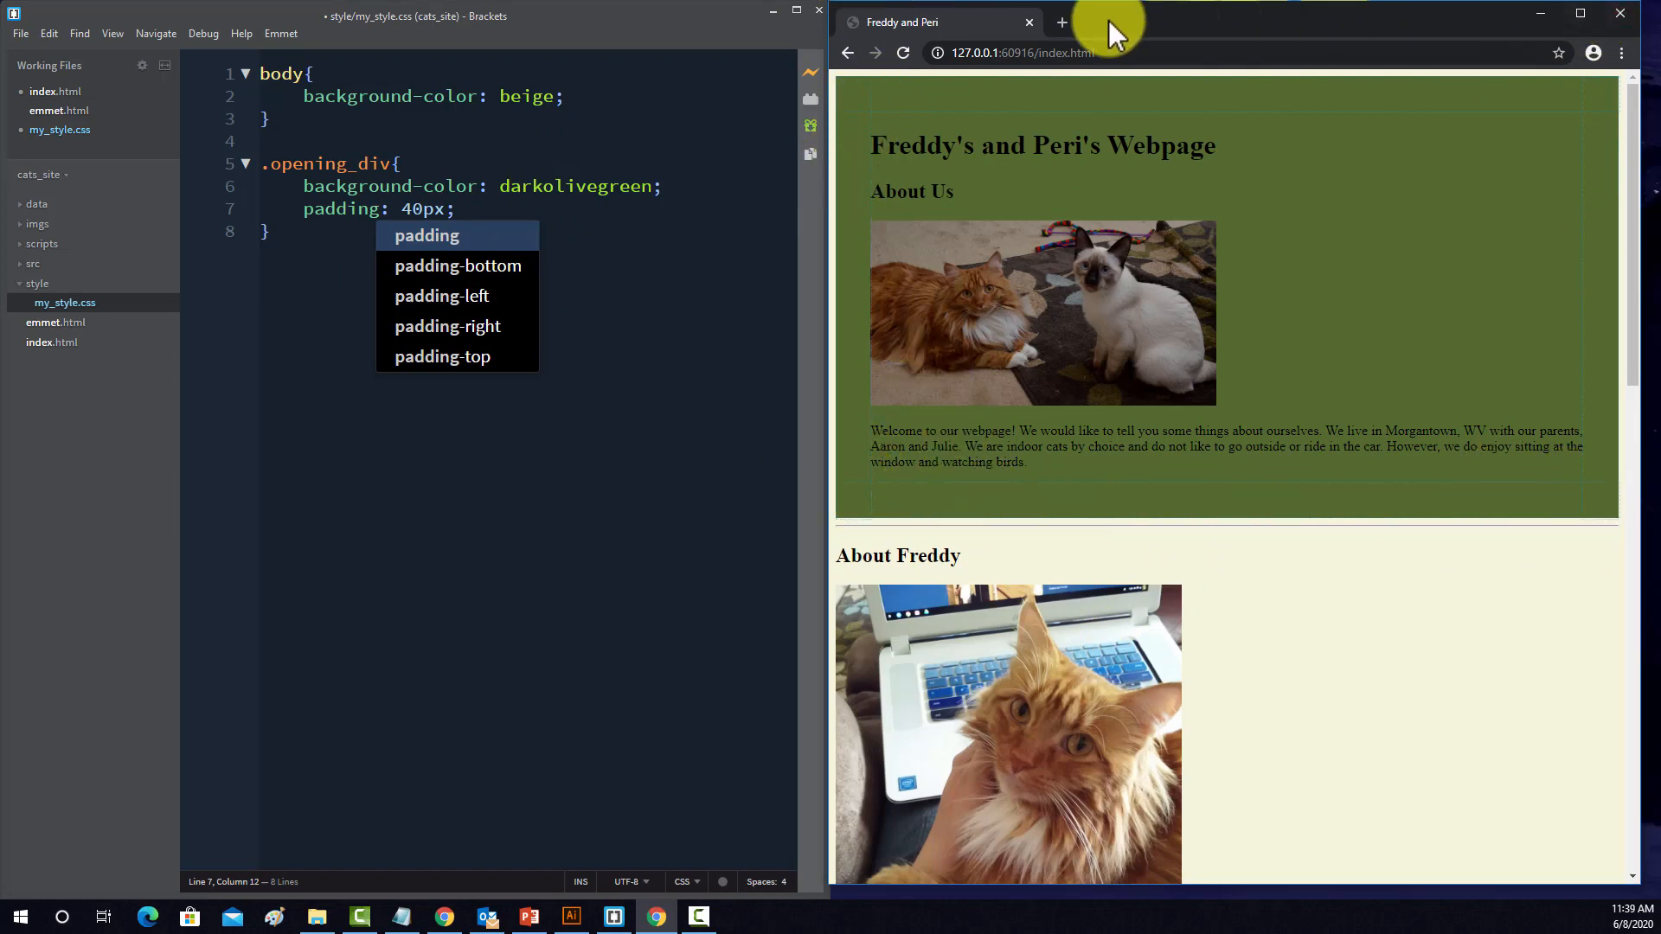
mouse_move(853, 398)
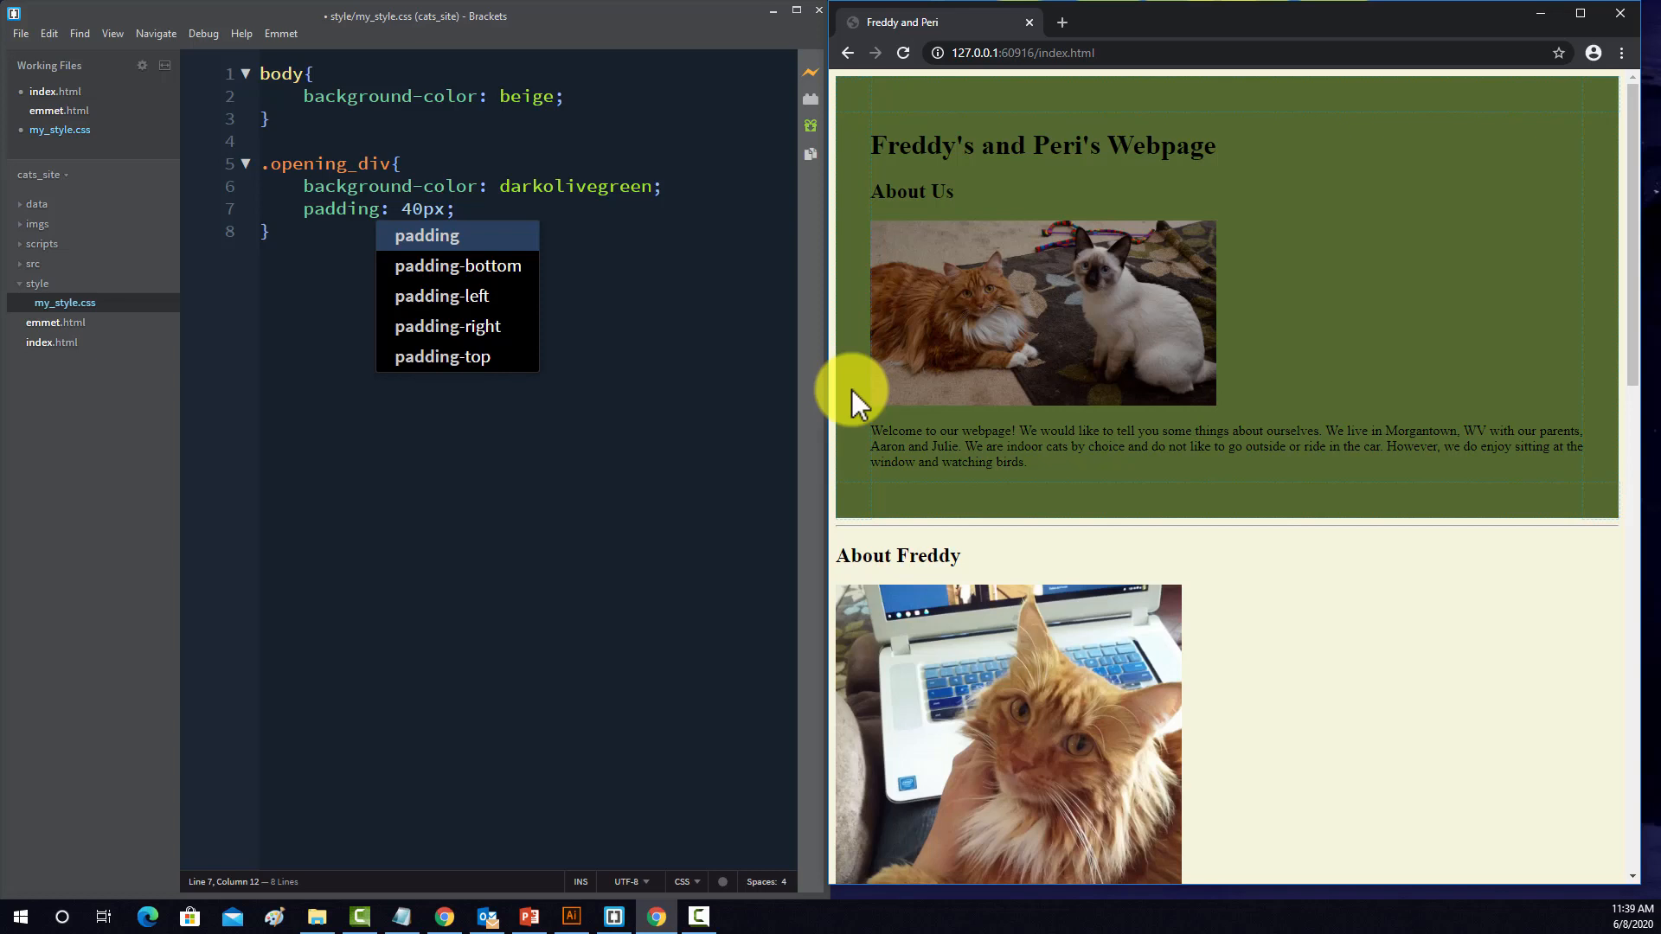
mouse_move(1012, 285)
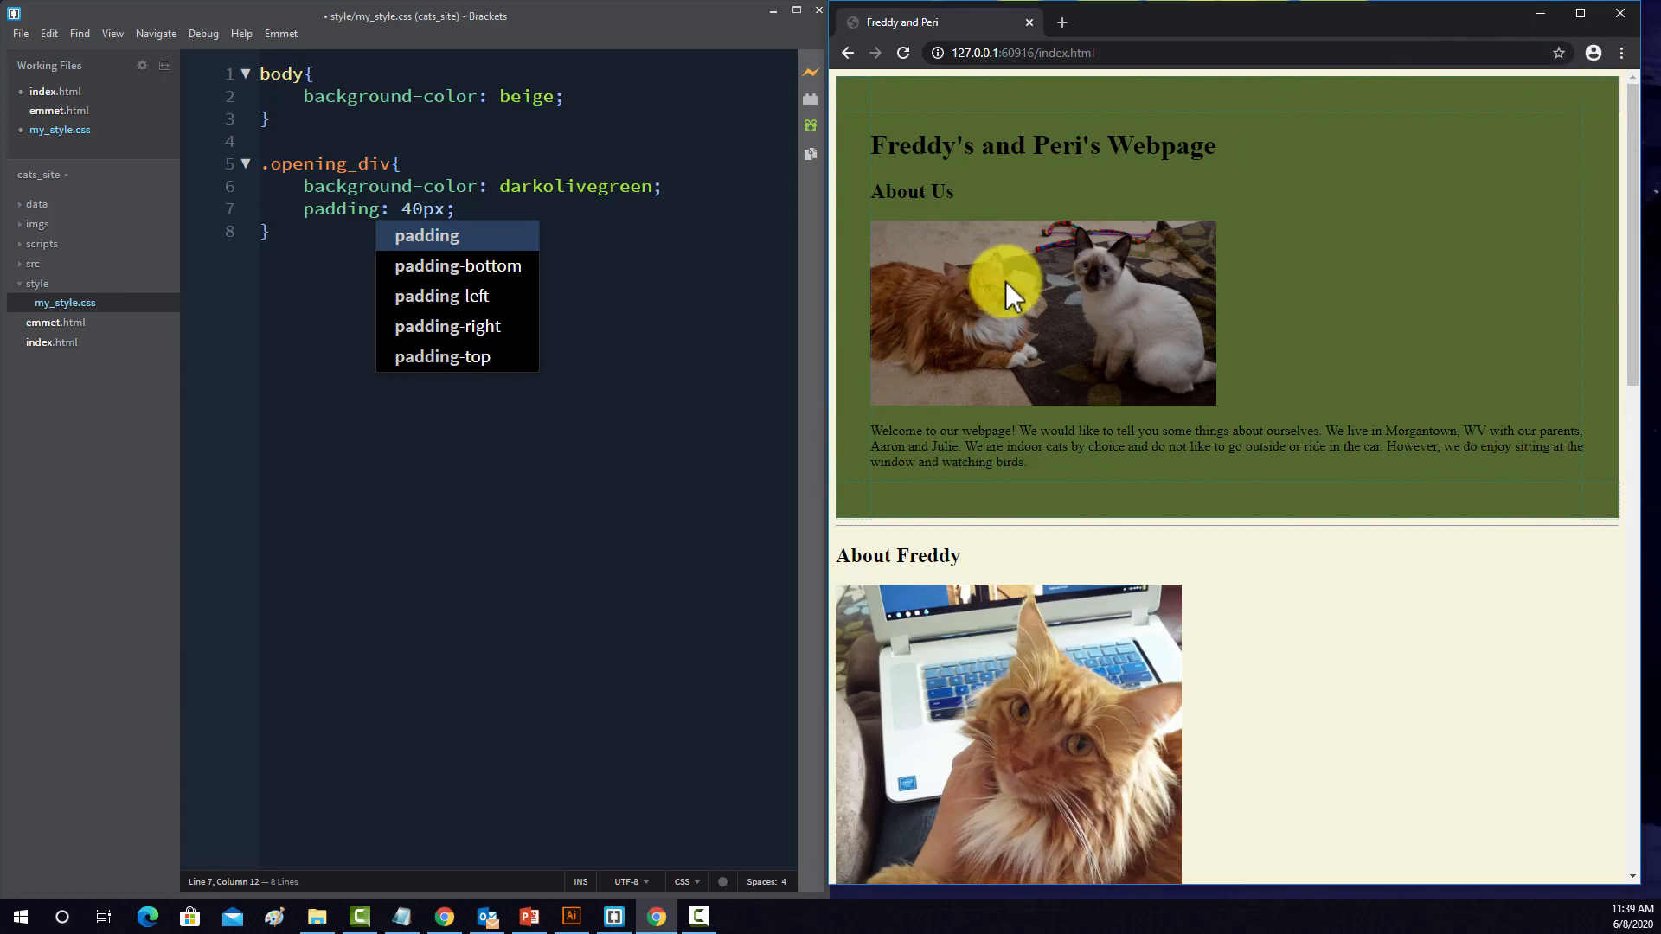
click(1619, 54)
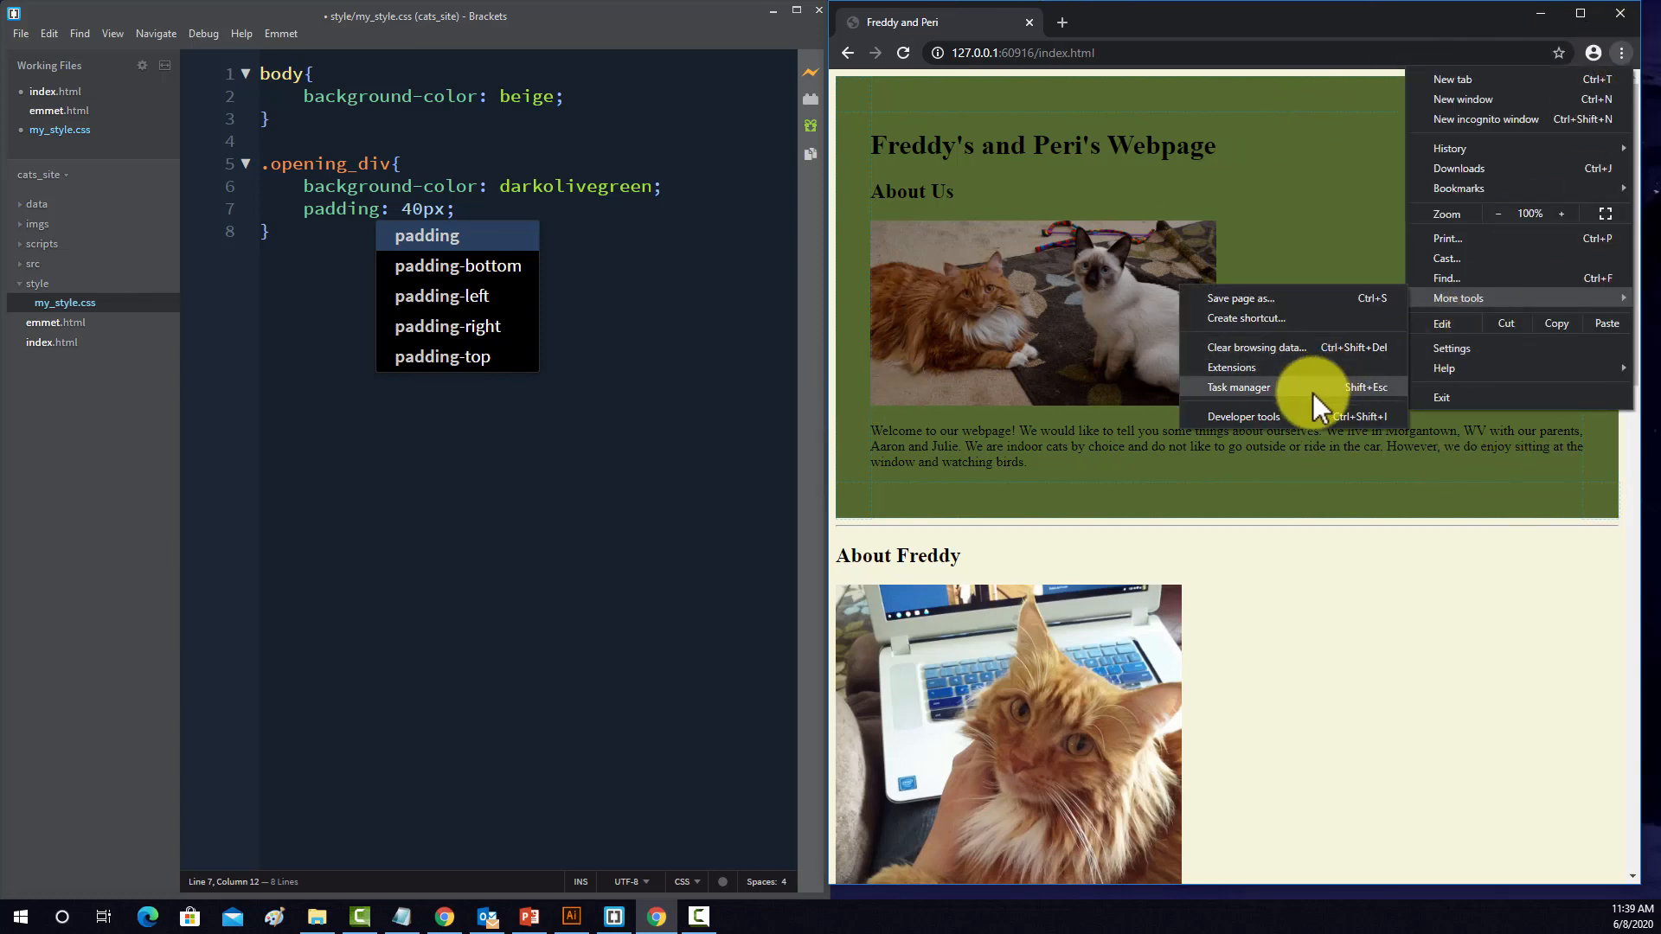
click(1243, 417)
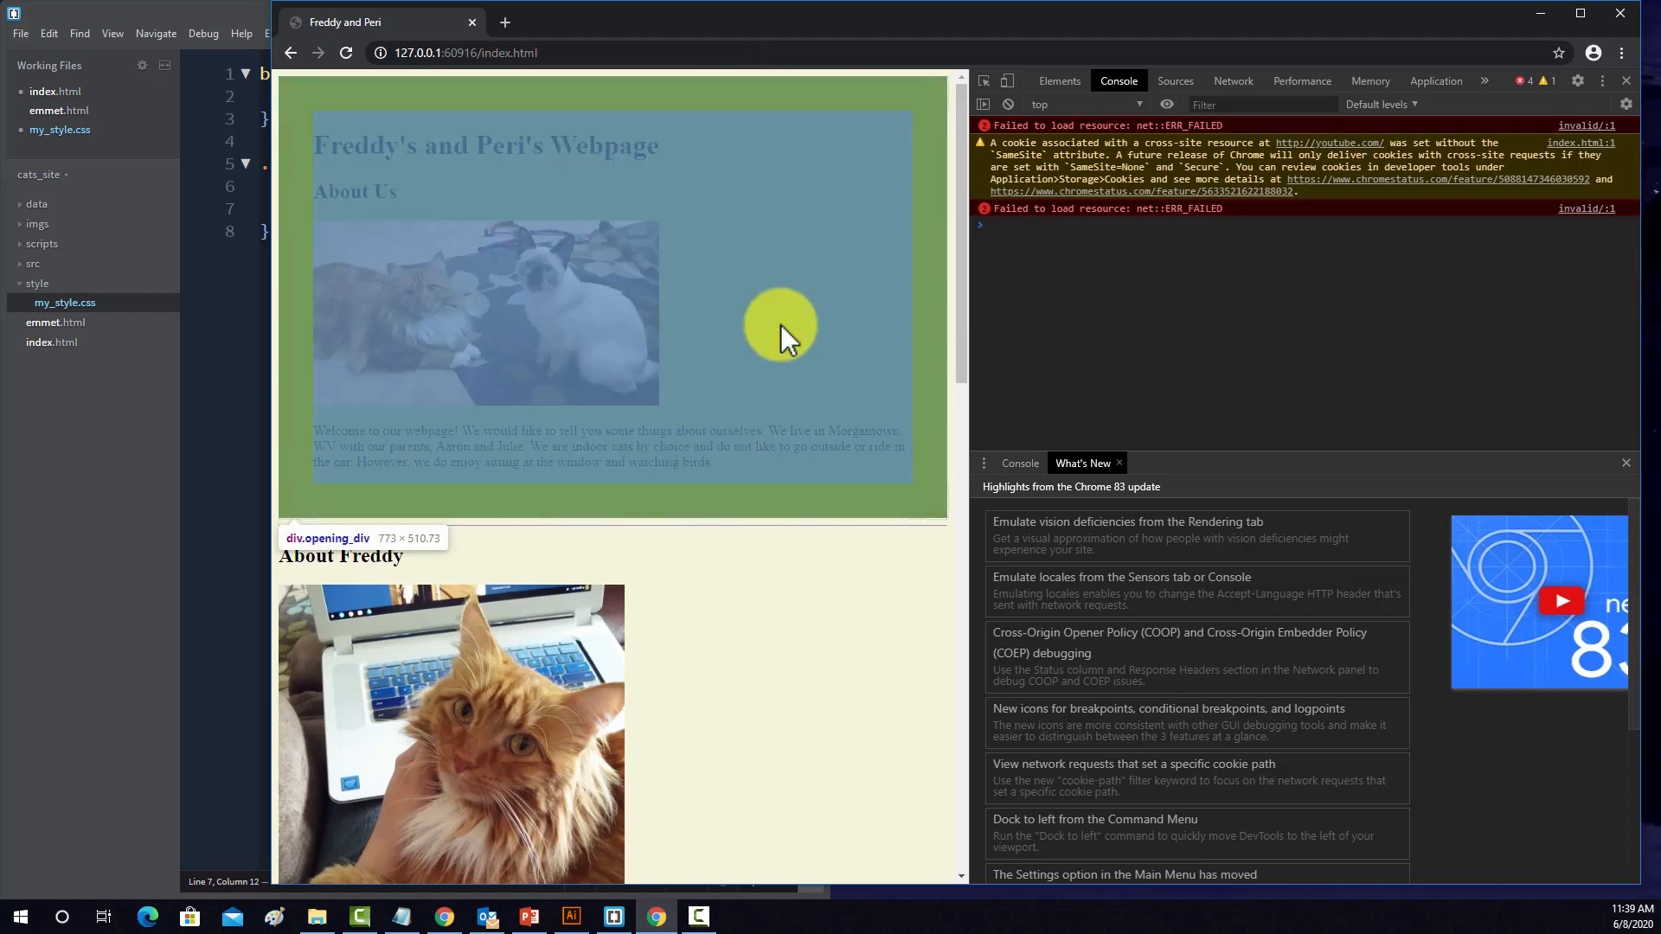
click(1057, 81)
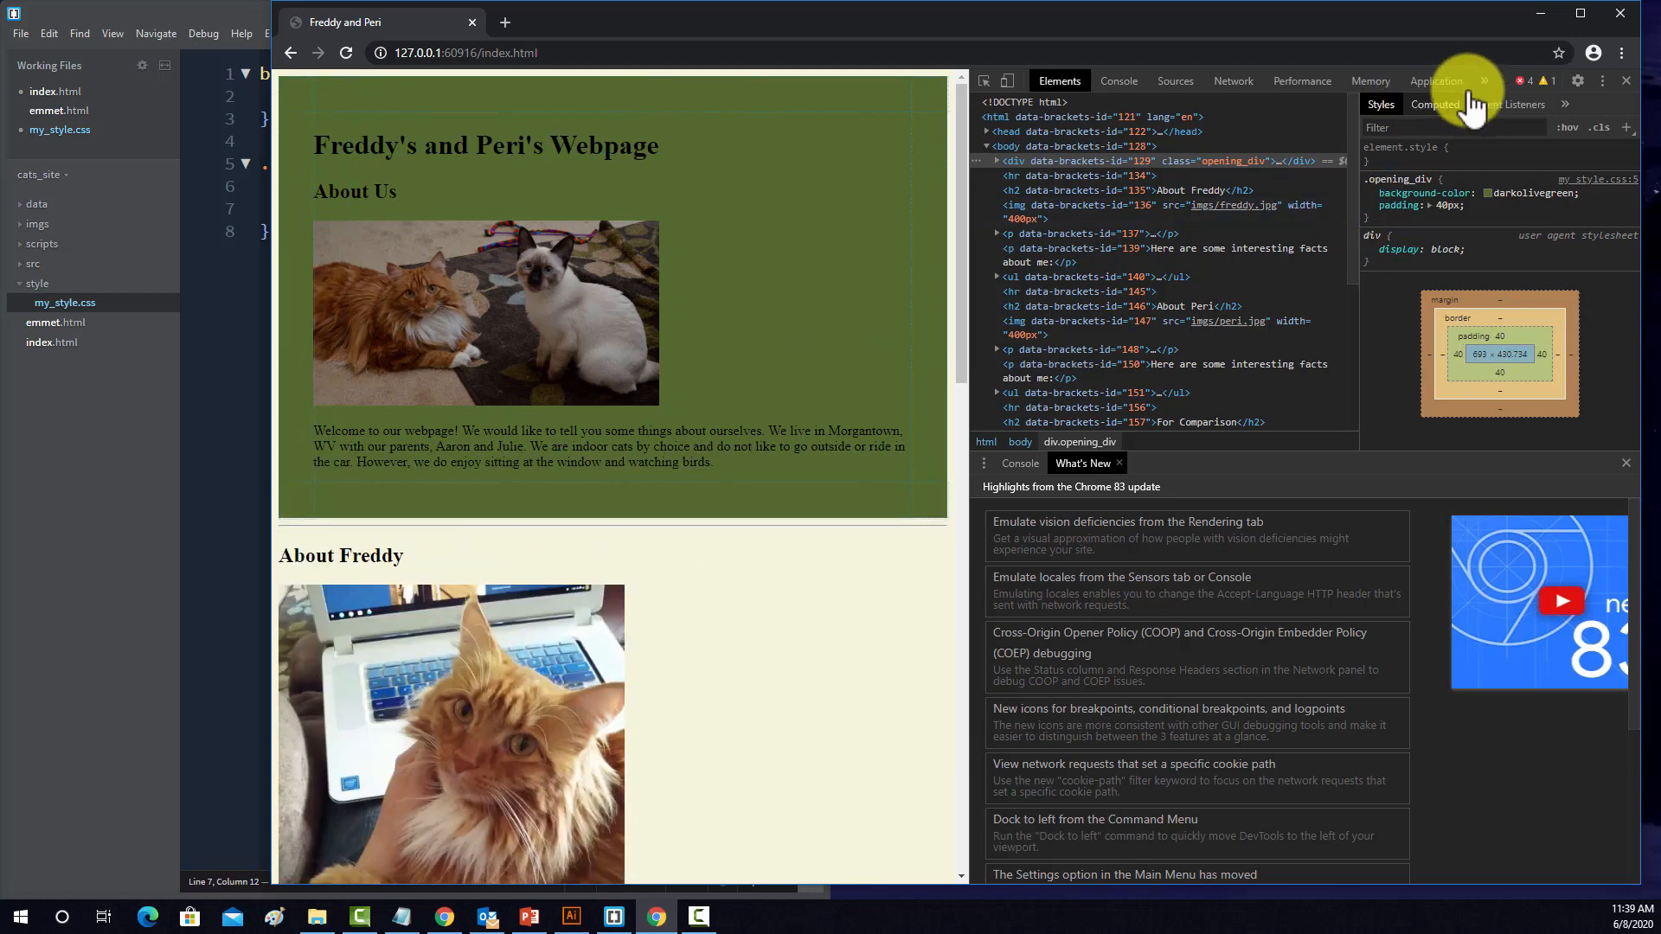
click(1626, 81)
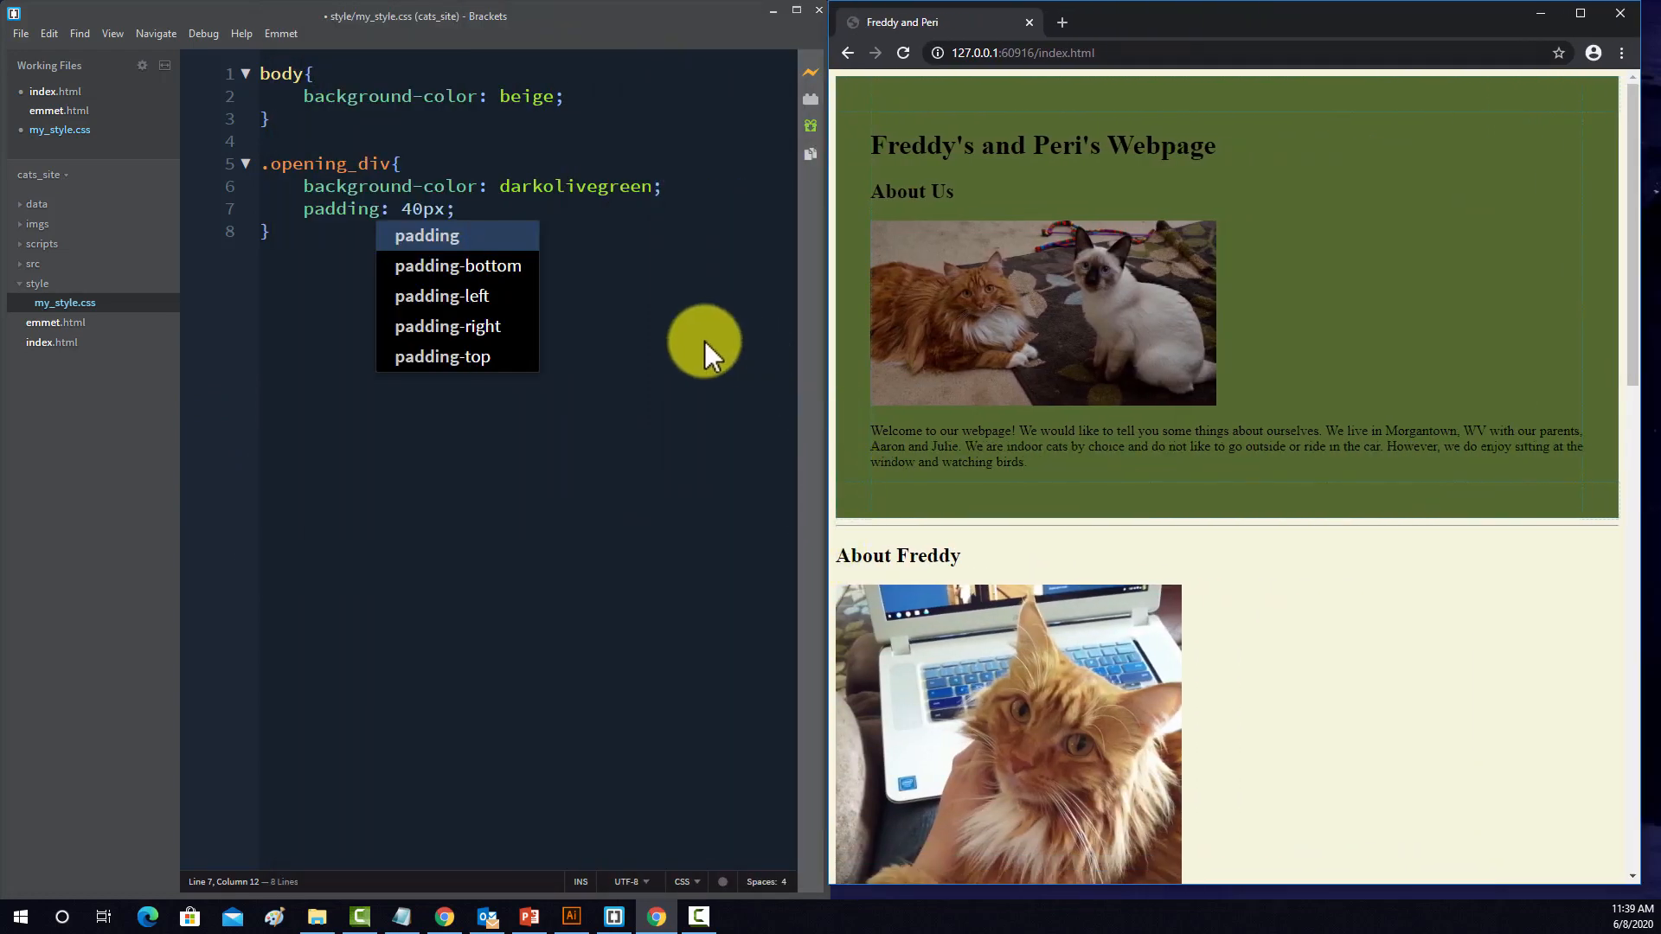
mouse_move(459, 54)
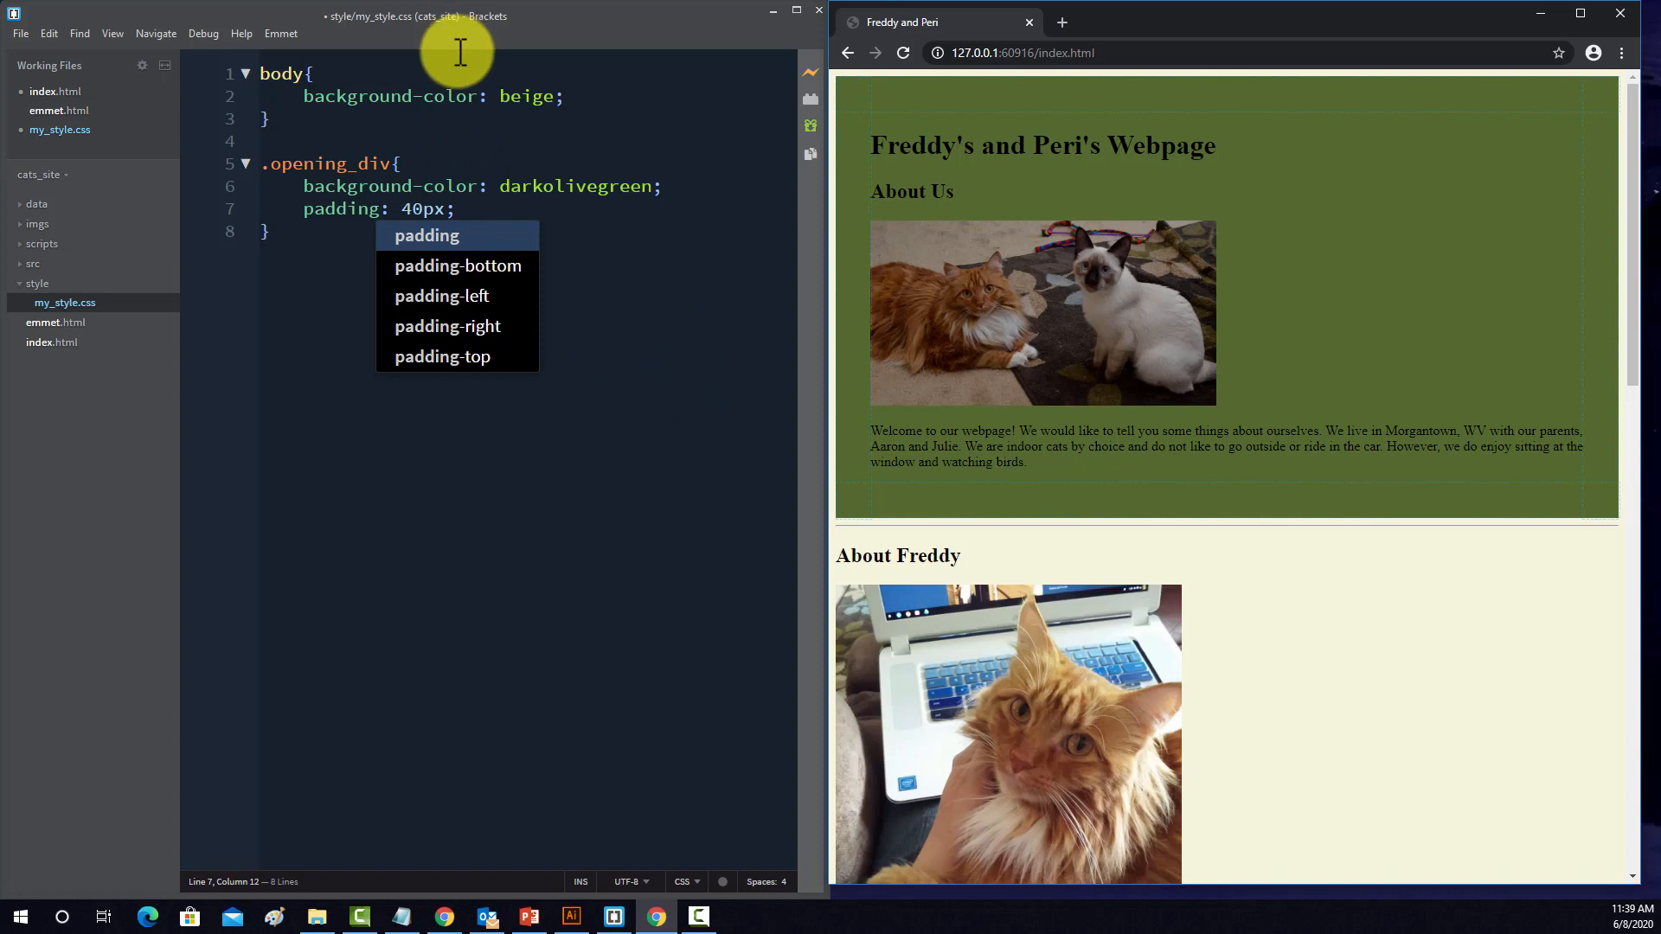
mouse_move(460, 64)
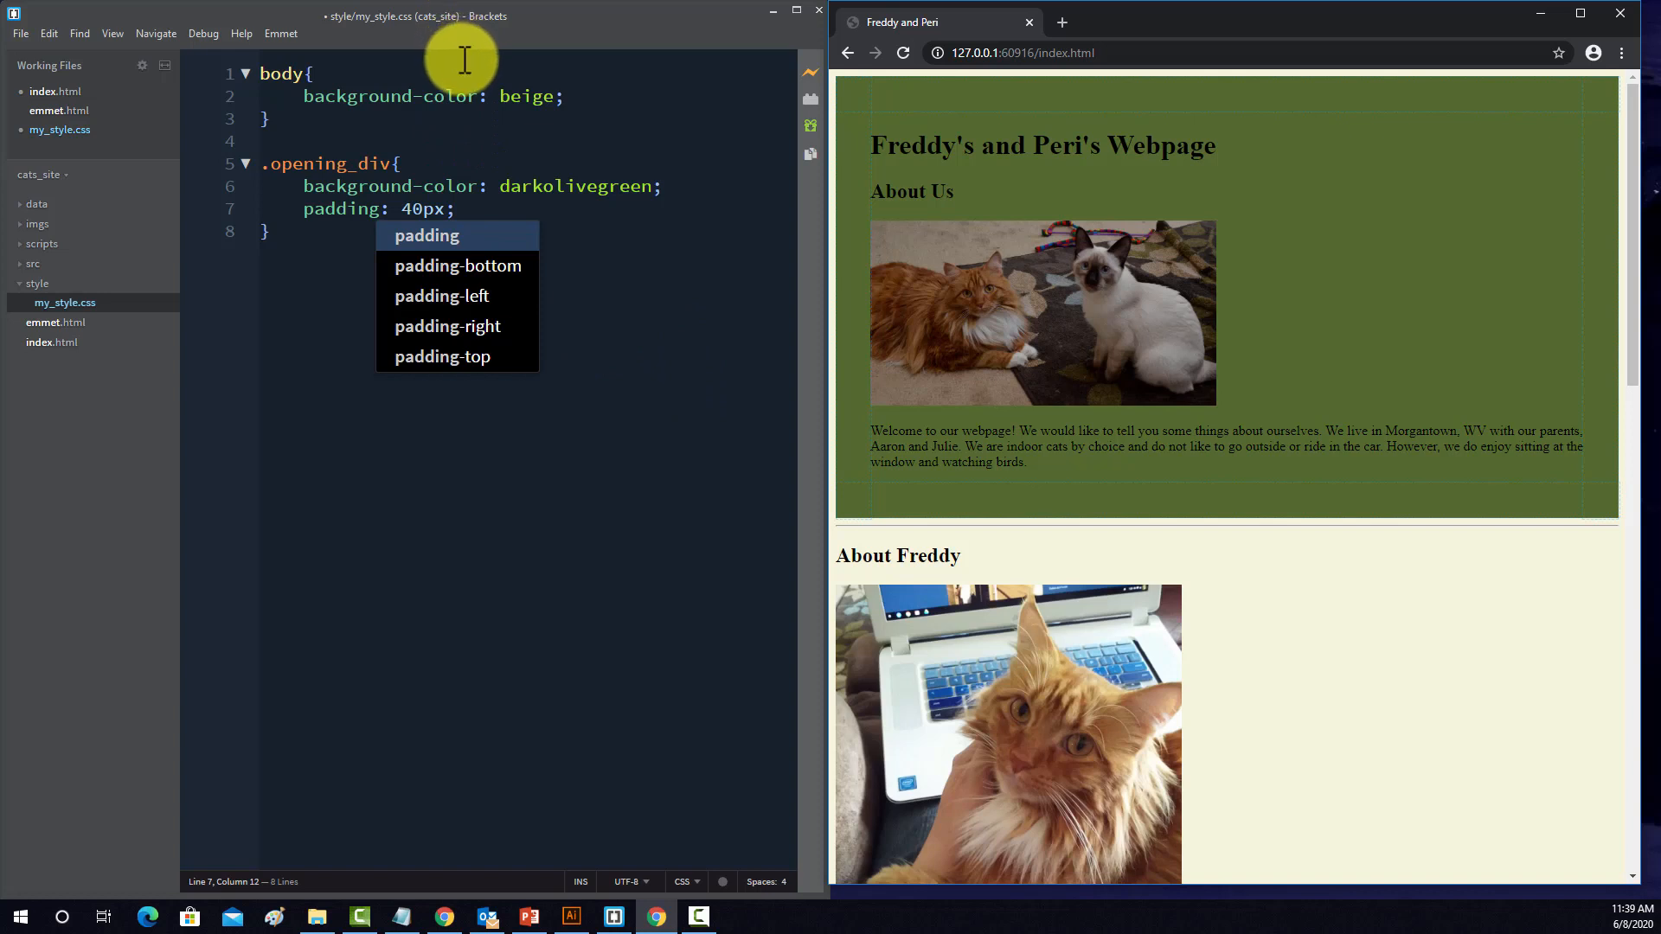
mouse_move(110, 12)
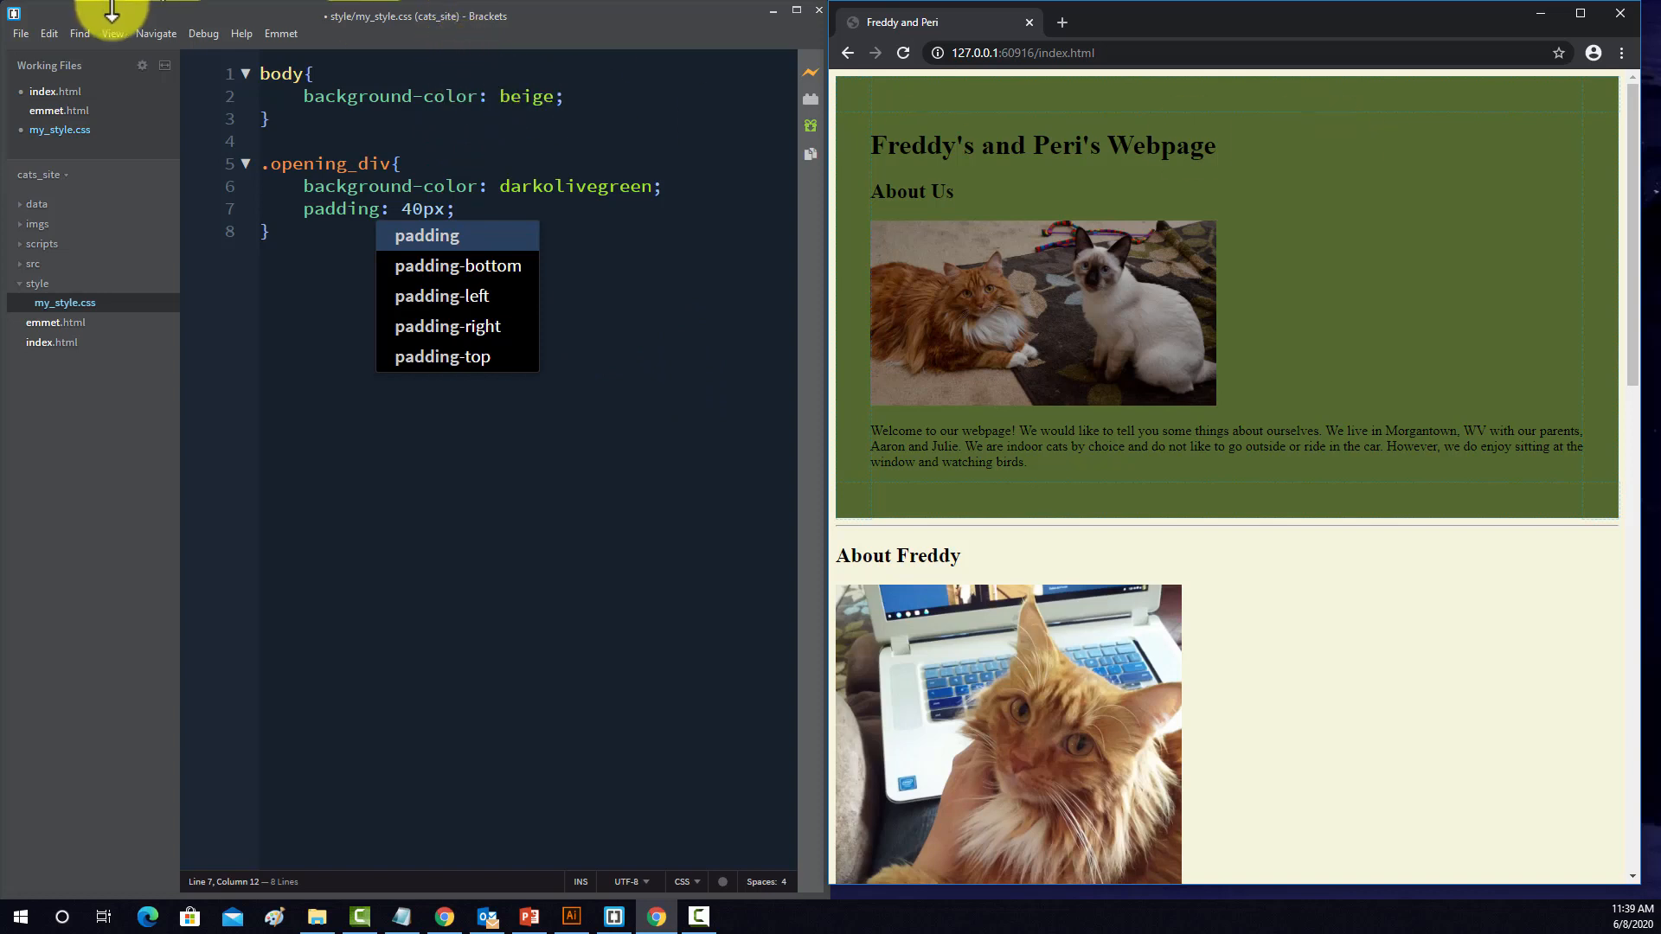
- Select and delete the padding: 40px declaration from .opening_div
click(455, 210)
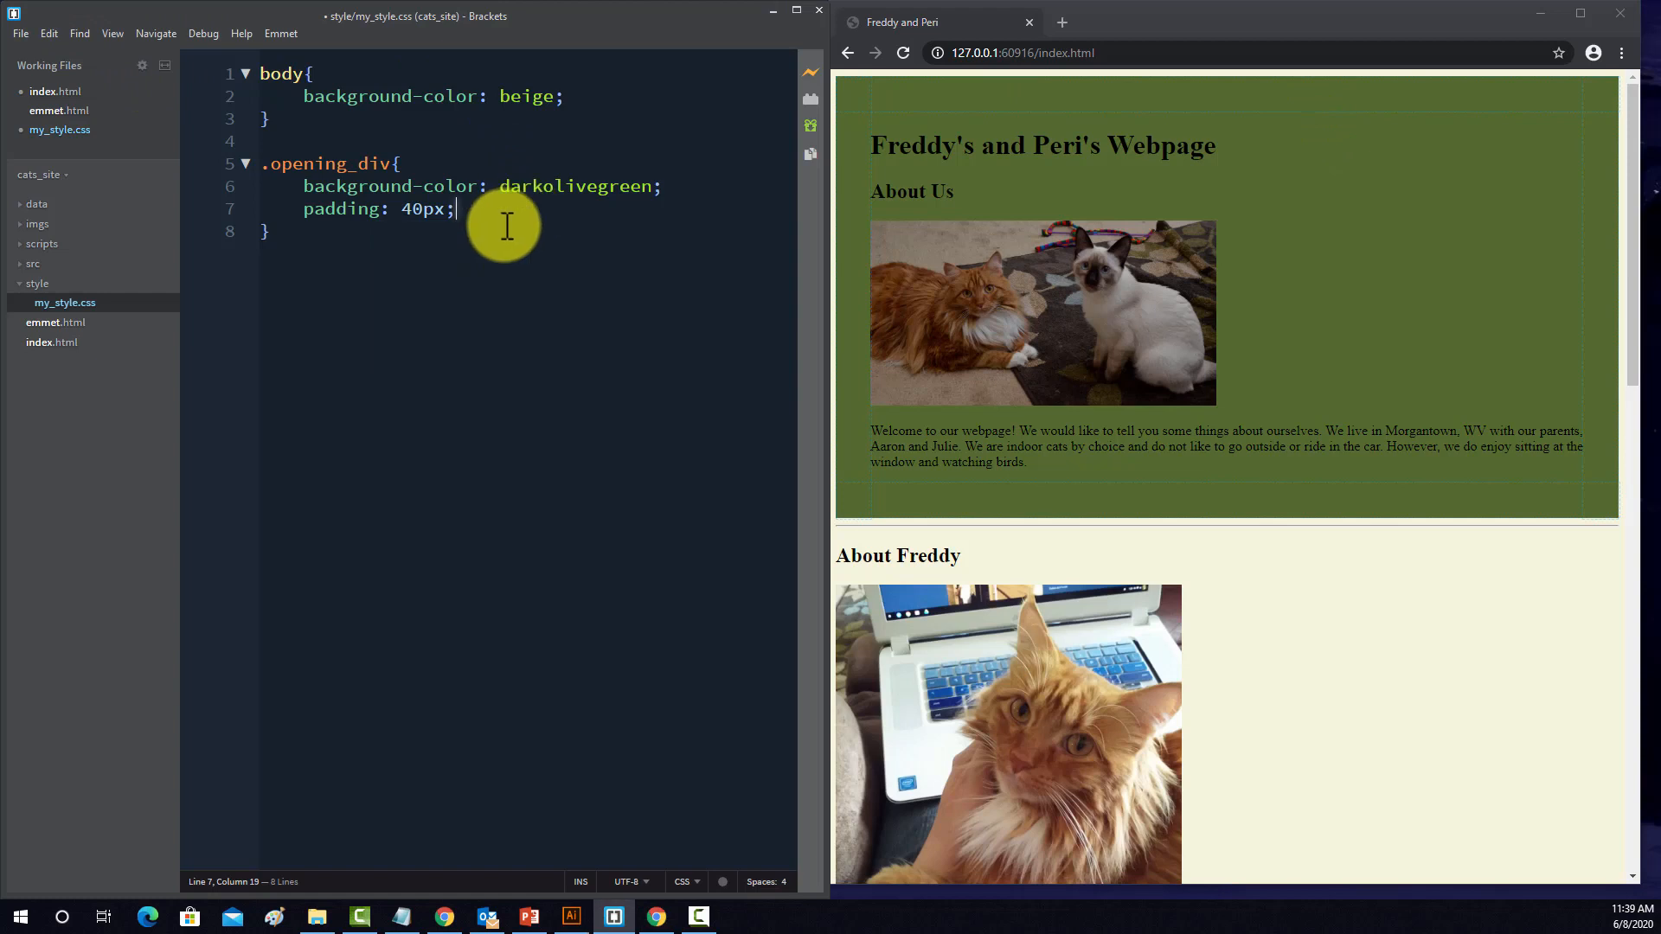
key(enter)
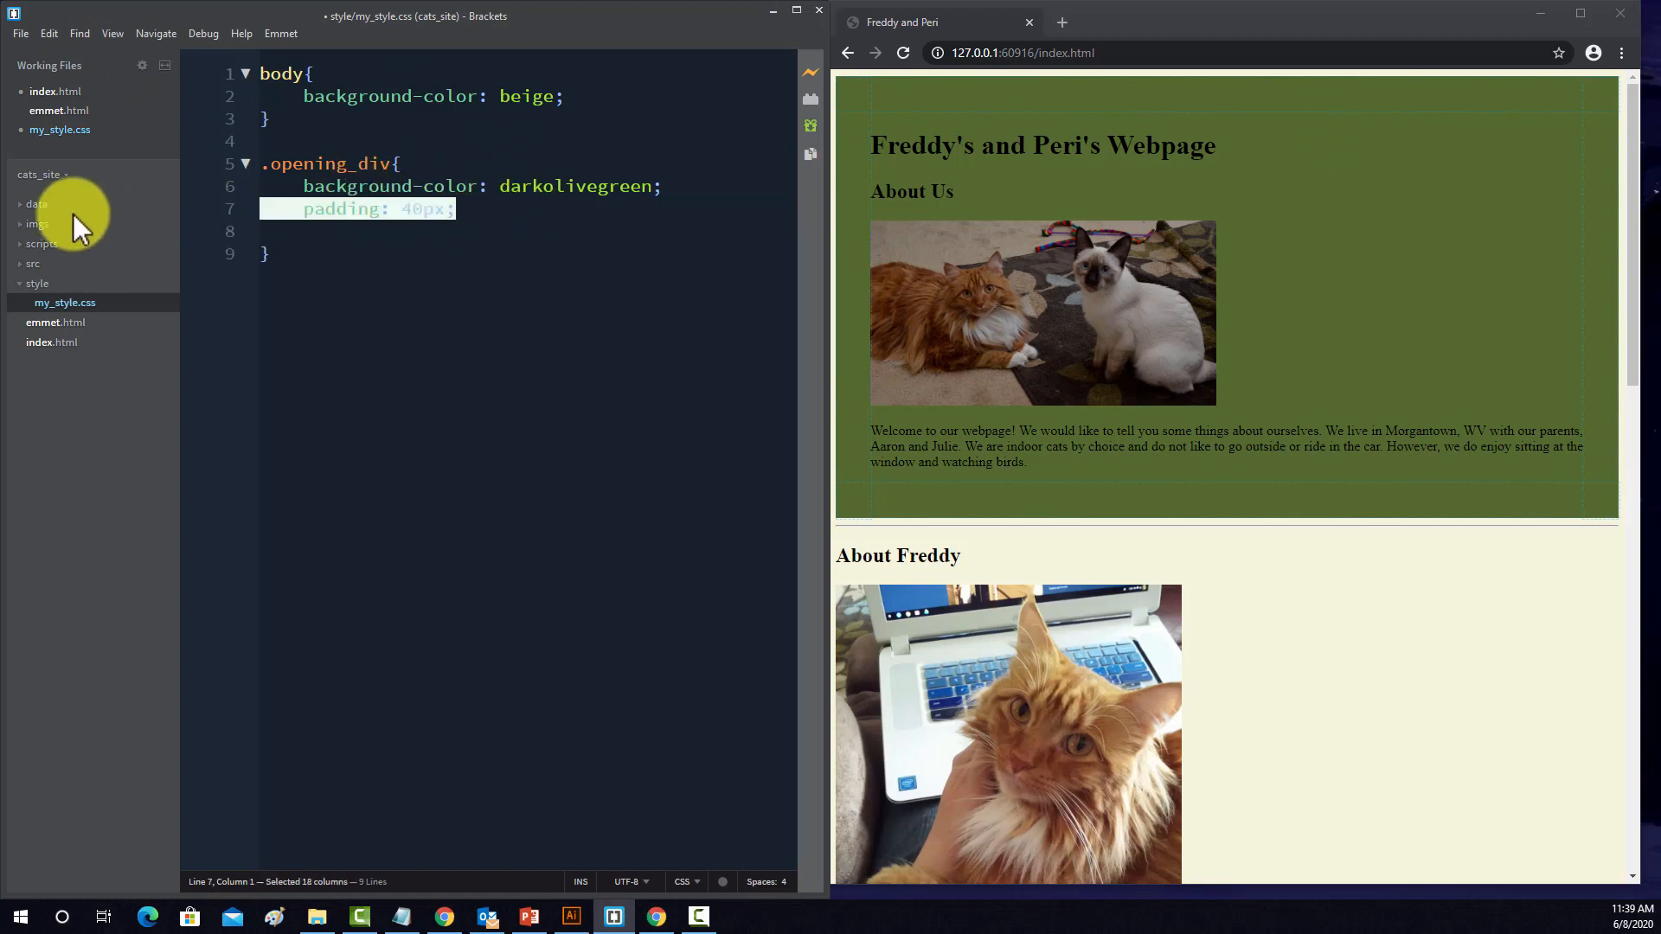
key(Delete)
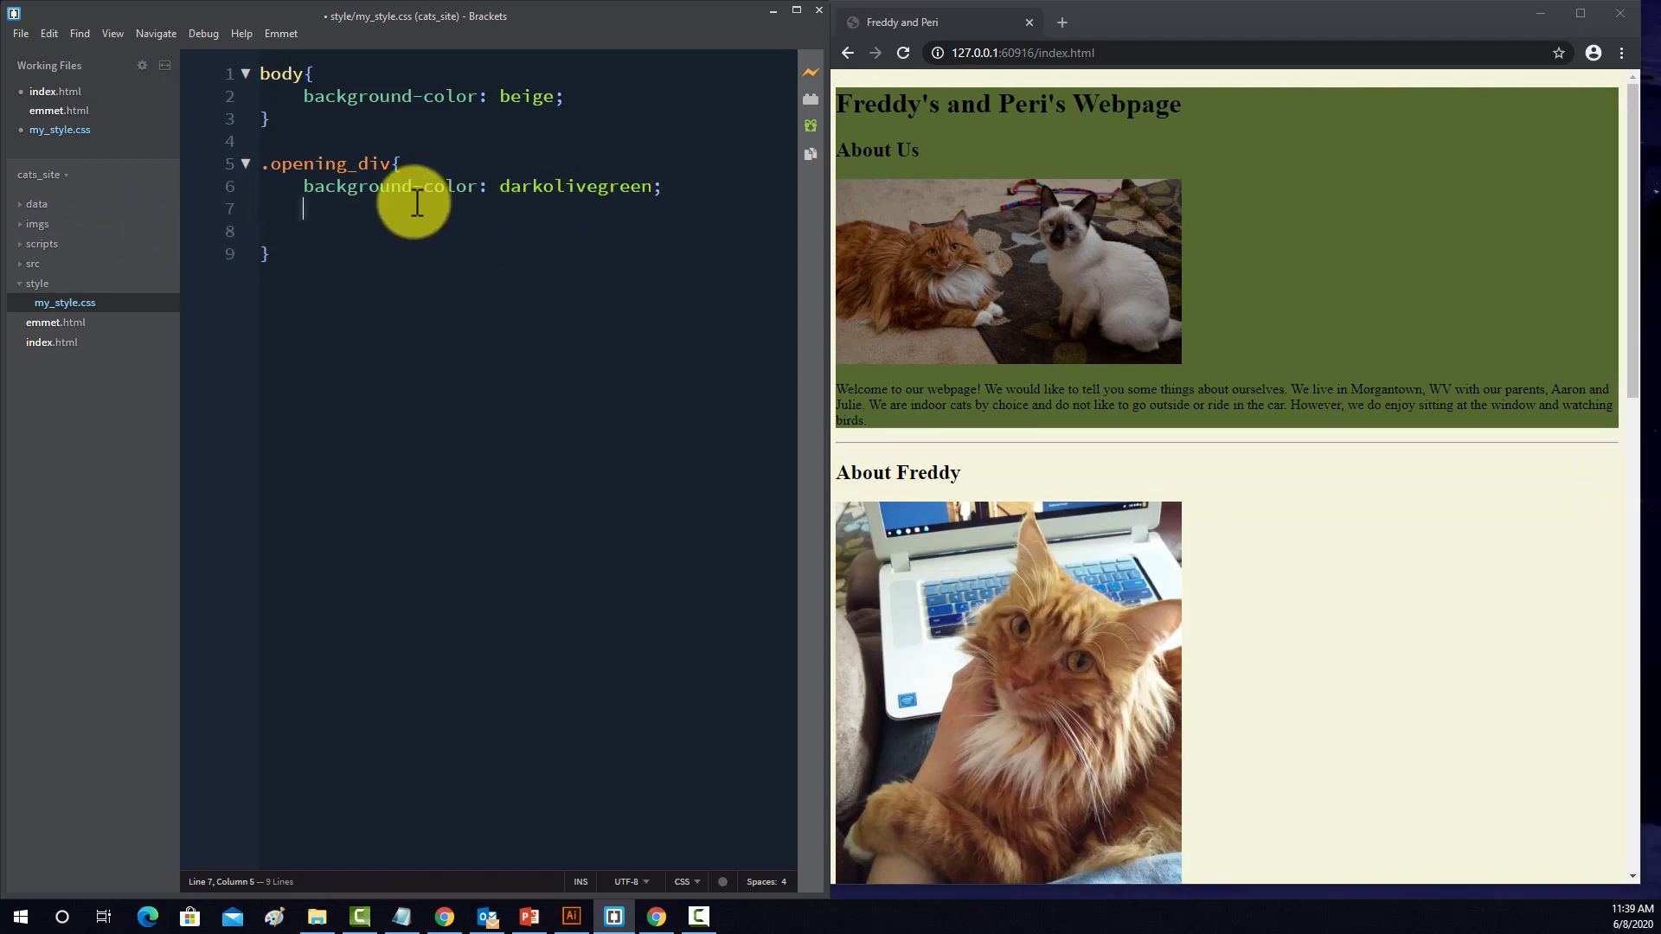
- Add padding-top: 100px; and padding-bottom: 50px; to .opening_div
text(pat)
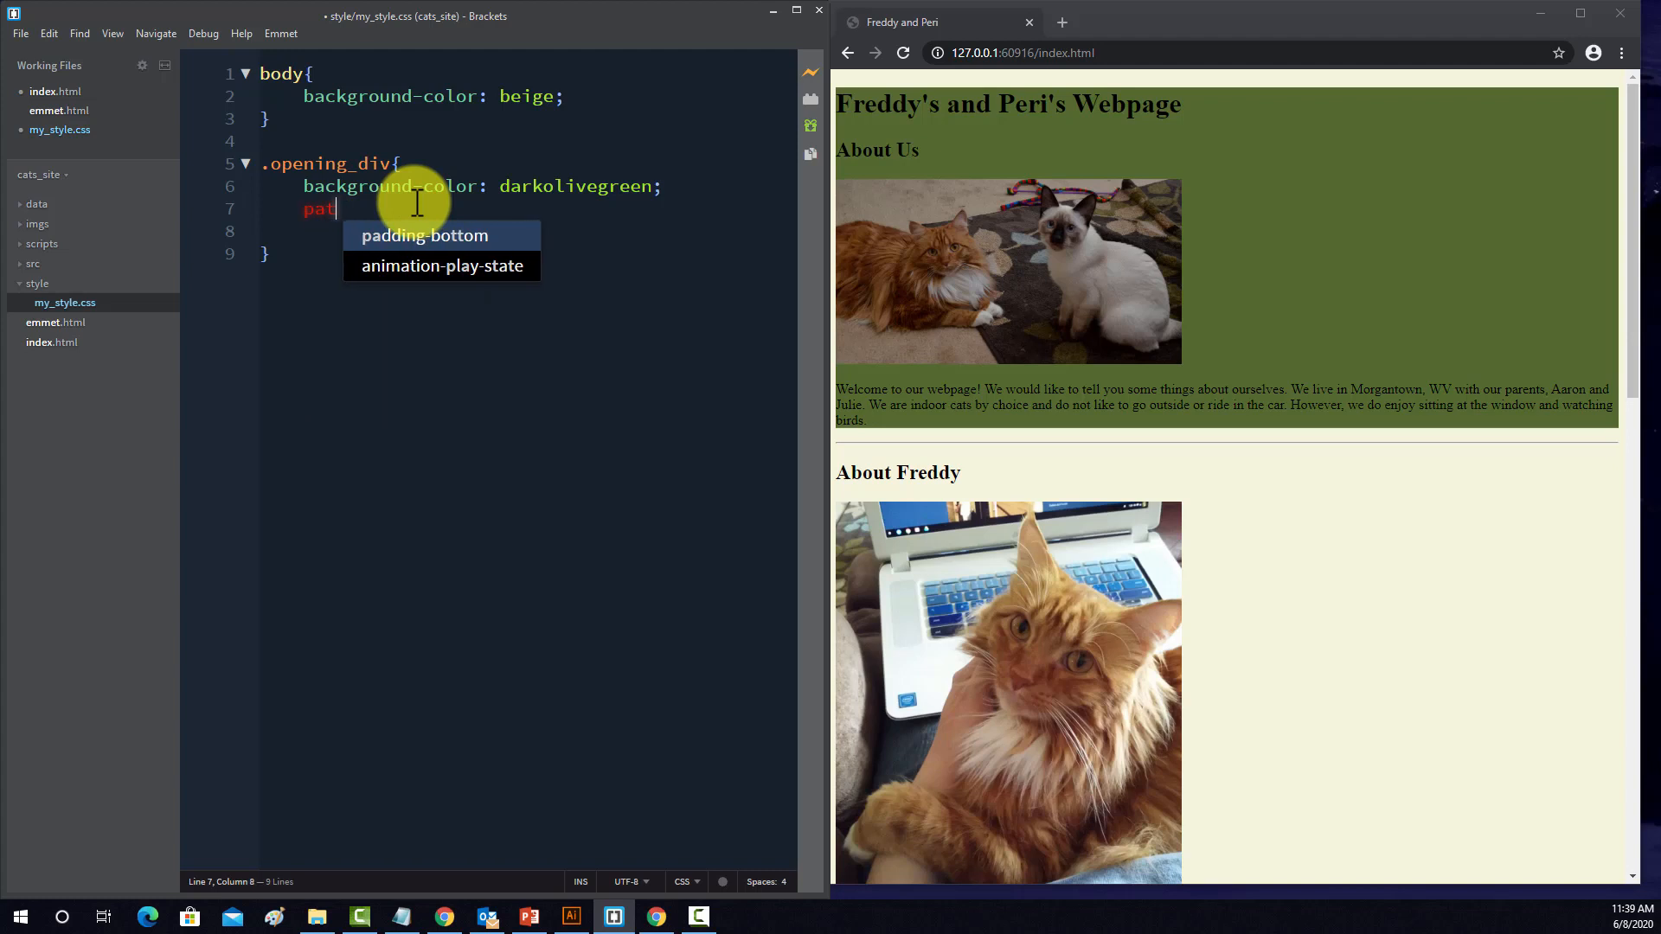
text(ding-top:)
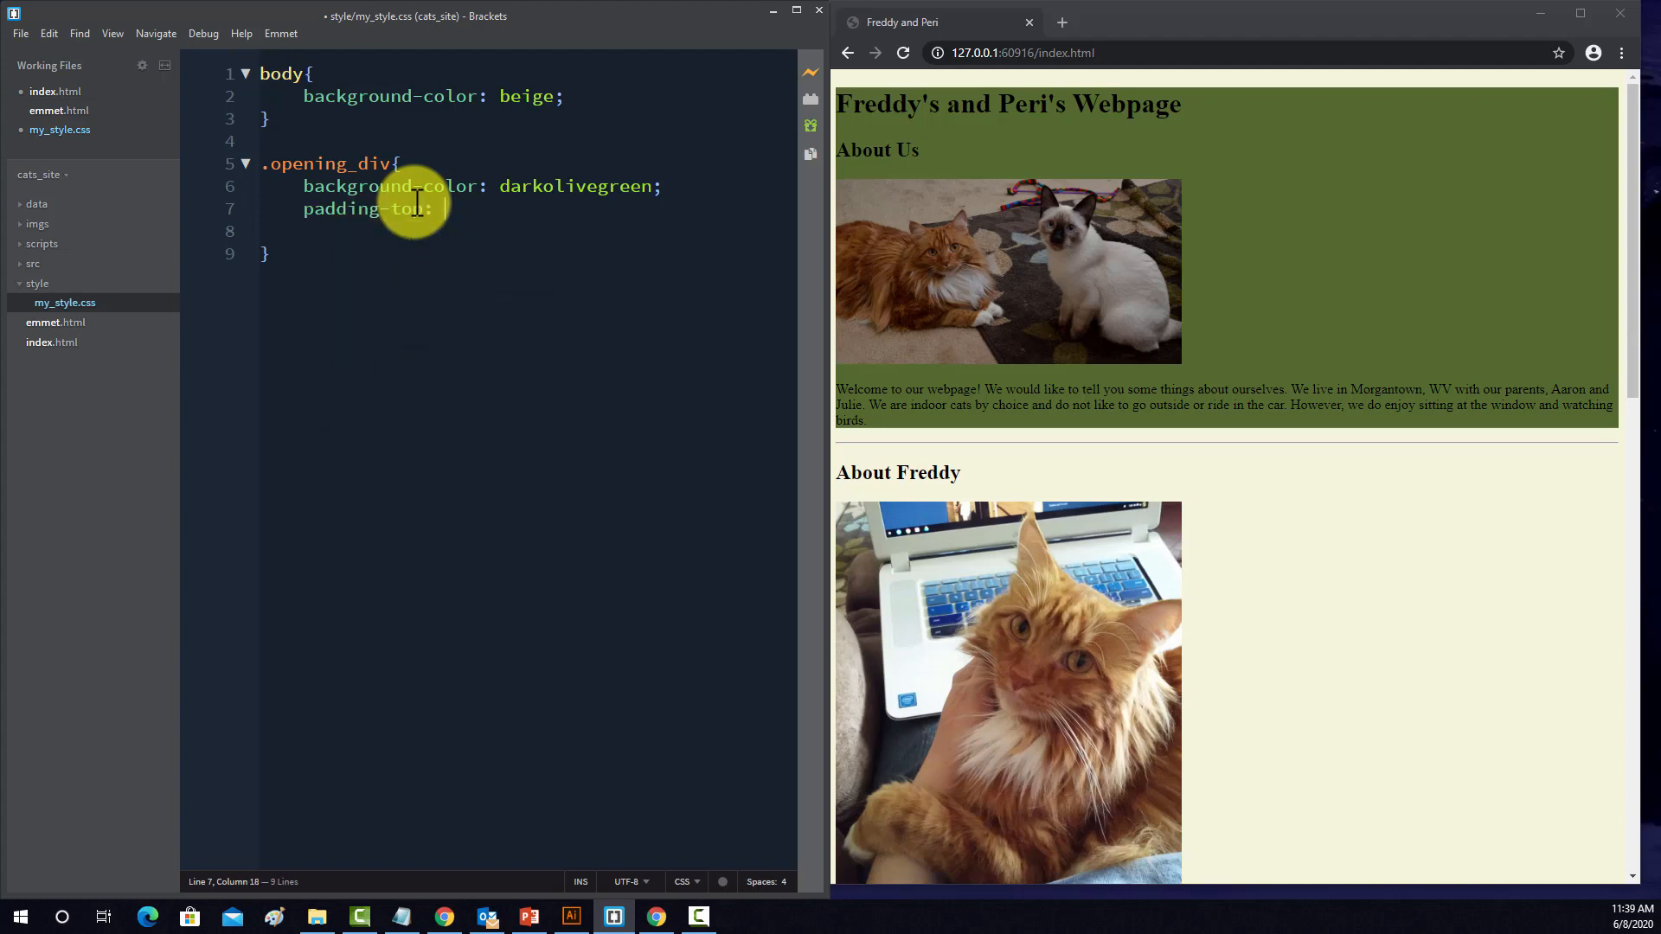
text(1)
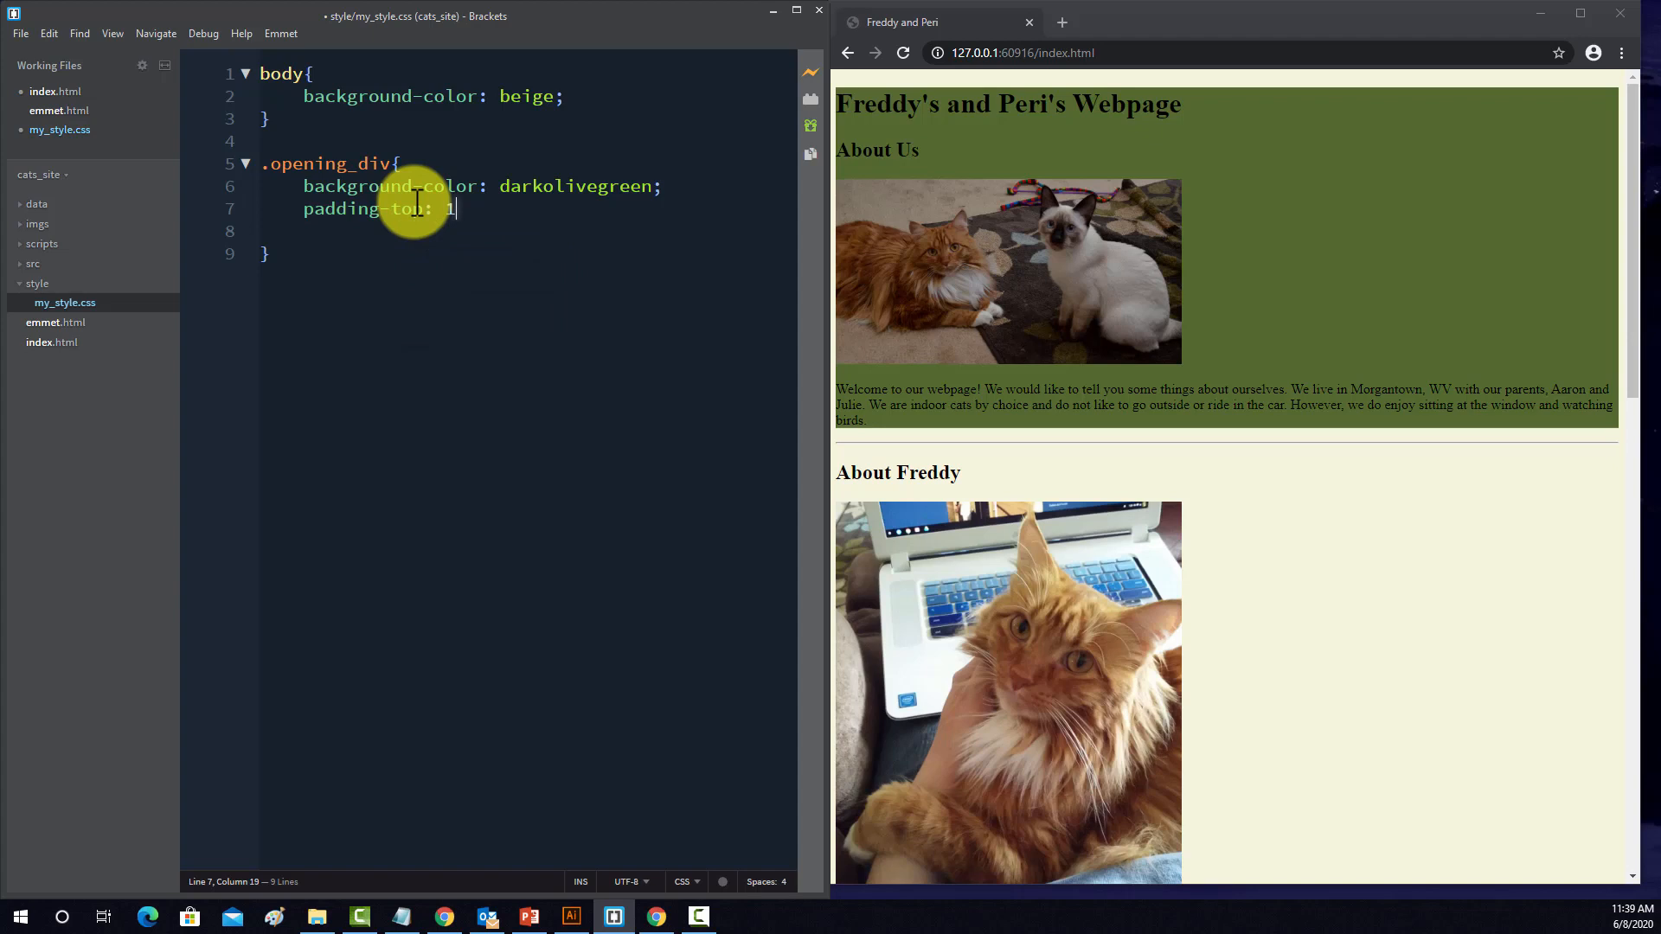
text(00px;)
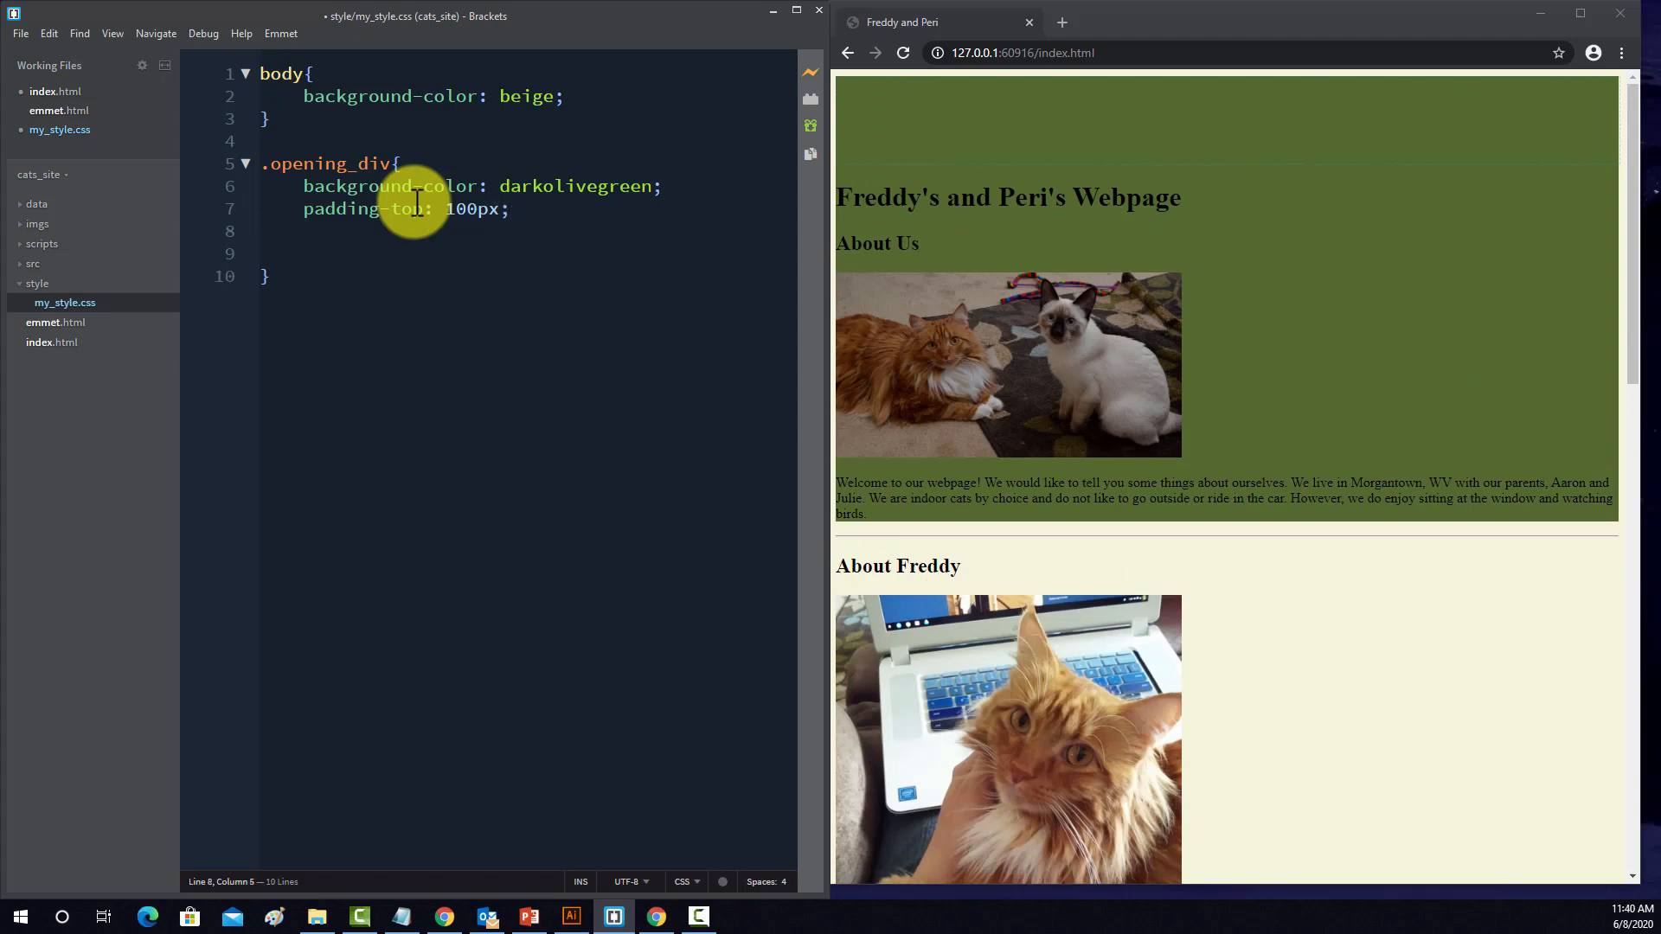
text(padding-botto)
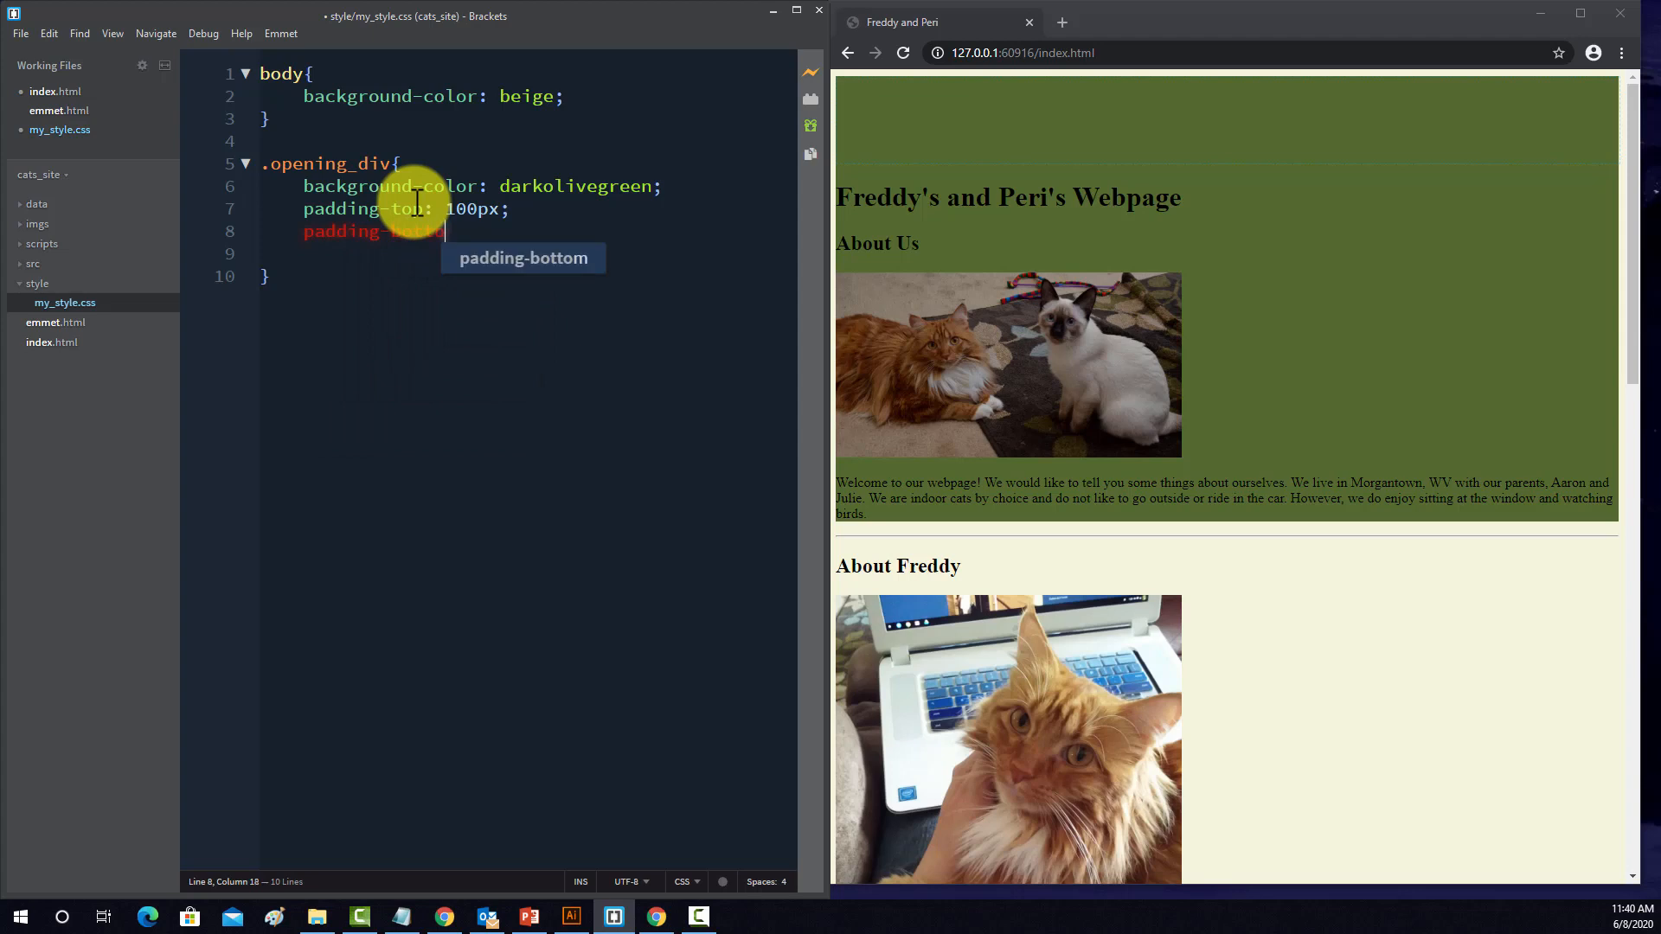
text(padding-bottom: 5)
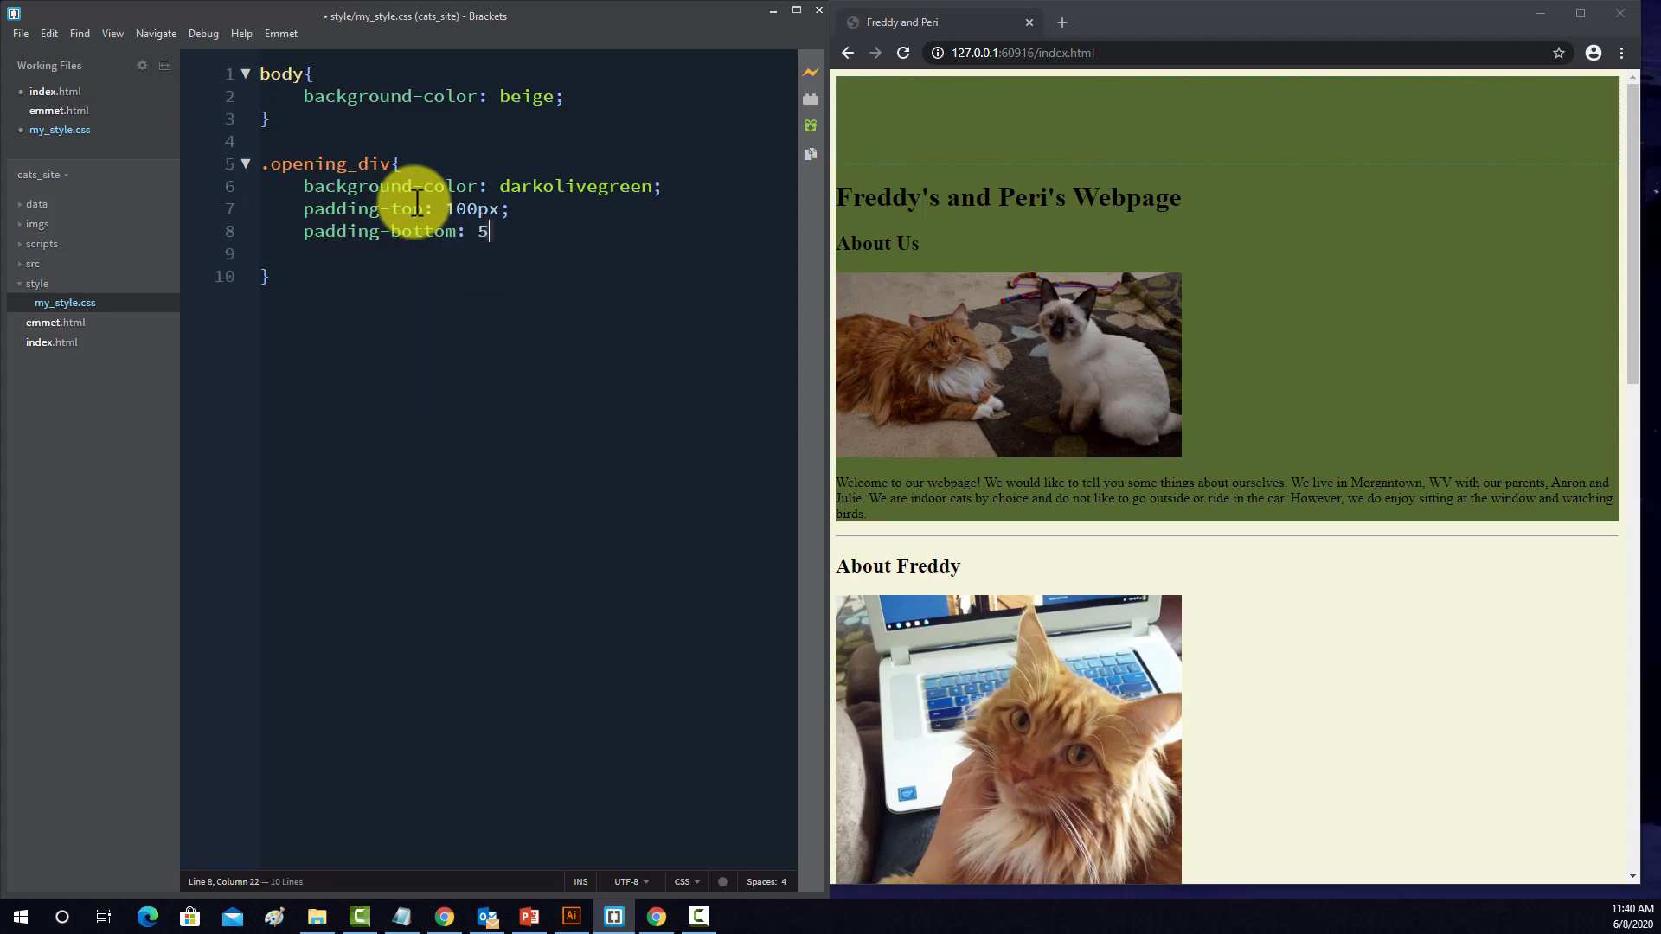
text(0px)
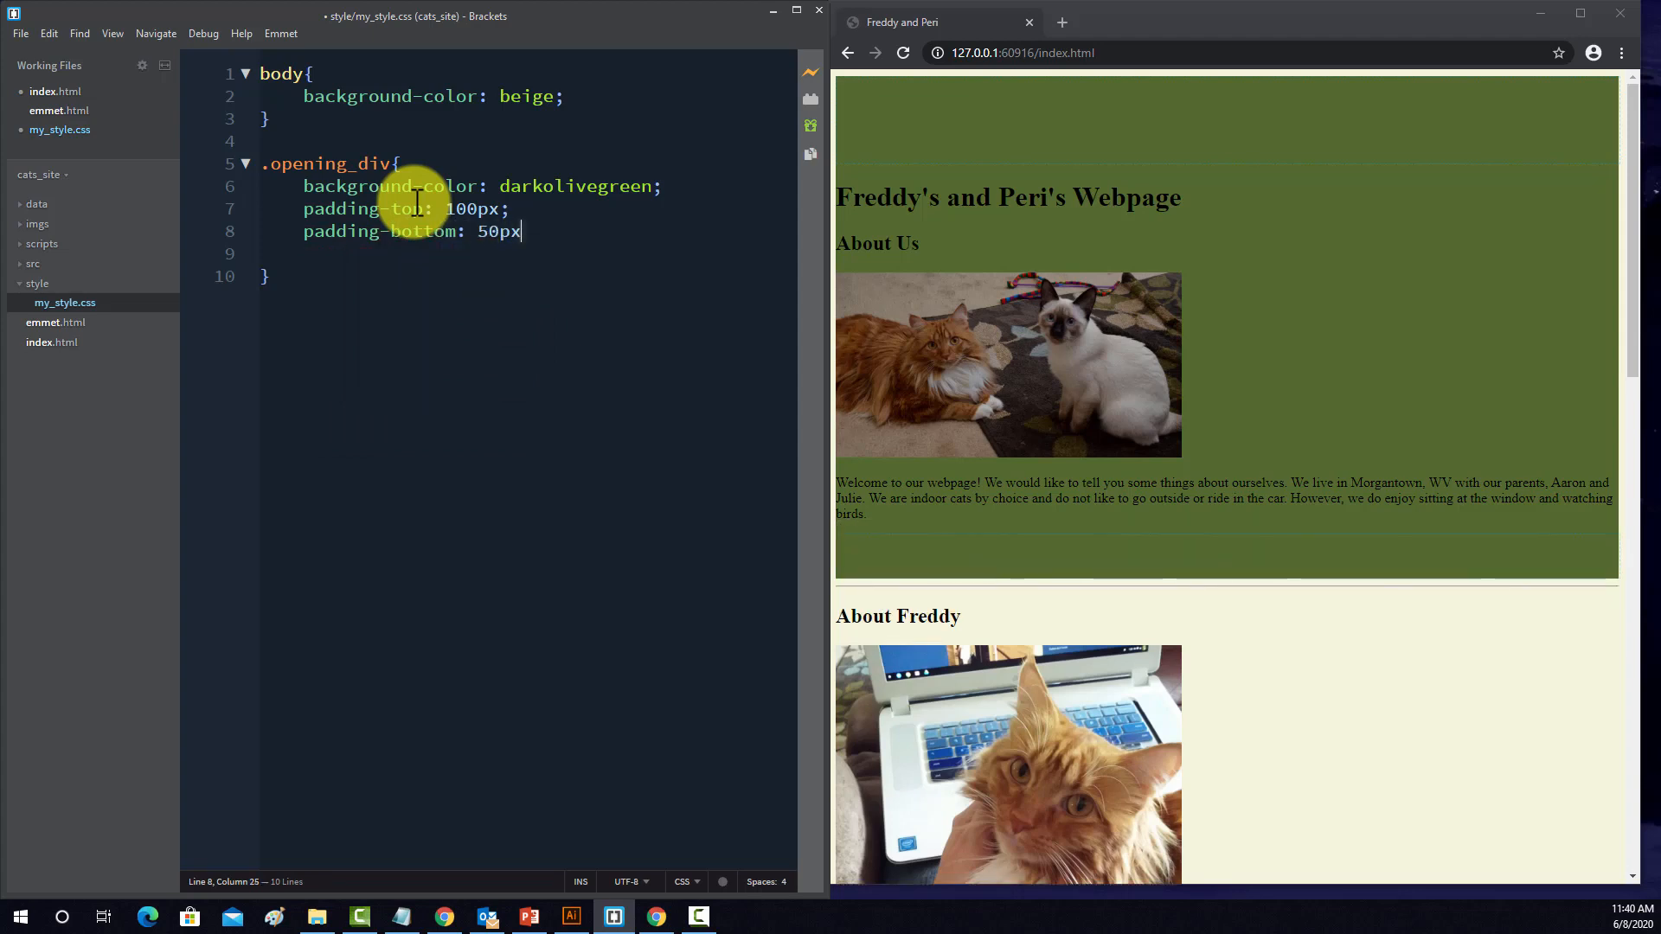
text(;)
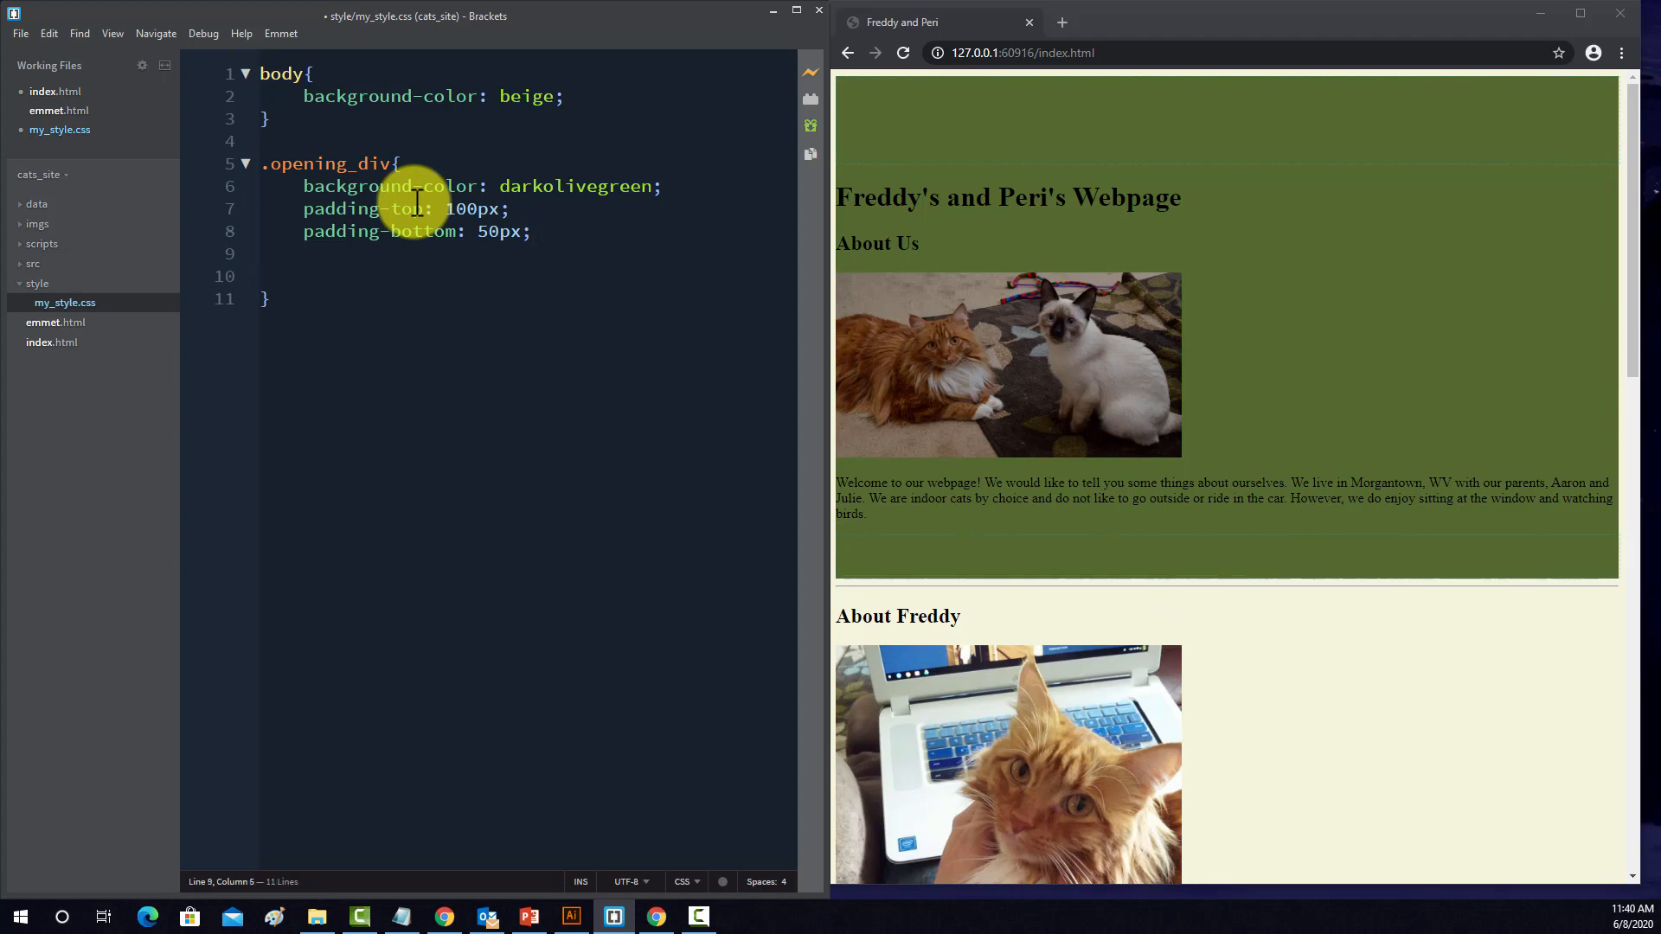
- Add padding-left: 25px; and padding-right: 70px;, removing the leftover blank line
text(padding)
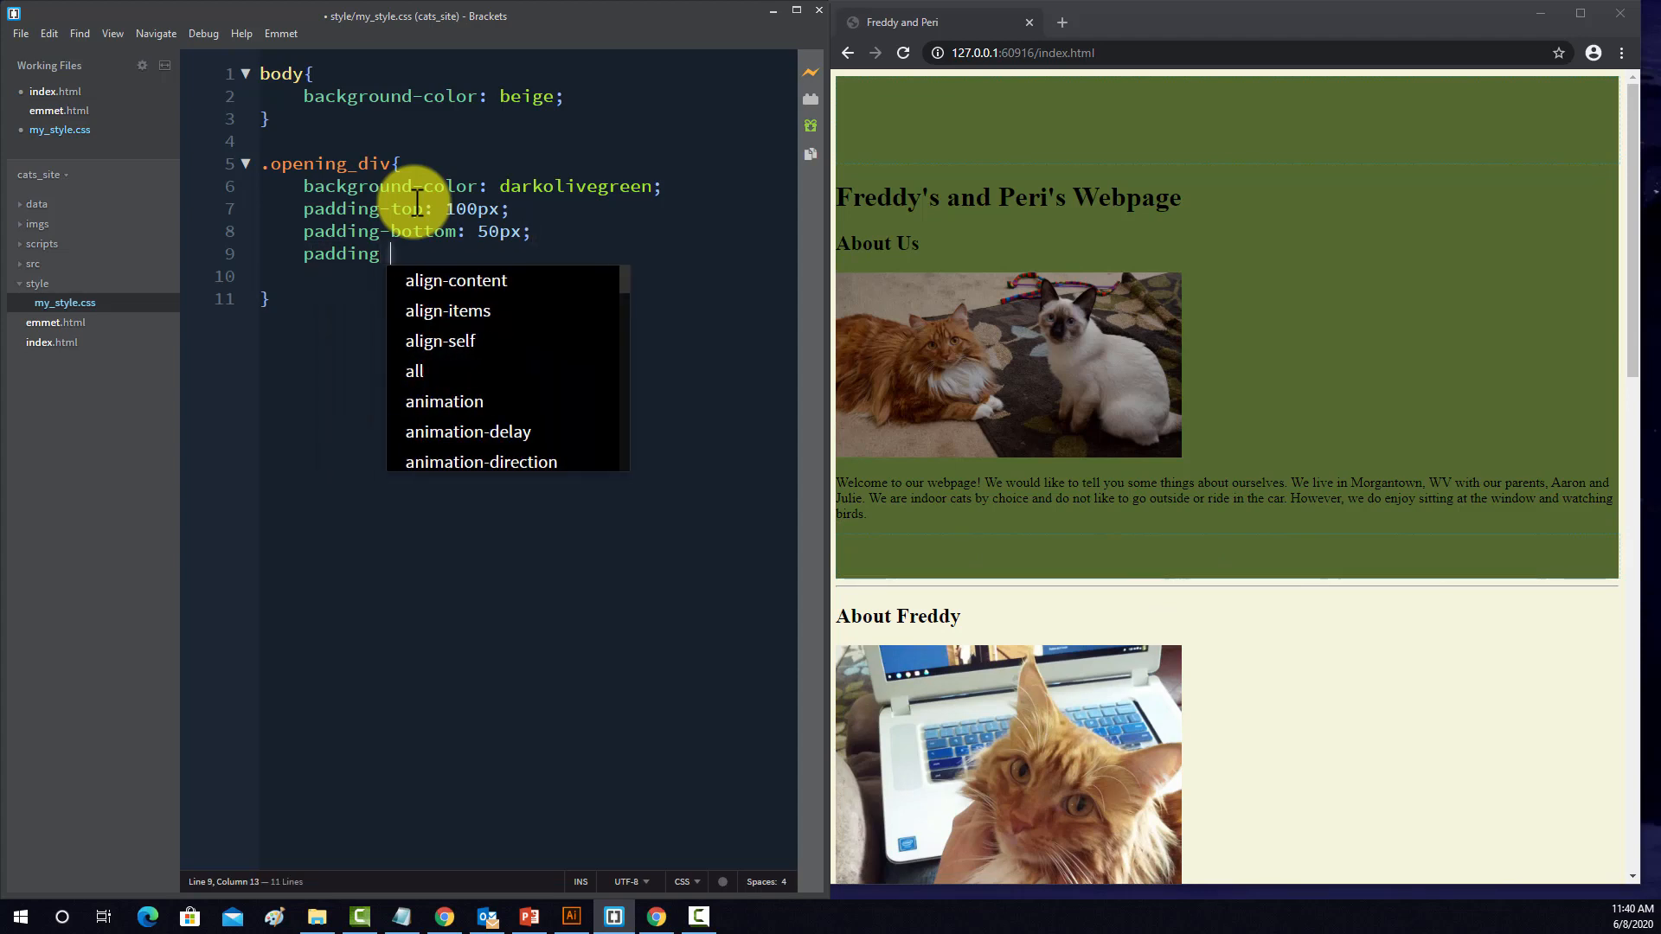
text(-le)
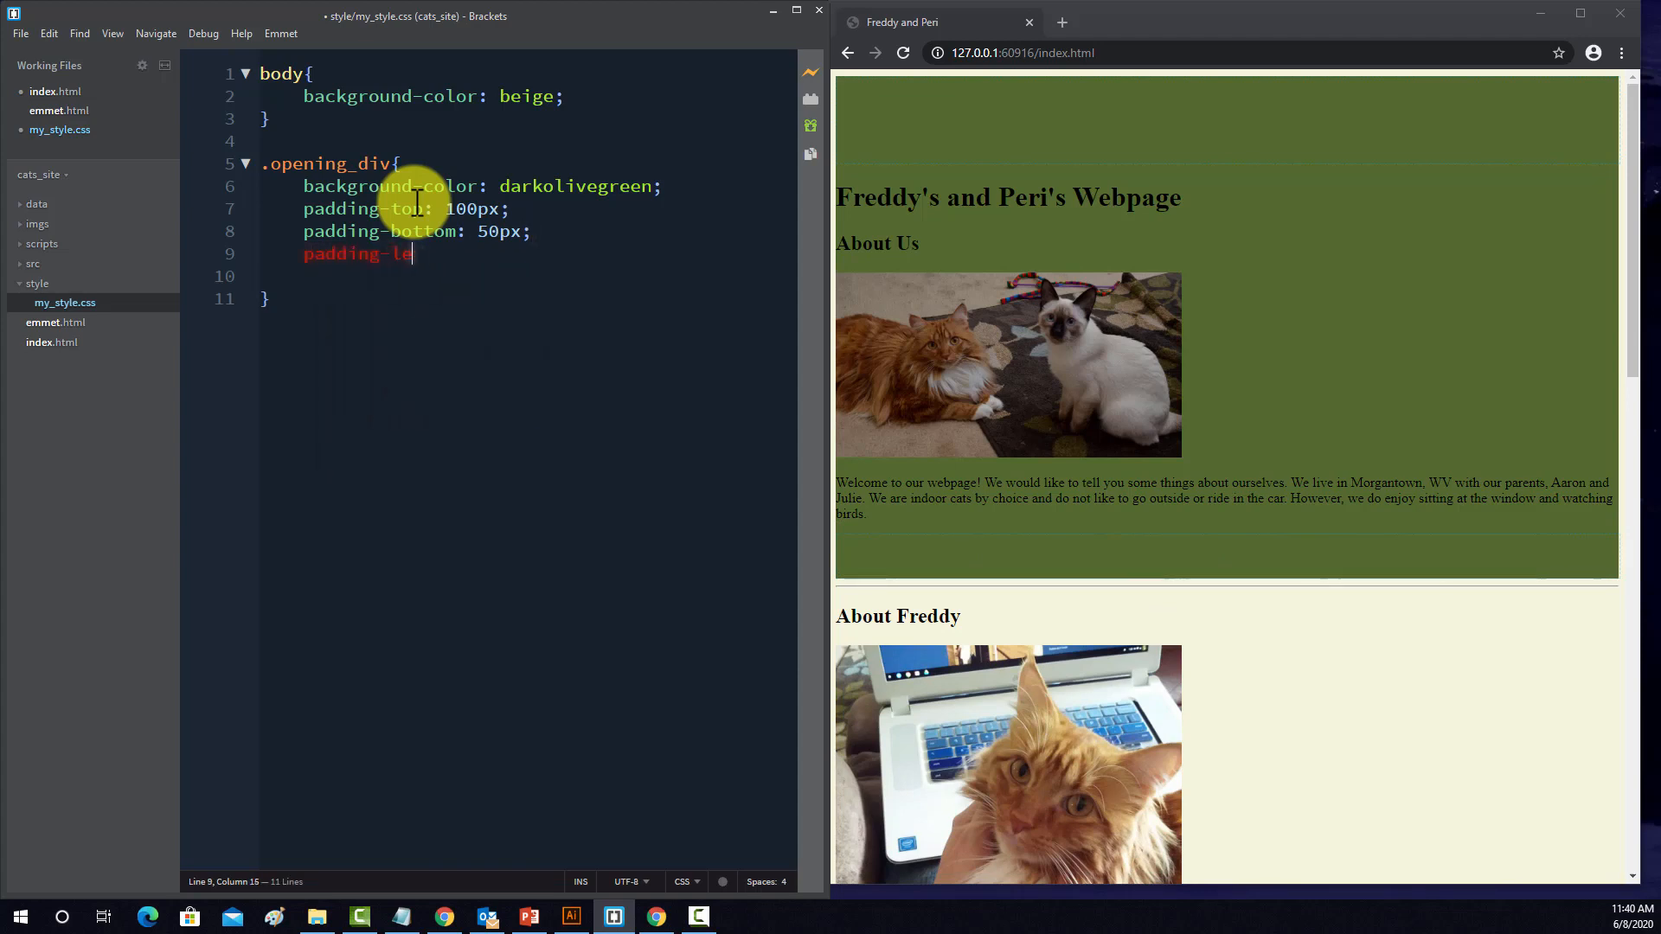
text(ft:)
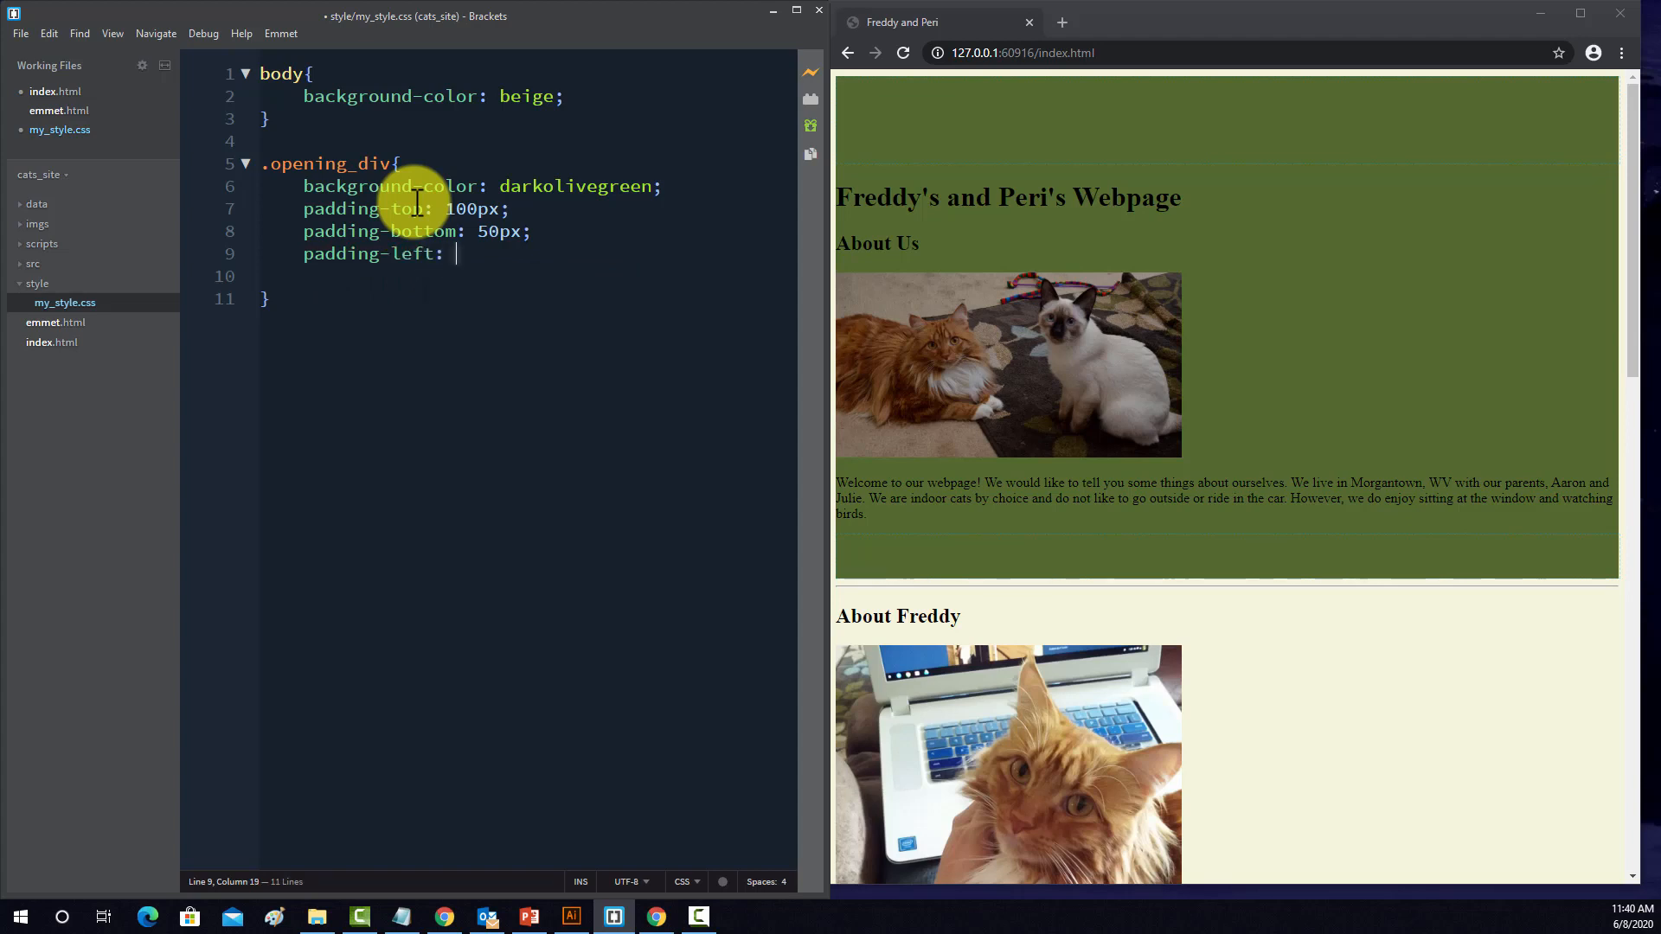
text(25px;)
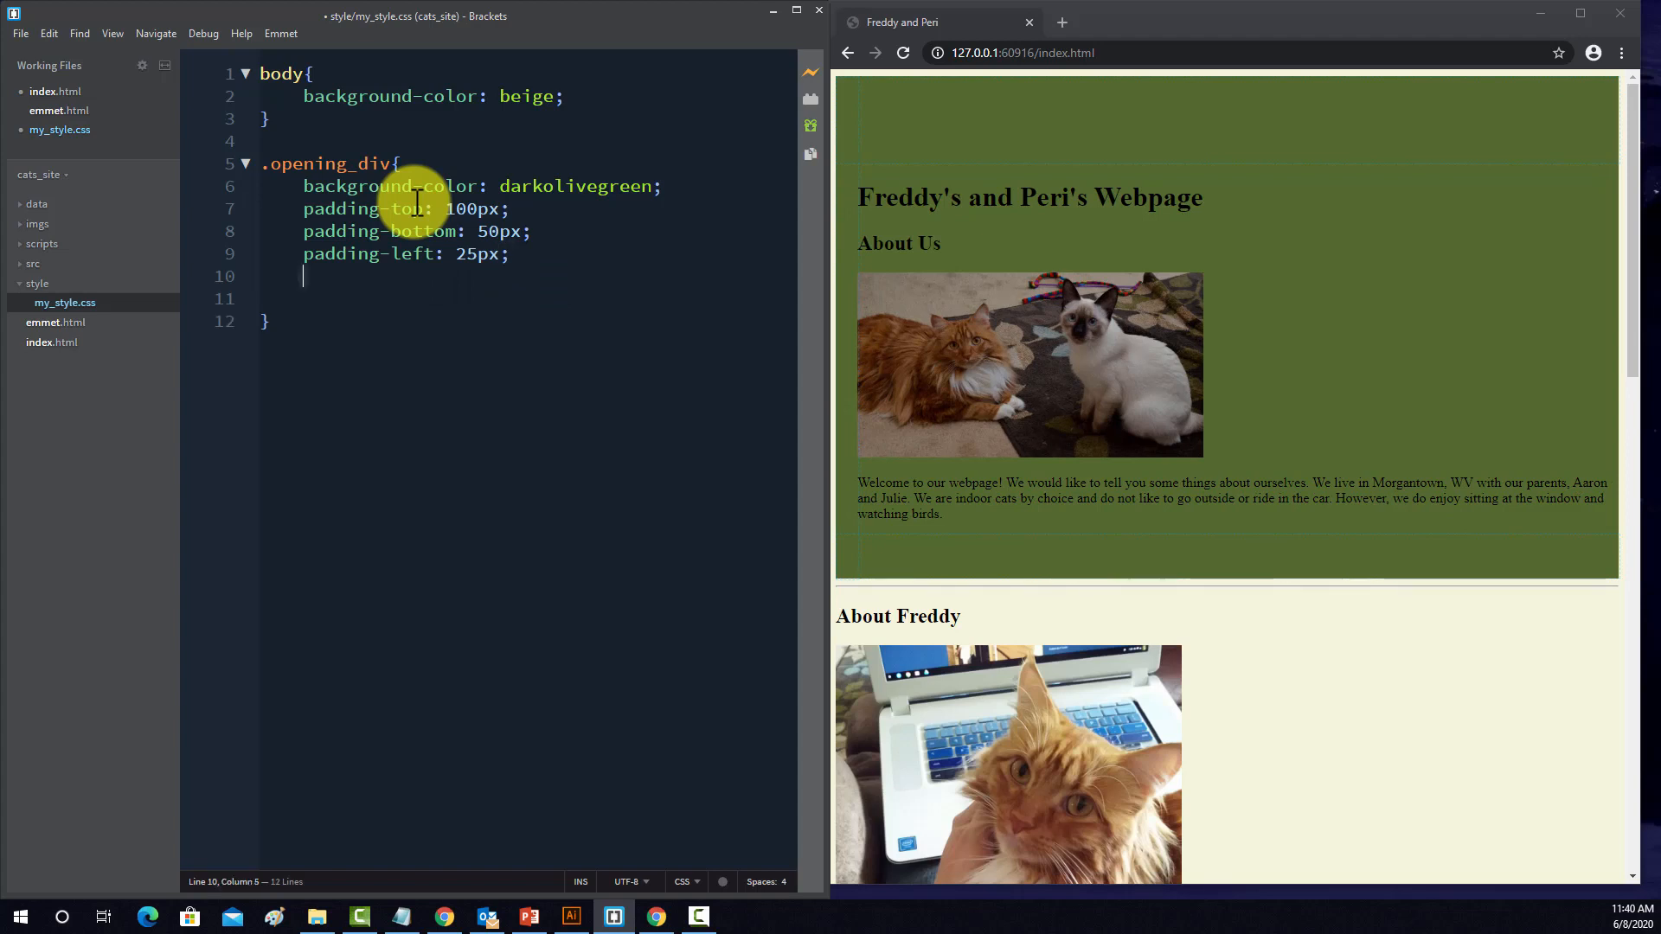
text(padding-right:)
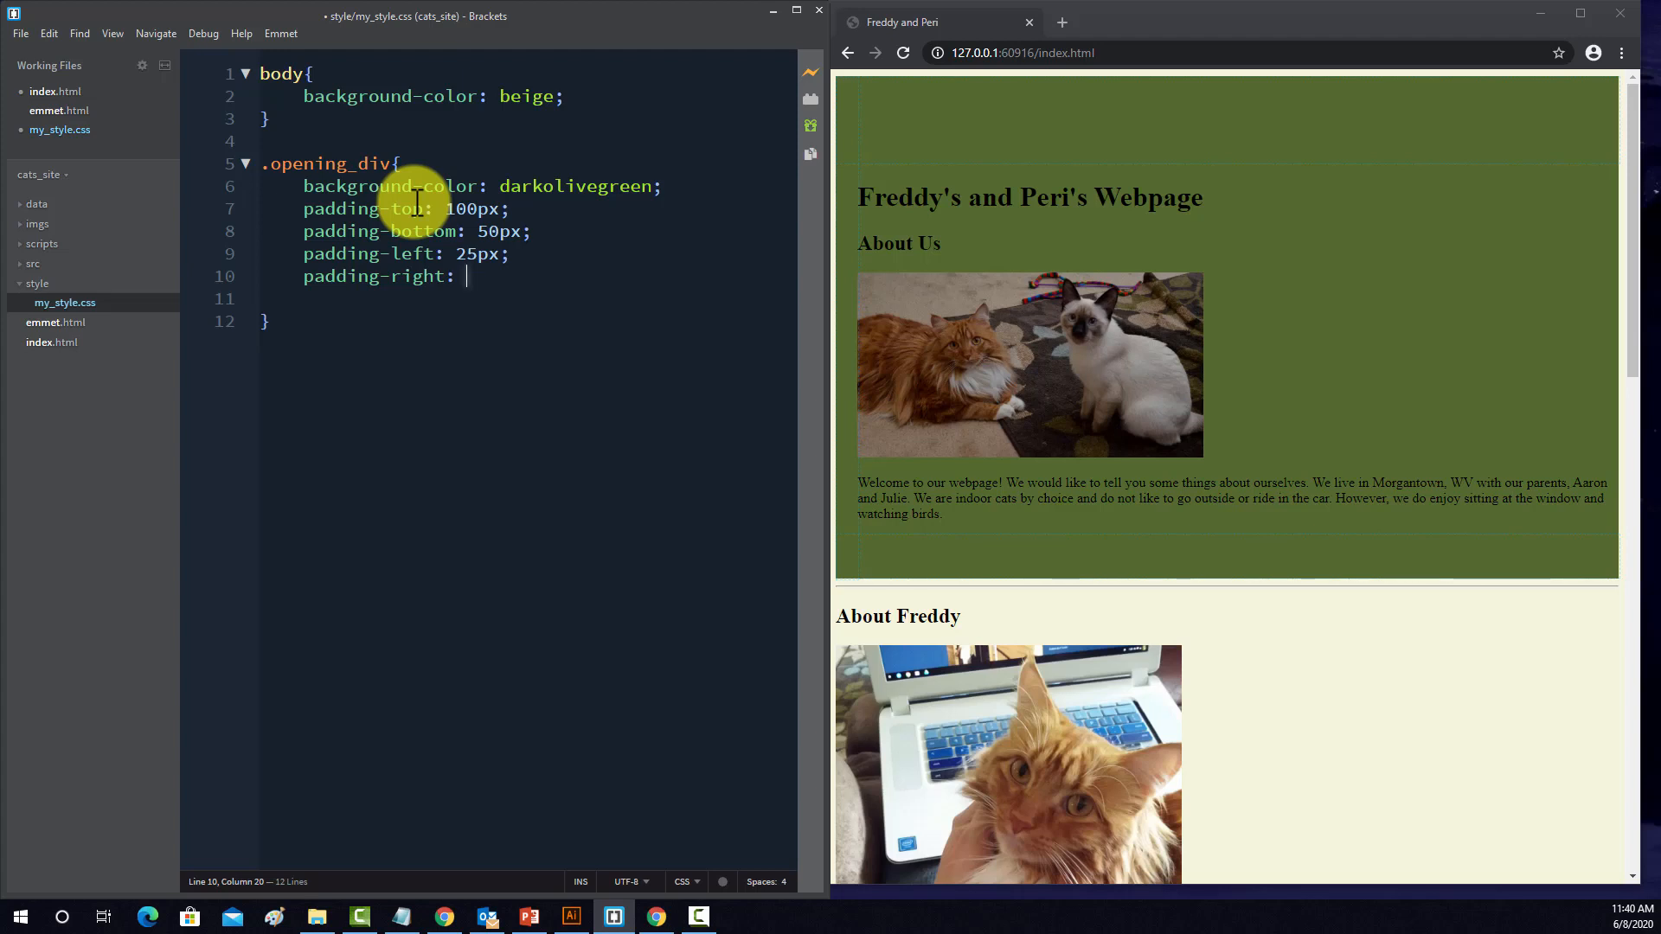
text(70px;)
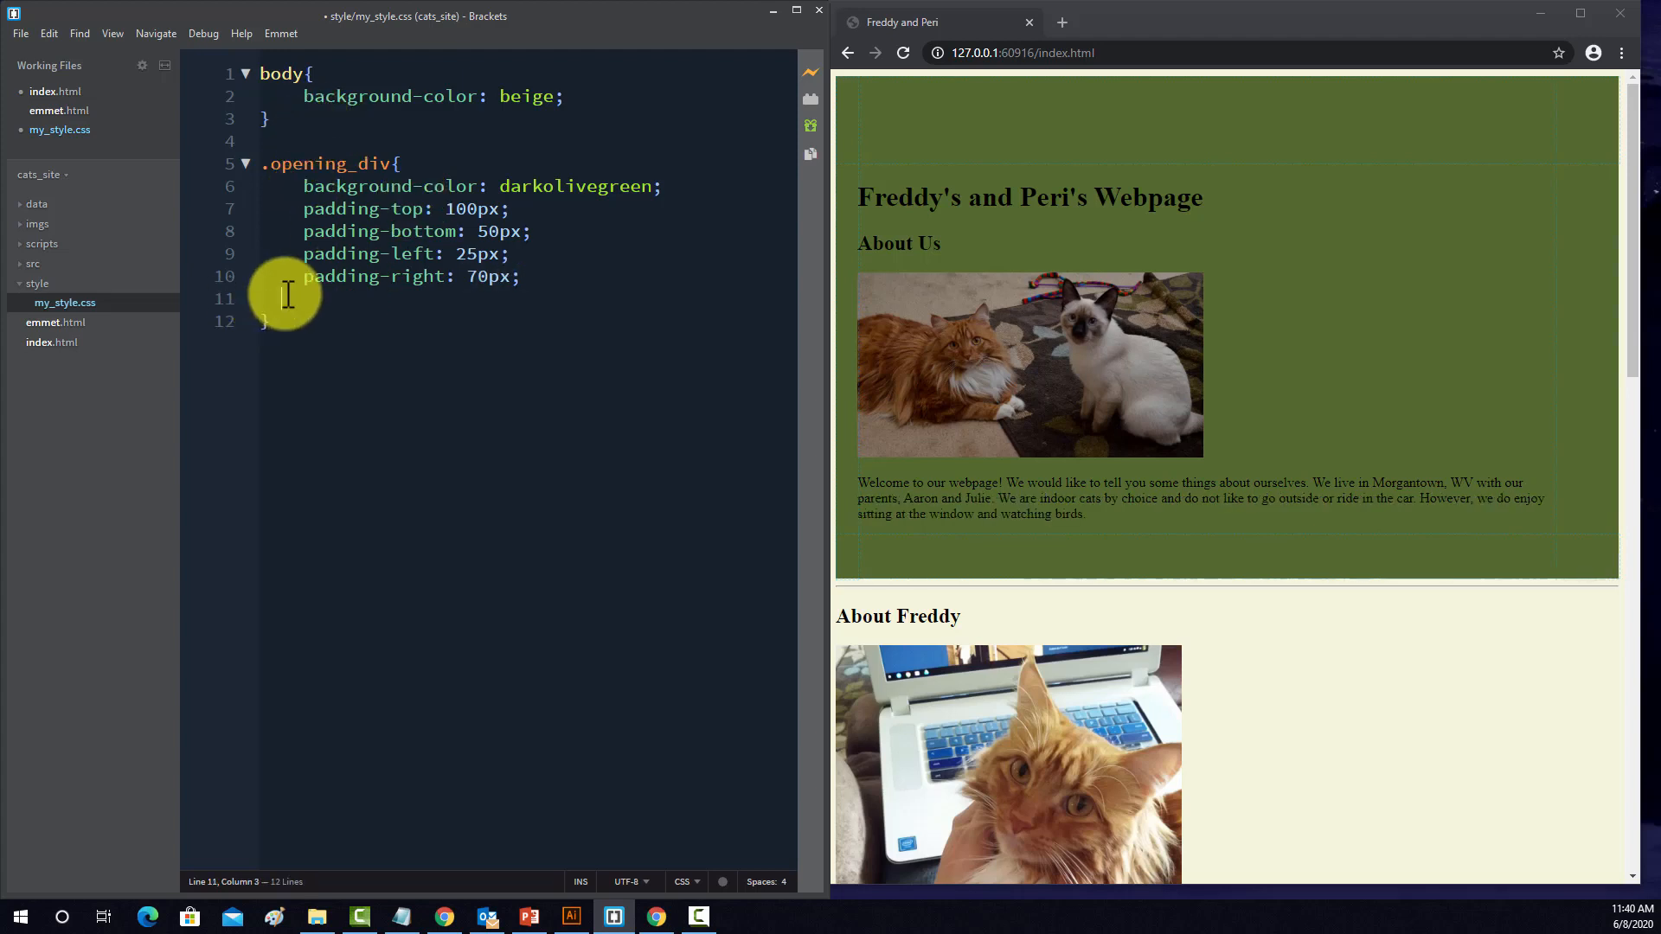
key(Backspace)
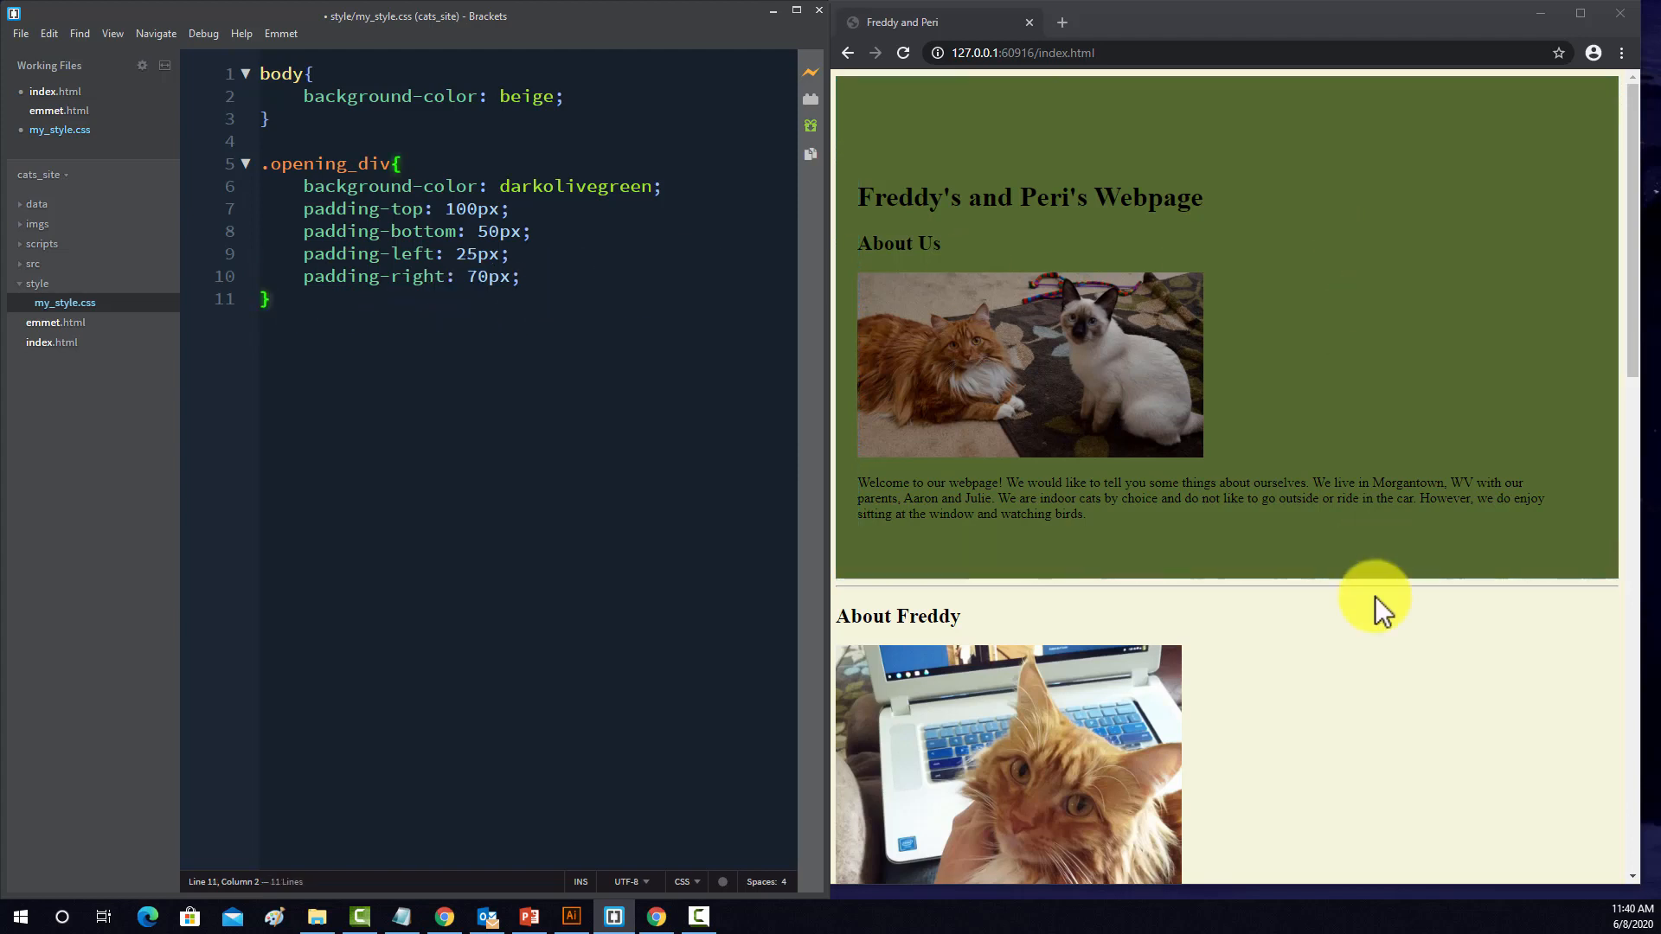
mouse_move(1022, 170)
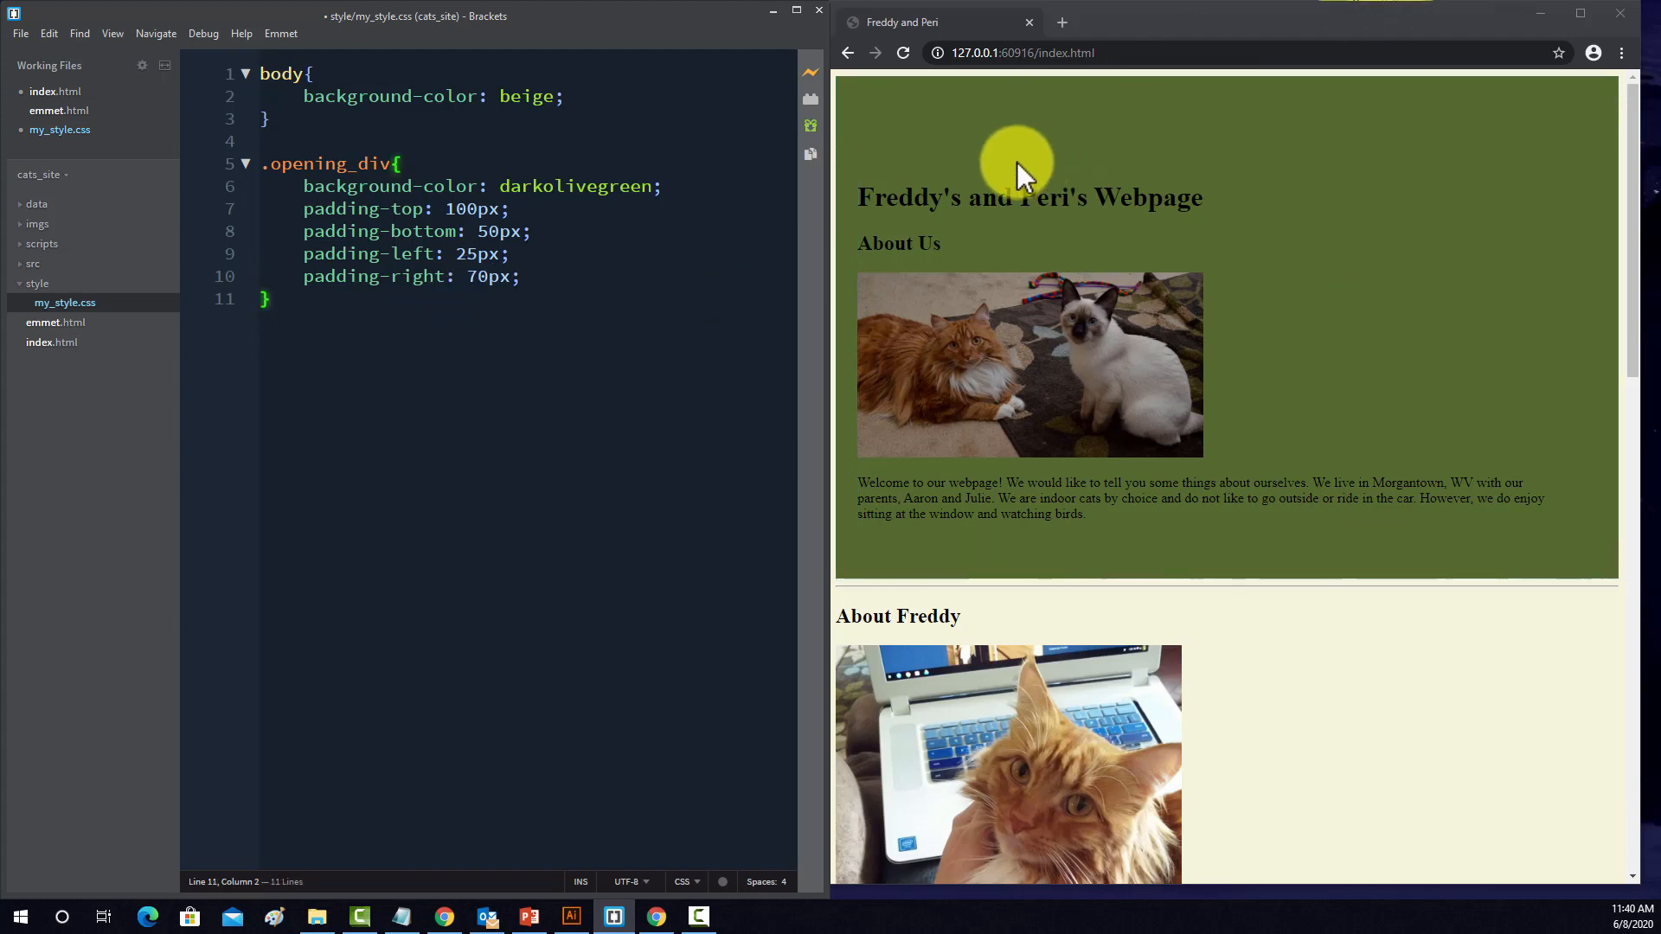
drag(303, 209, 542, 277)
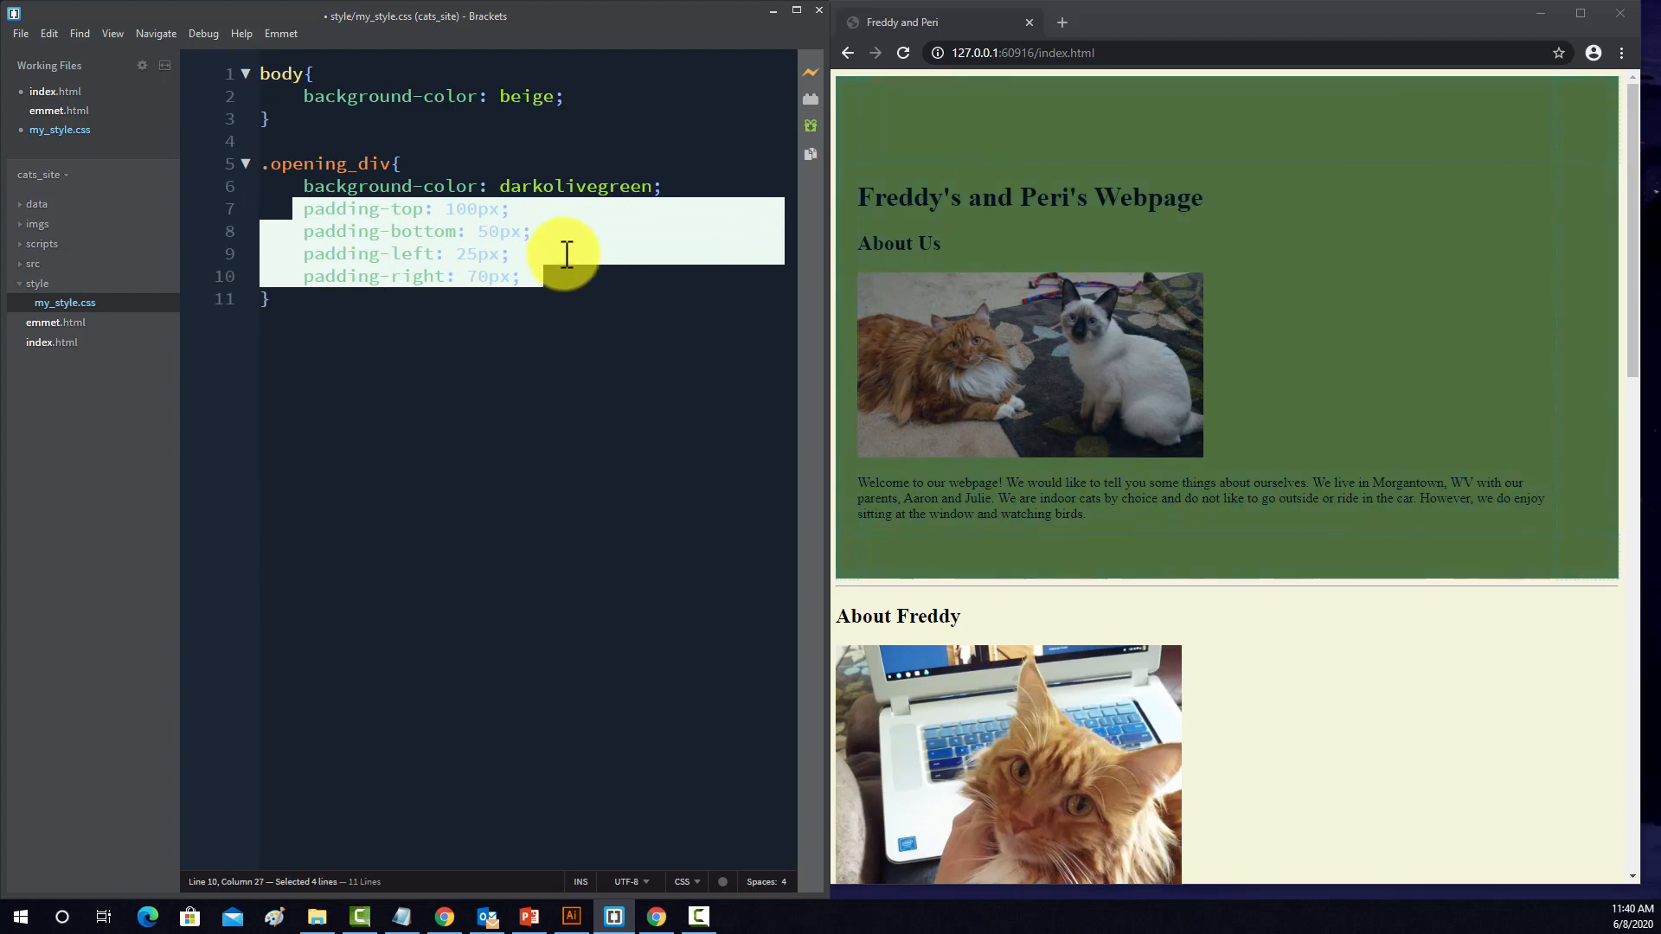